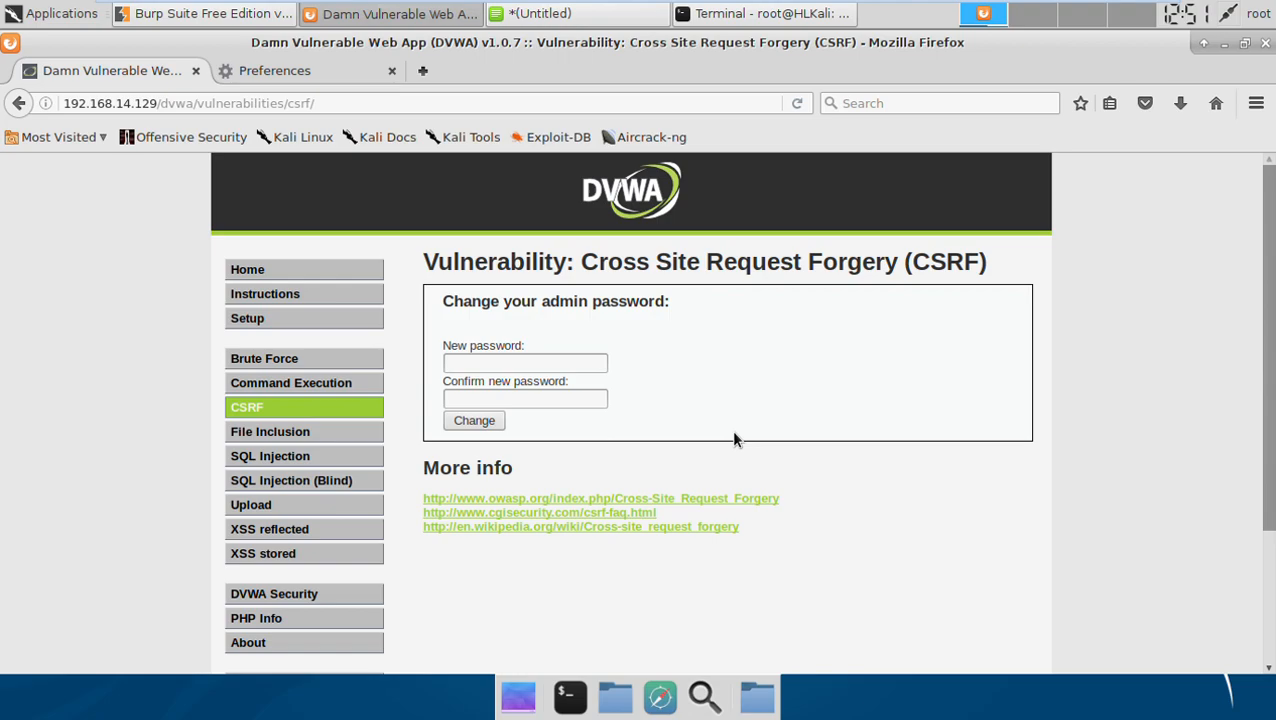
pyautogui.moveTo(537, 352)
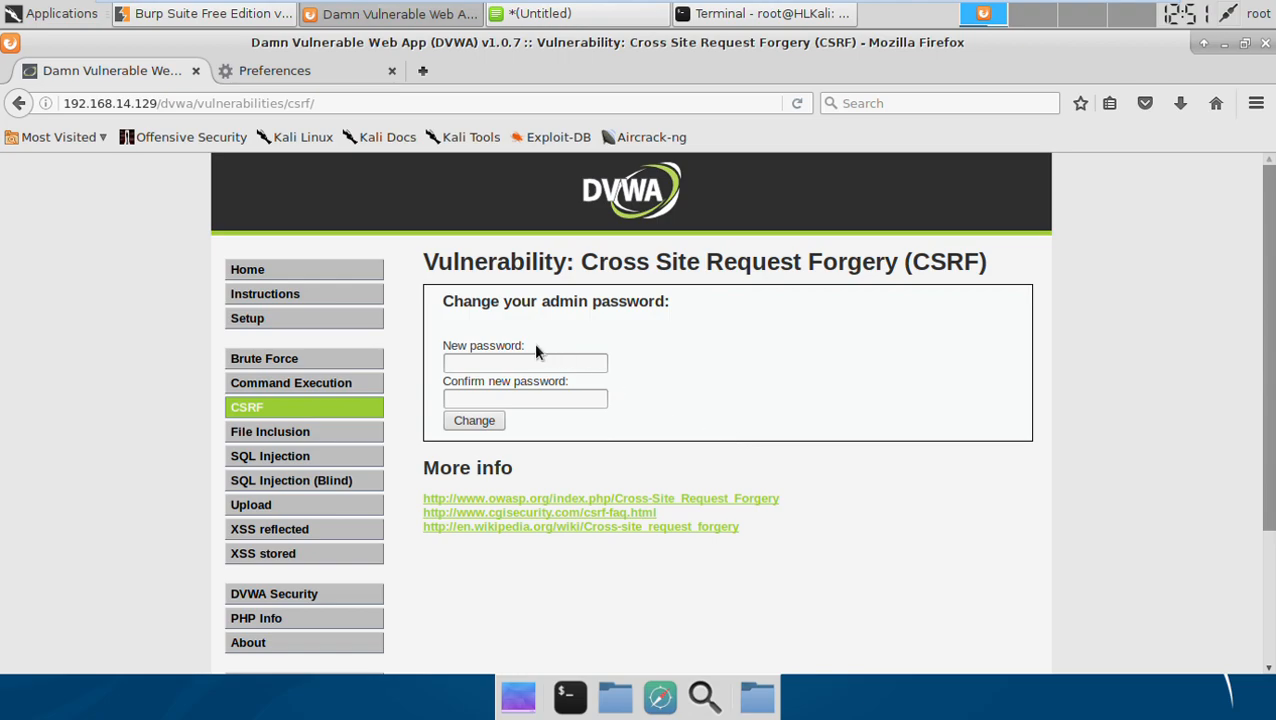
# Enter a masked new admin password in both the New and Confirm password fields.
pyautogui.click(524, 362)
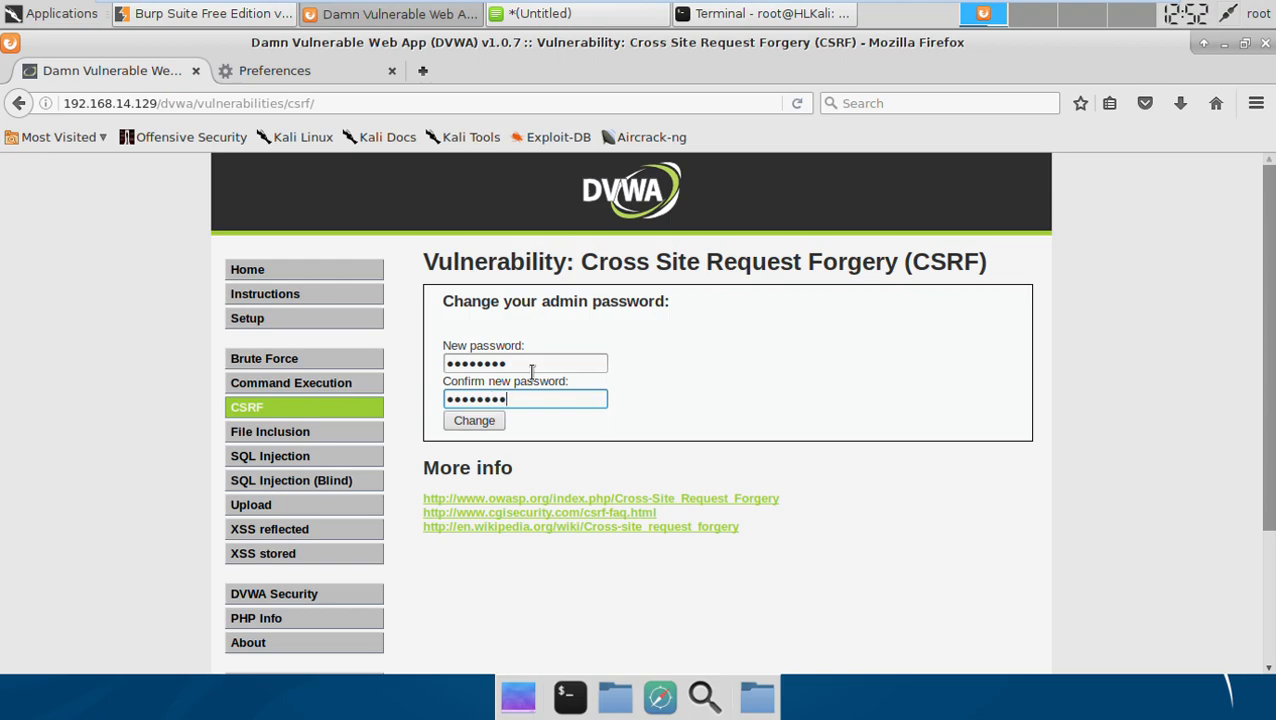
# Submit the password change and inspect the password_new and password_conf parameters in the address.
pyautogui.click(473, 420)
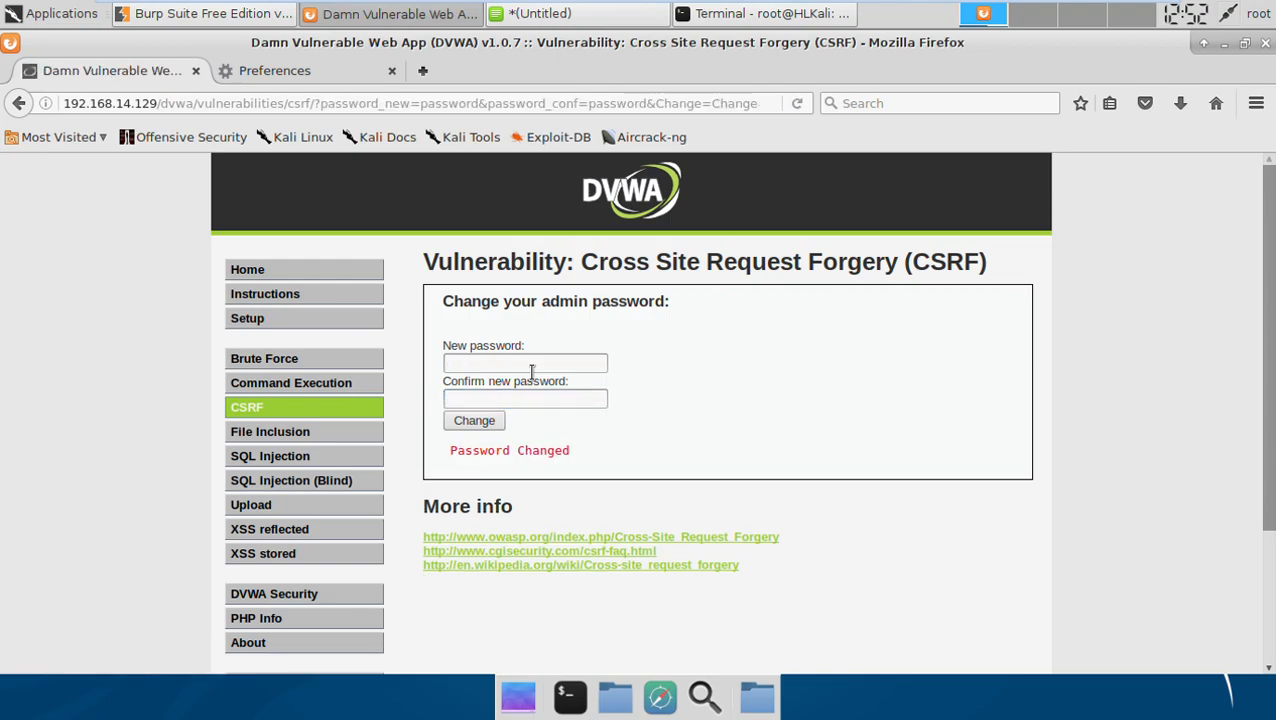
pyautogui.moveTo(490, 467)
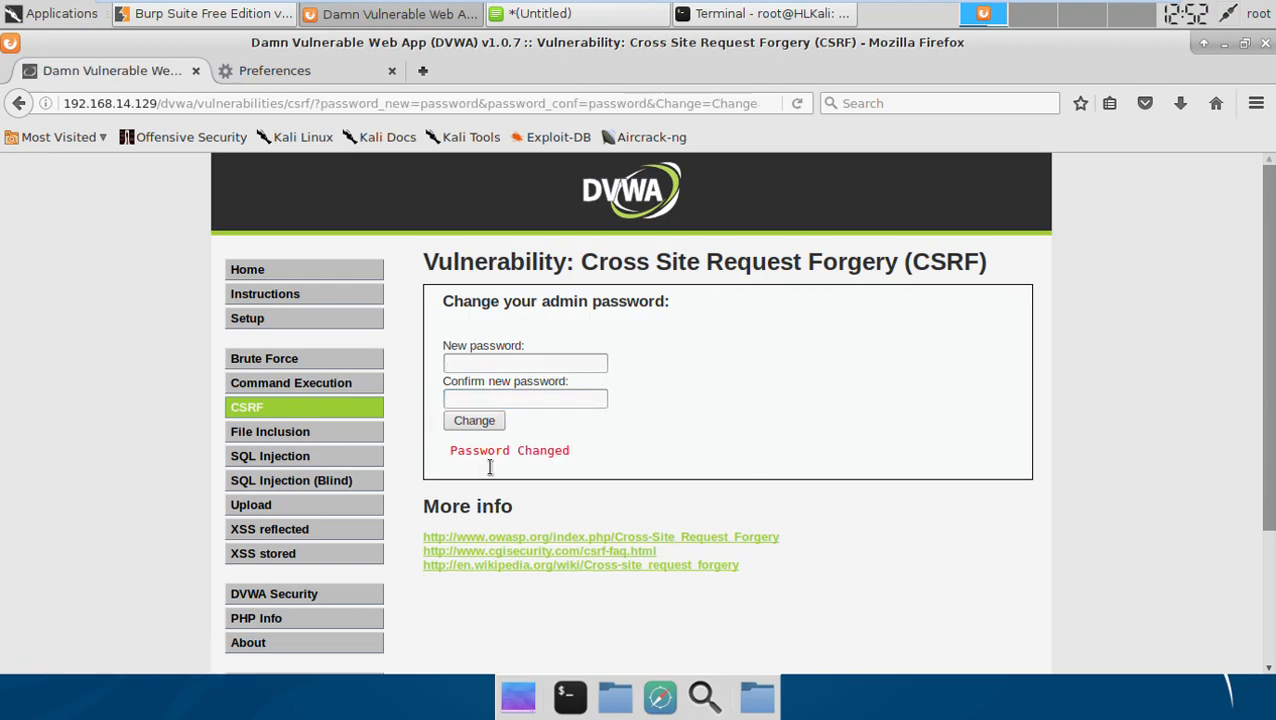
pyautogui.doubleClick(509, 450)
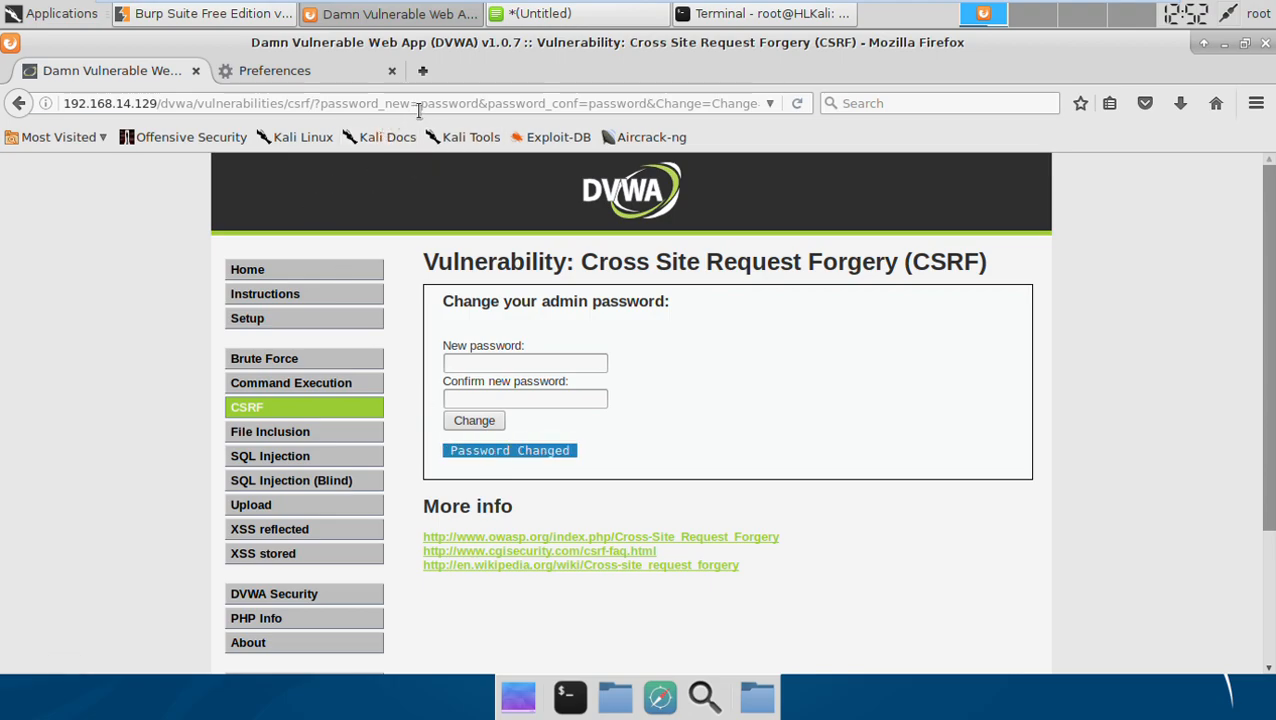
pyautogui.click(400, 103)
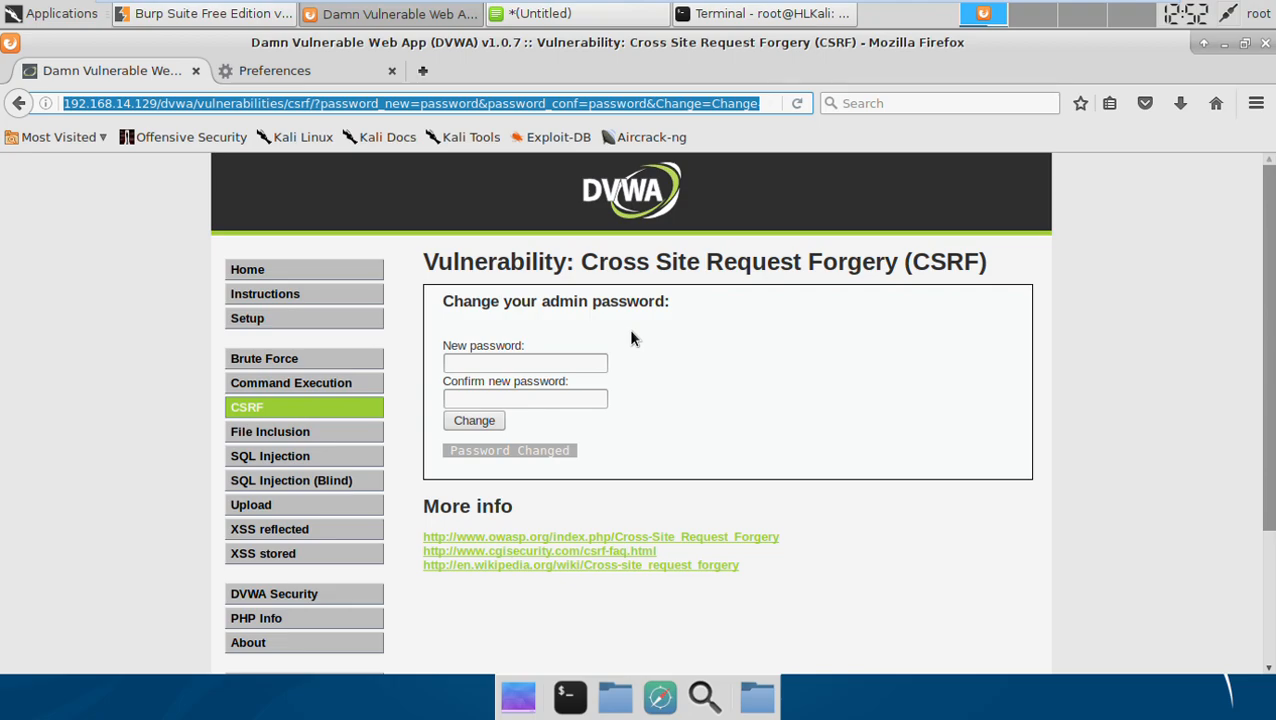
pyautogui.moveTo(677, 328)
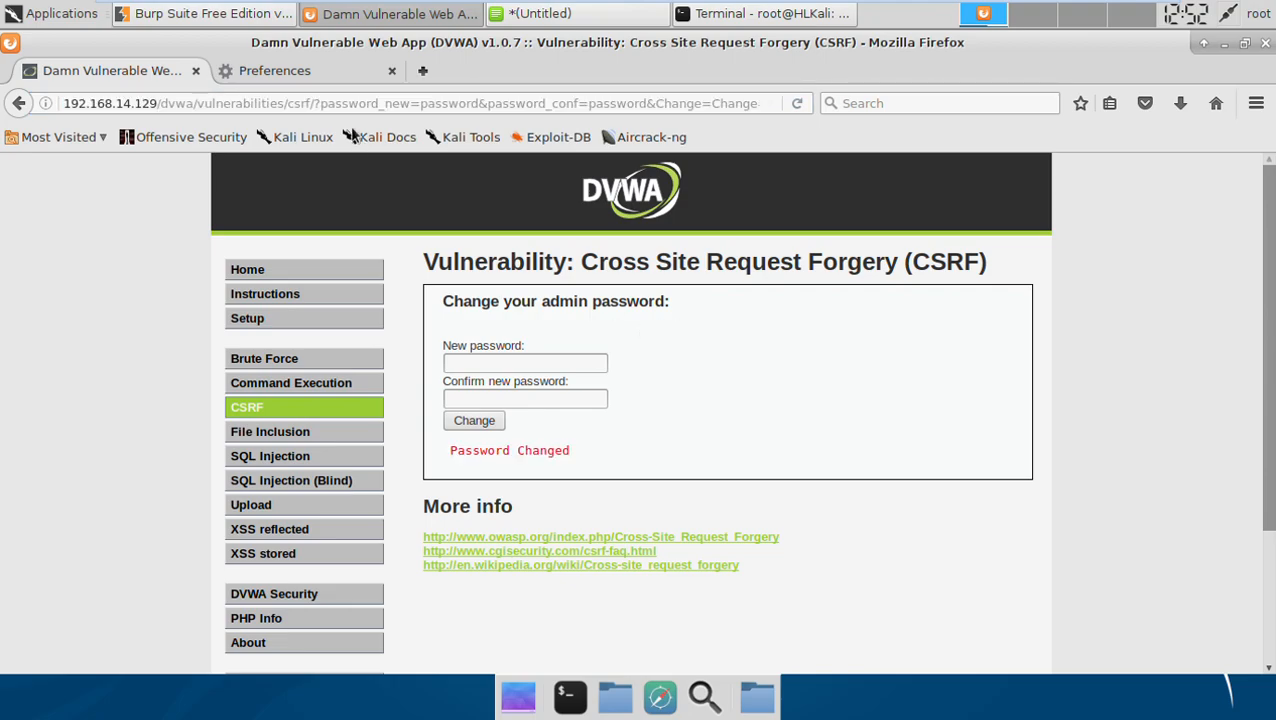
pyautogui.doubleClick(360, 103)
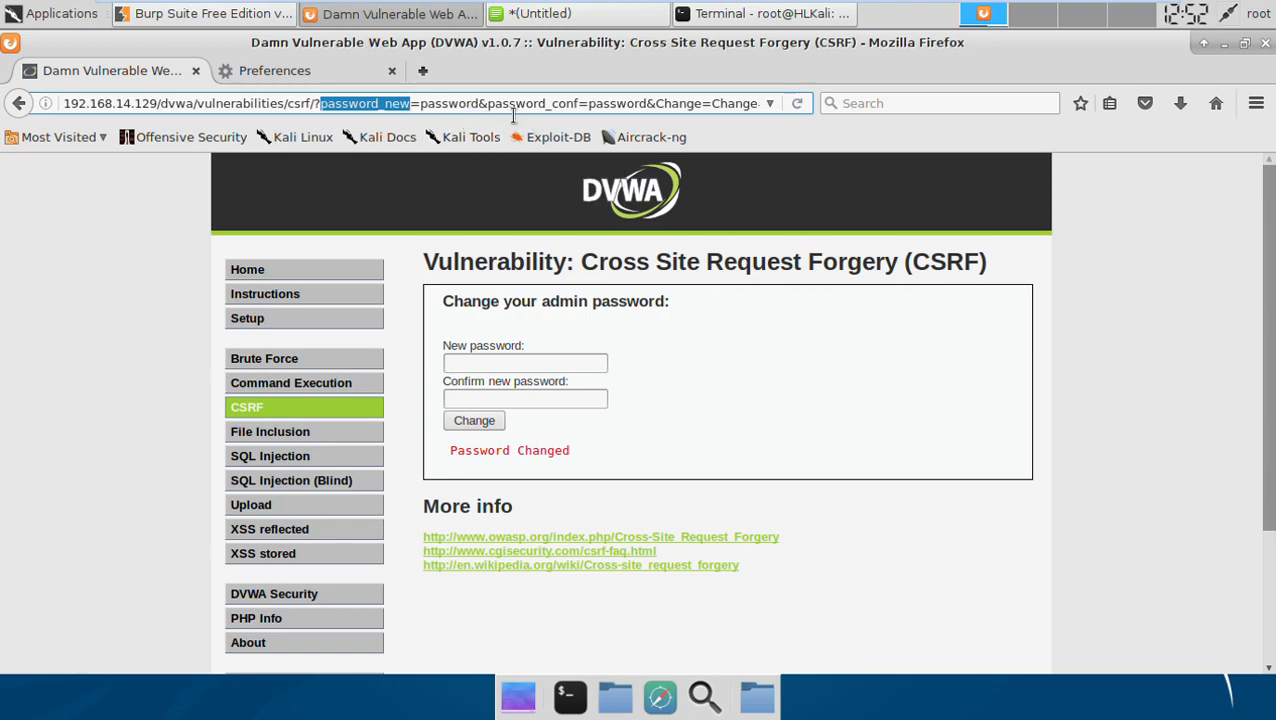
pyautogui.doubleClick(532, 103)
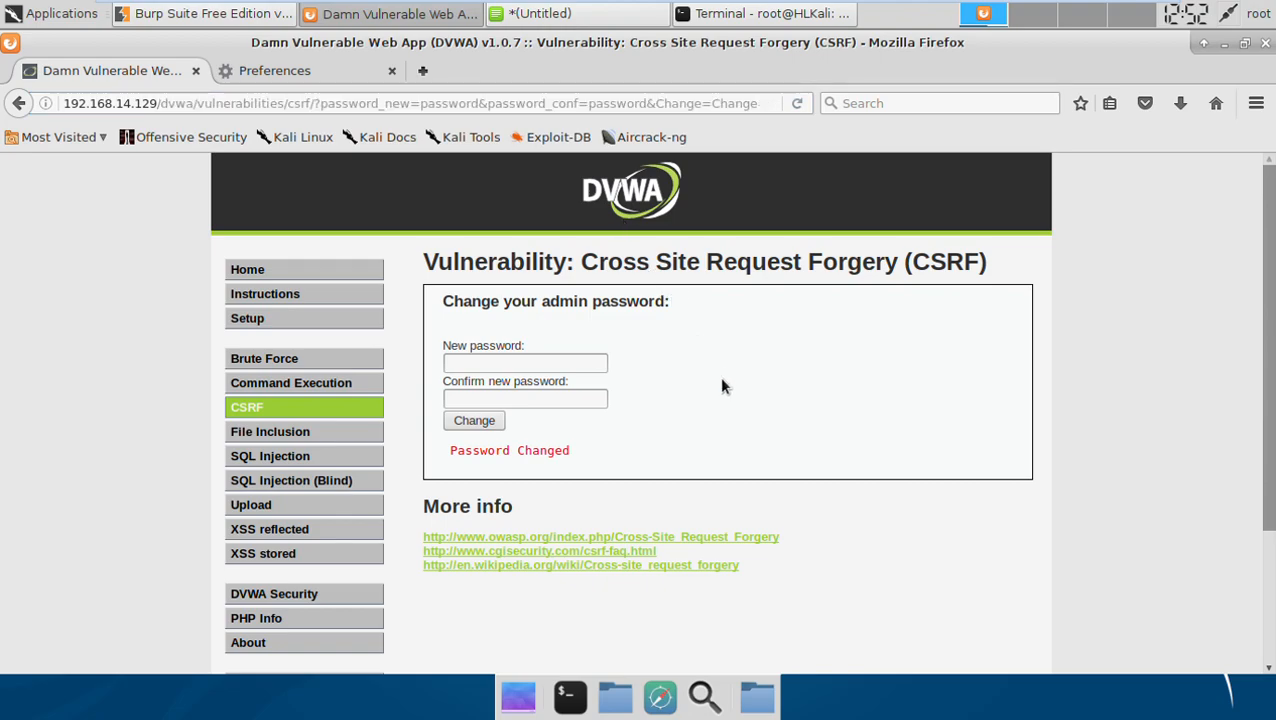
pyautogui.click(410, 103)
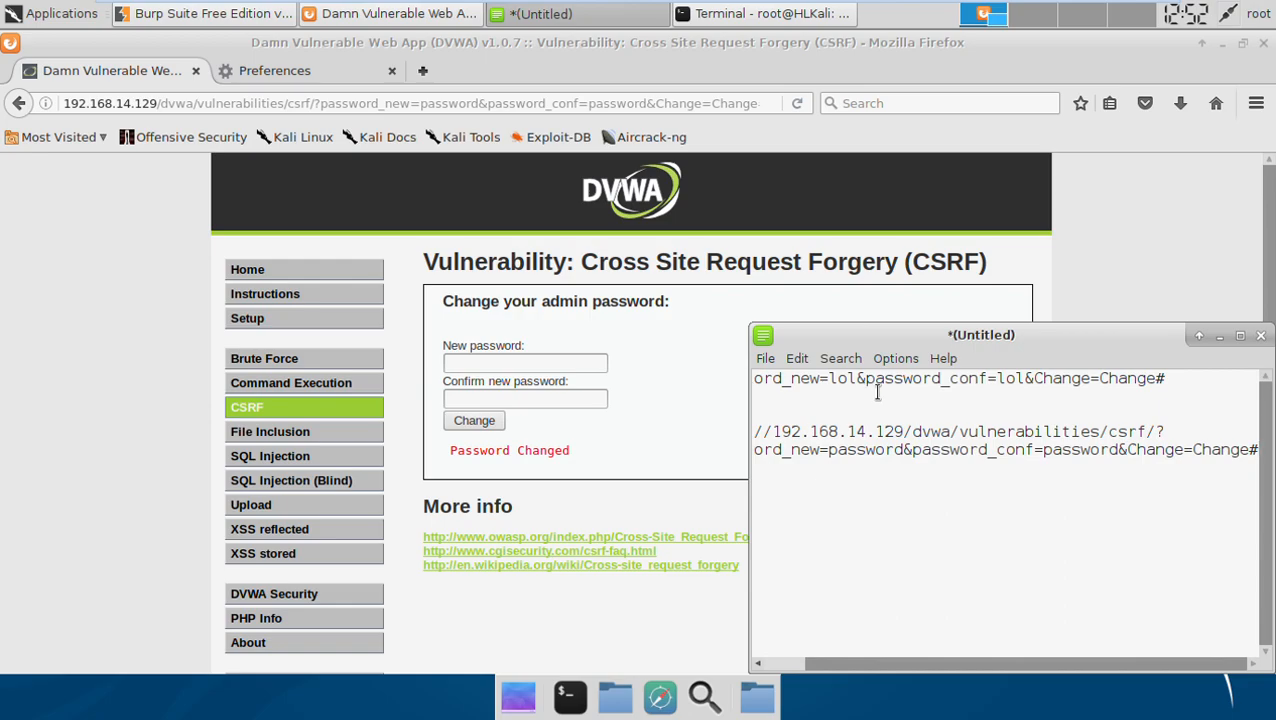
# Toggle Leafpad word wrap off and back on, and move the notes window higher.
pyautogui.click(895, 358)
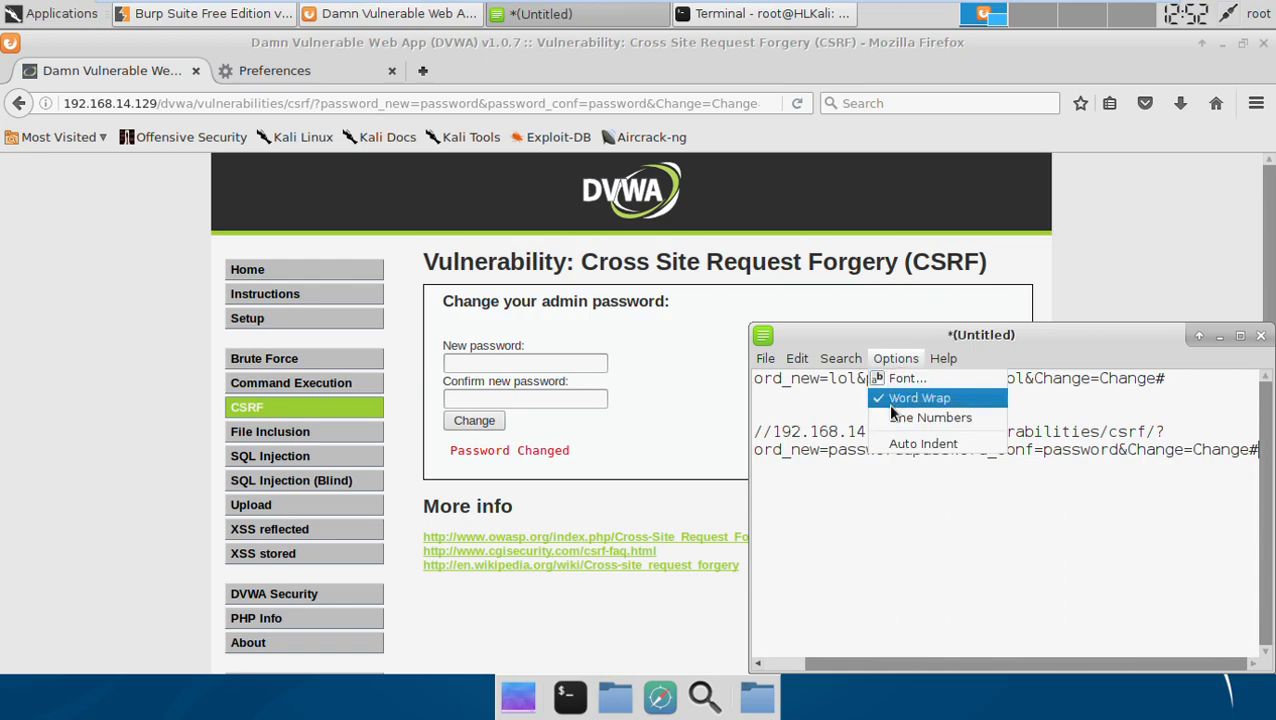
pyautogui.click(918, 398)
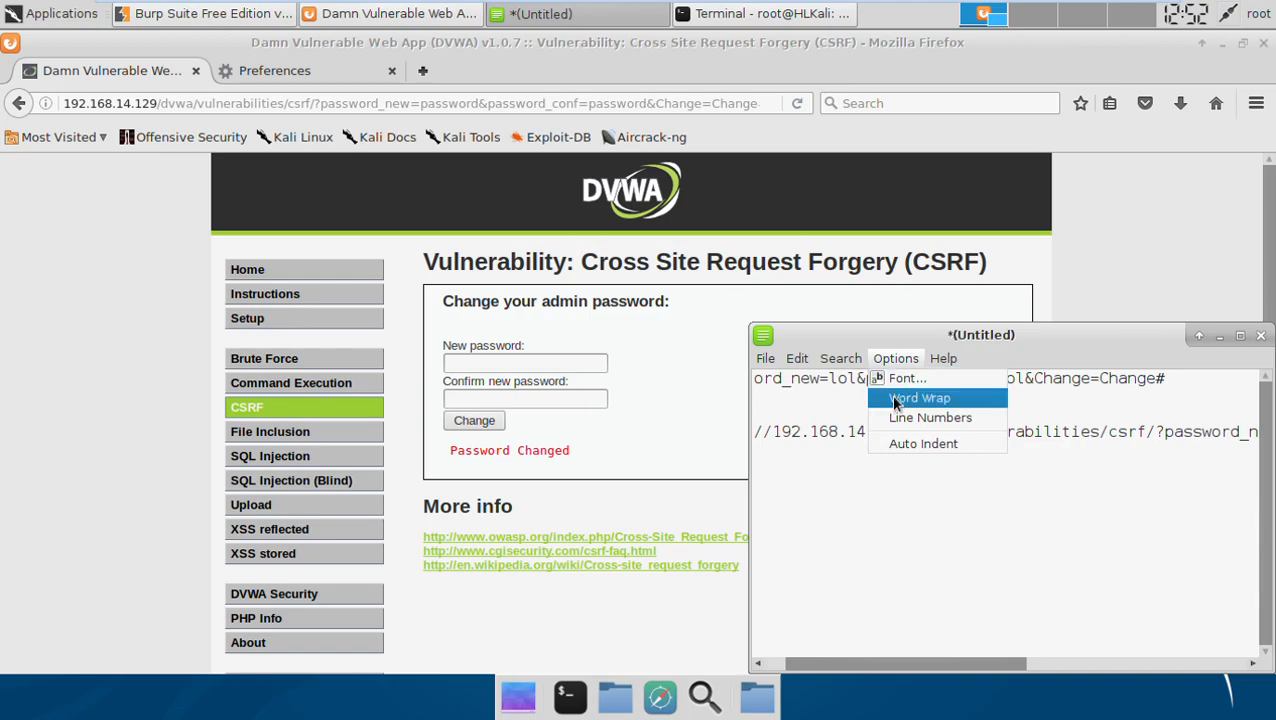
pyautogui.click(918, 398)
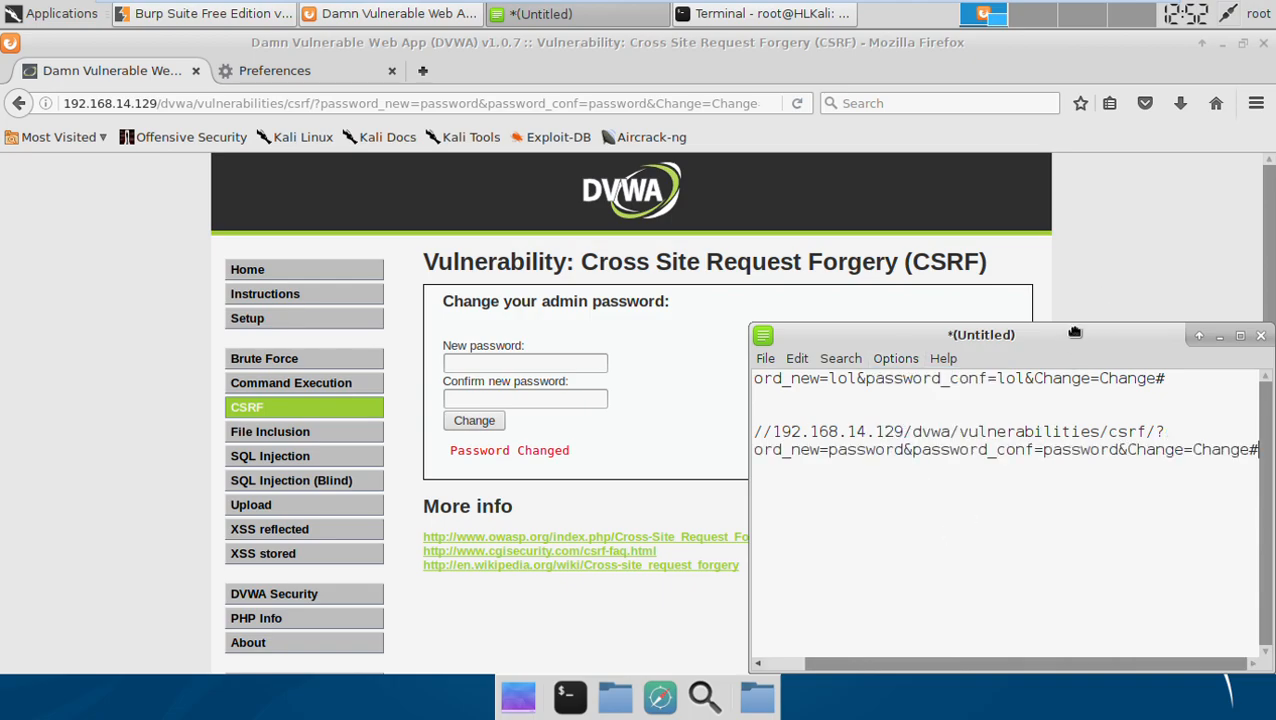
pyautogui.moveTo(982, 334); pyautogui.dragTo(982, 298)
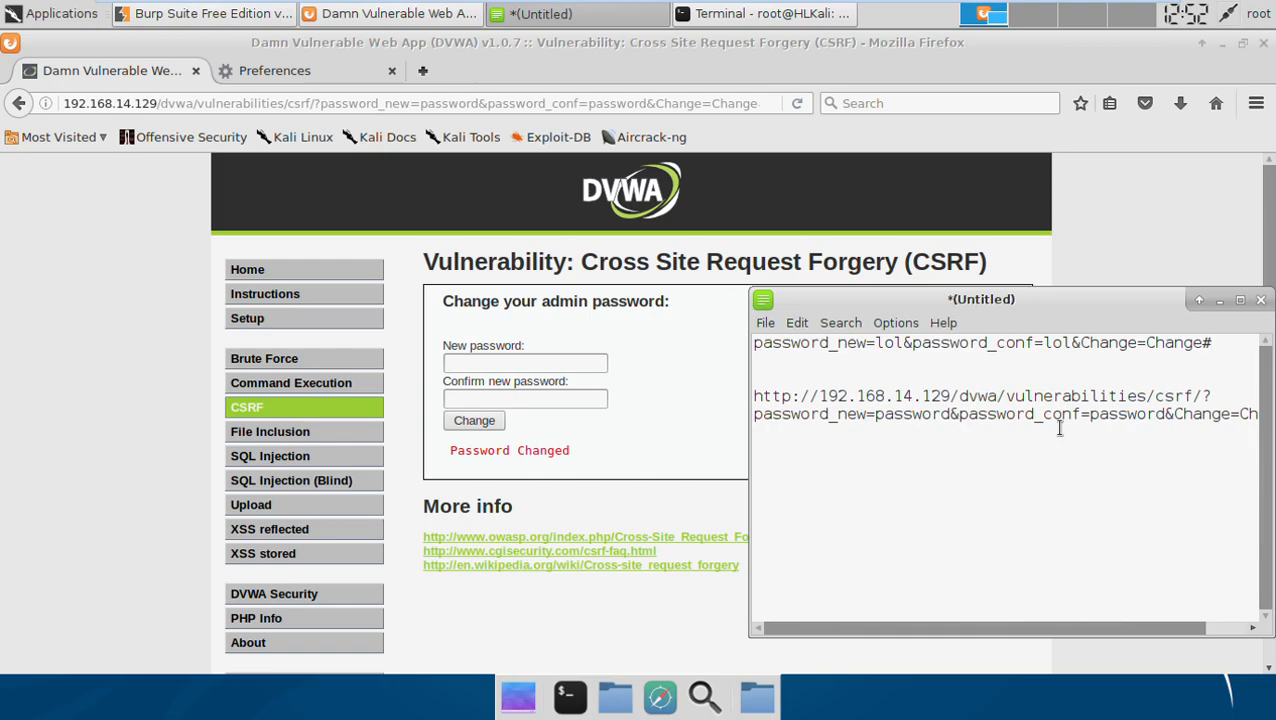
pyautogui.moveTo(1033, 450)
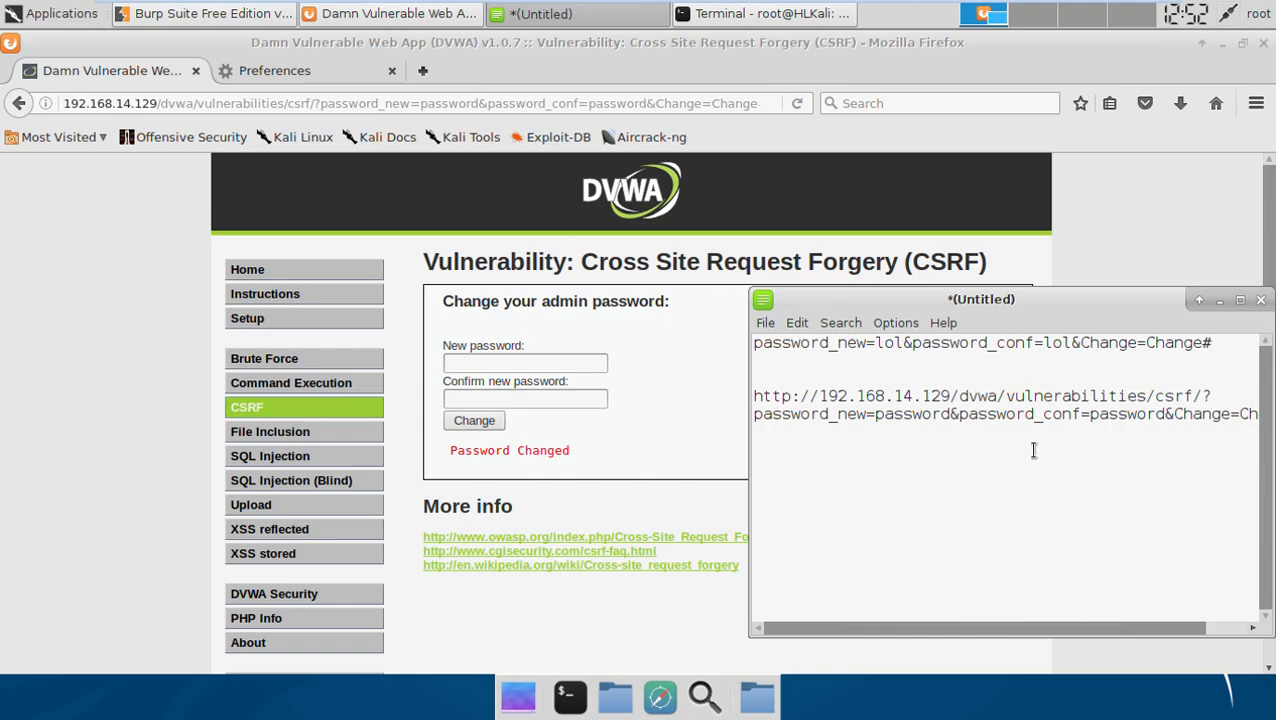
# Select the 129 host number and password_new in the URLs, then shift the window left.
pyautogui.doubleClick(933, 395)
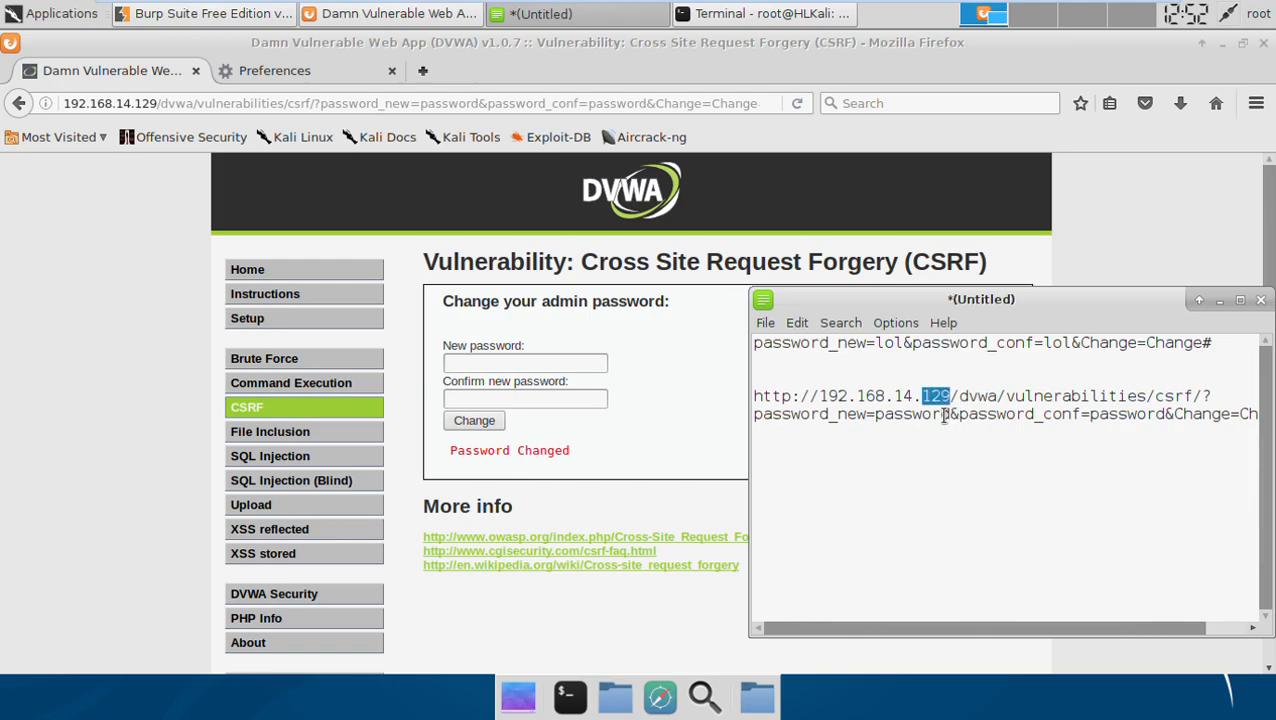
pyautogui.doubleClick(910, 414)
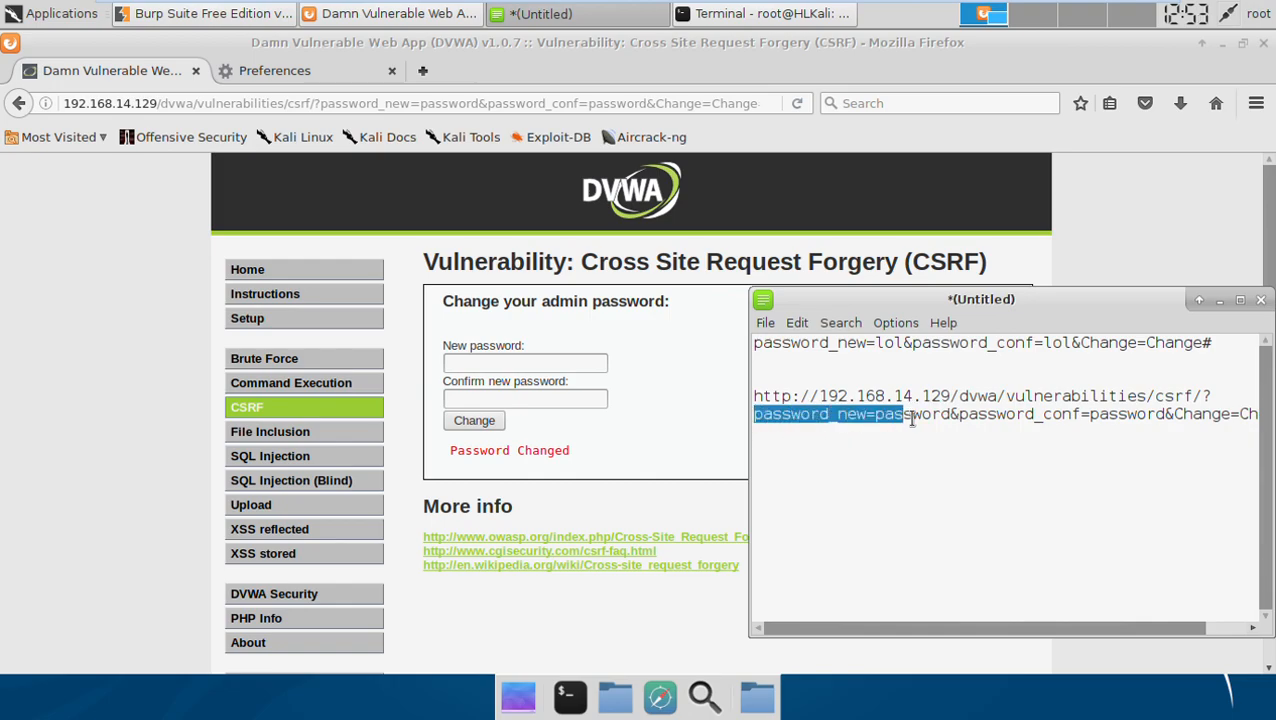
pyautogui.hscroll(3)
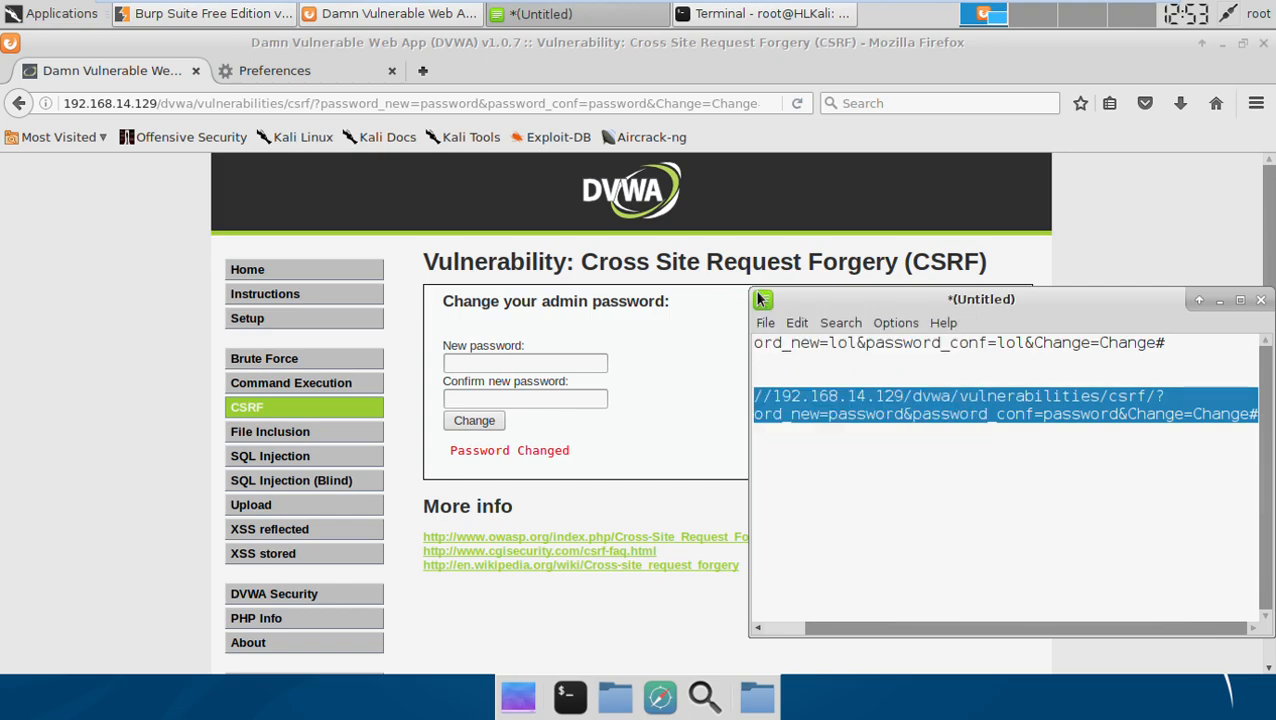
pyautogui.moveTo(982, 299); pyautogui.dragTo(946, 260)
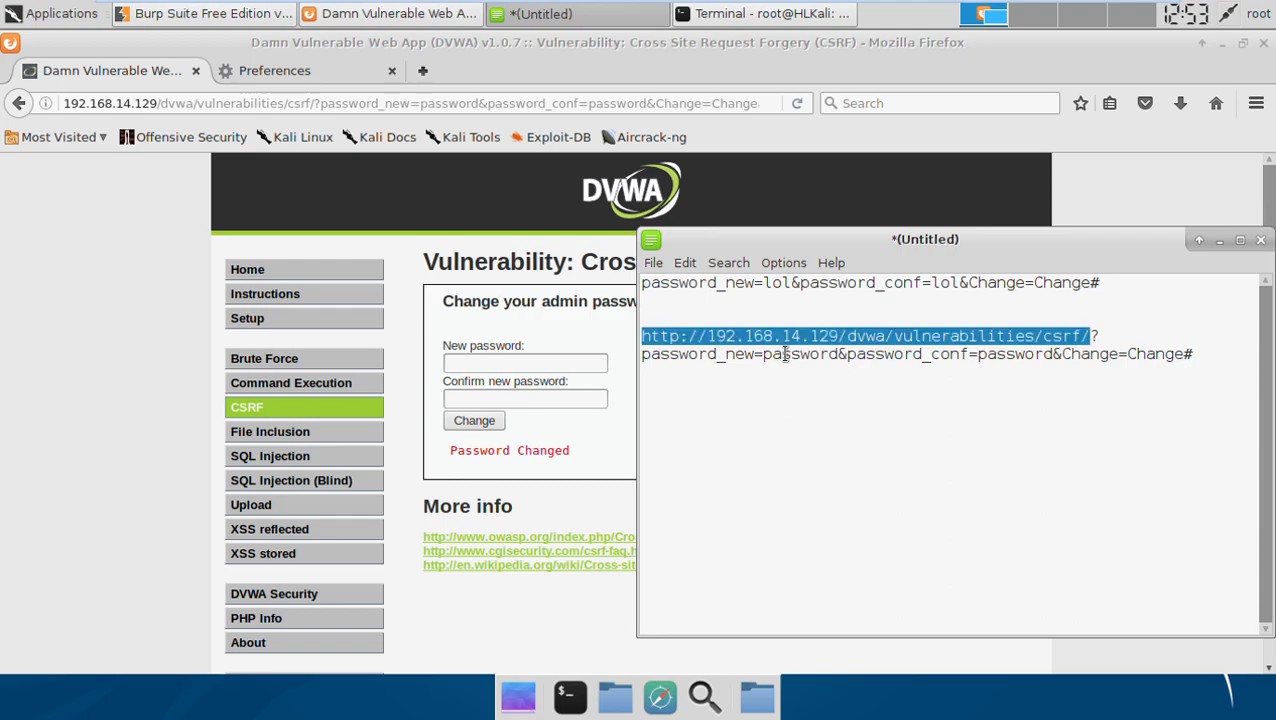
pyautogui.moveTo(766, 366)
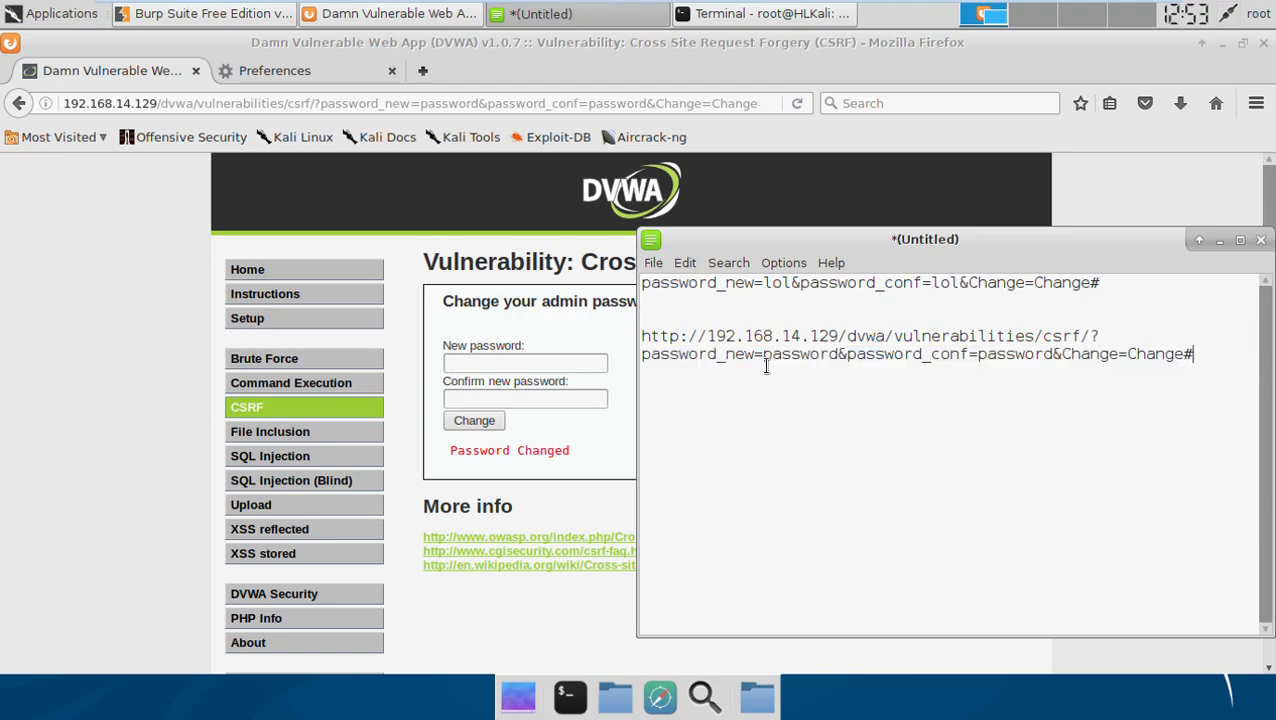
# Try a goo.gl/1245 short-link line, then select password_new in the CSRF URL.
pyautogui.press('Return')
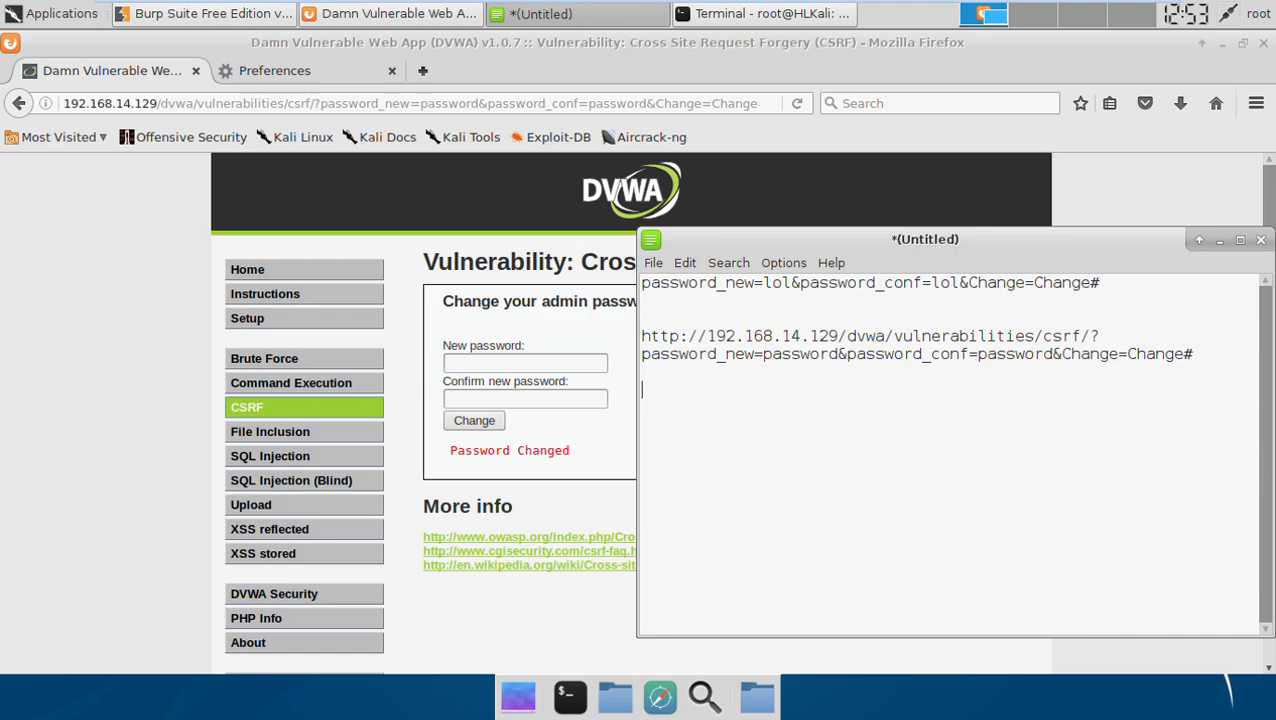
pyautogui.write('http://')
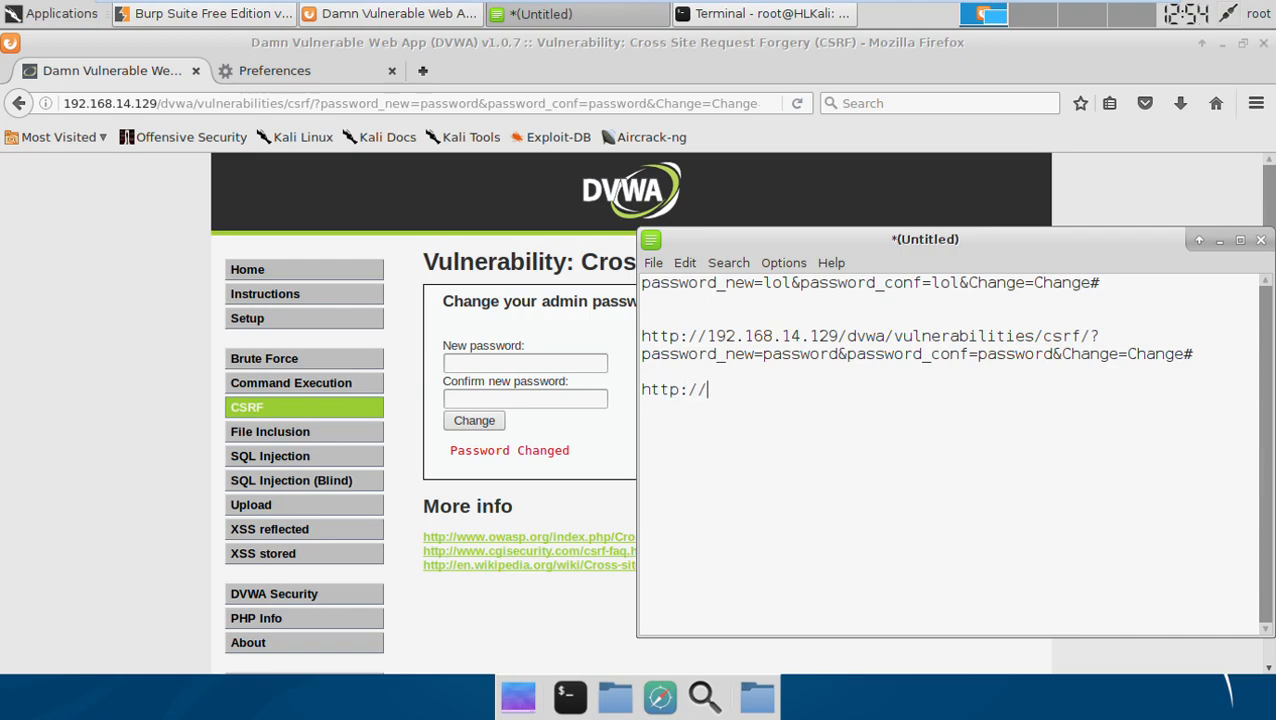
pyautogui.write('goo')
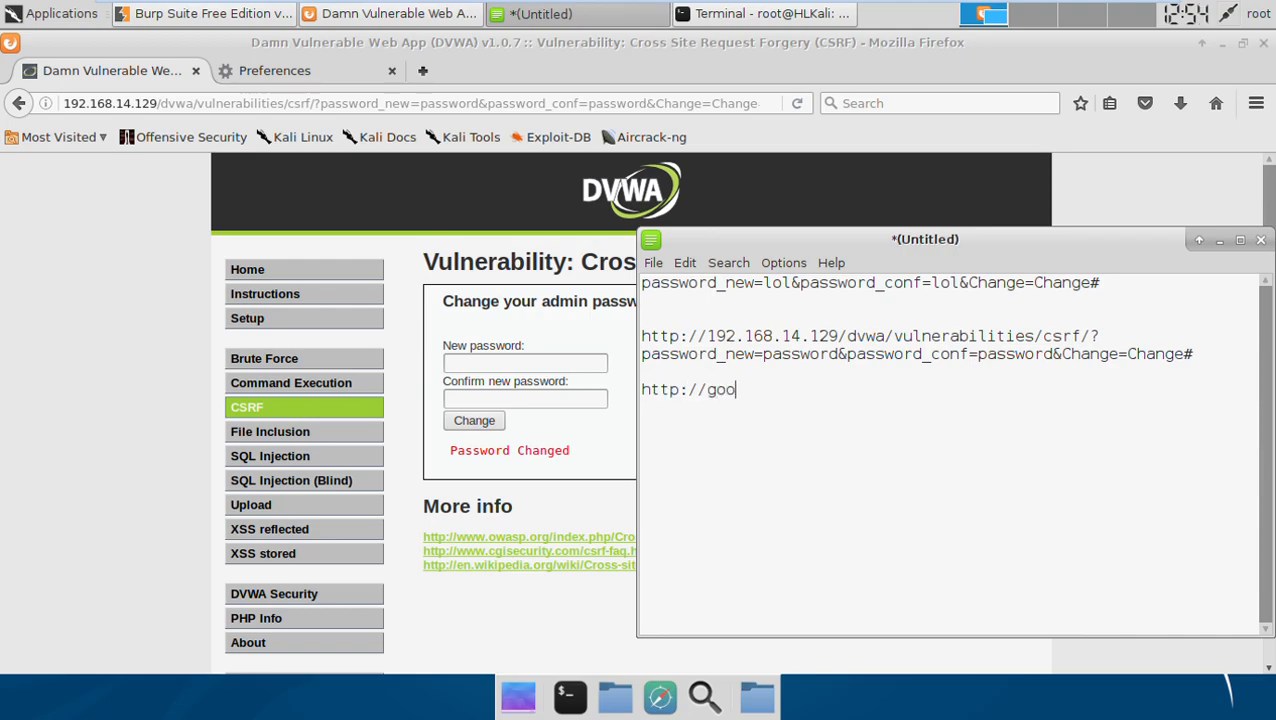
pyautogui.write('.gl')
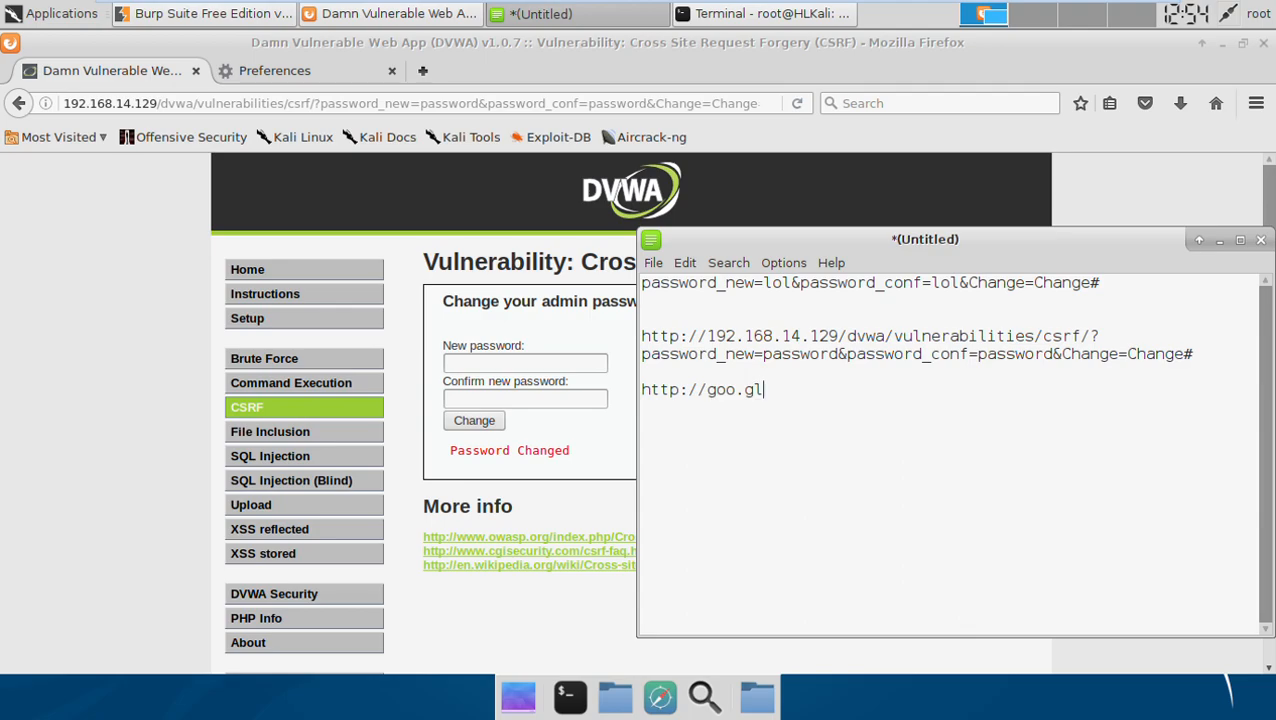
pyautogui.write('/12')
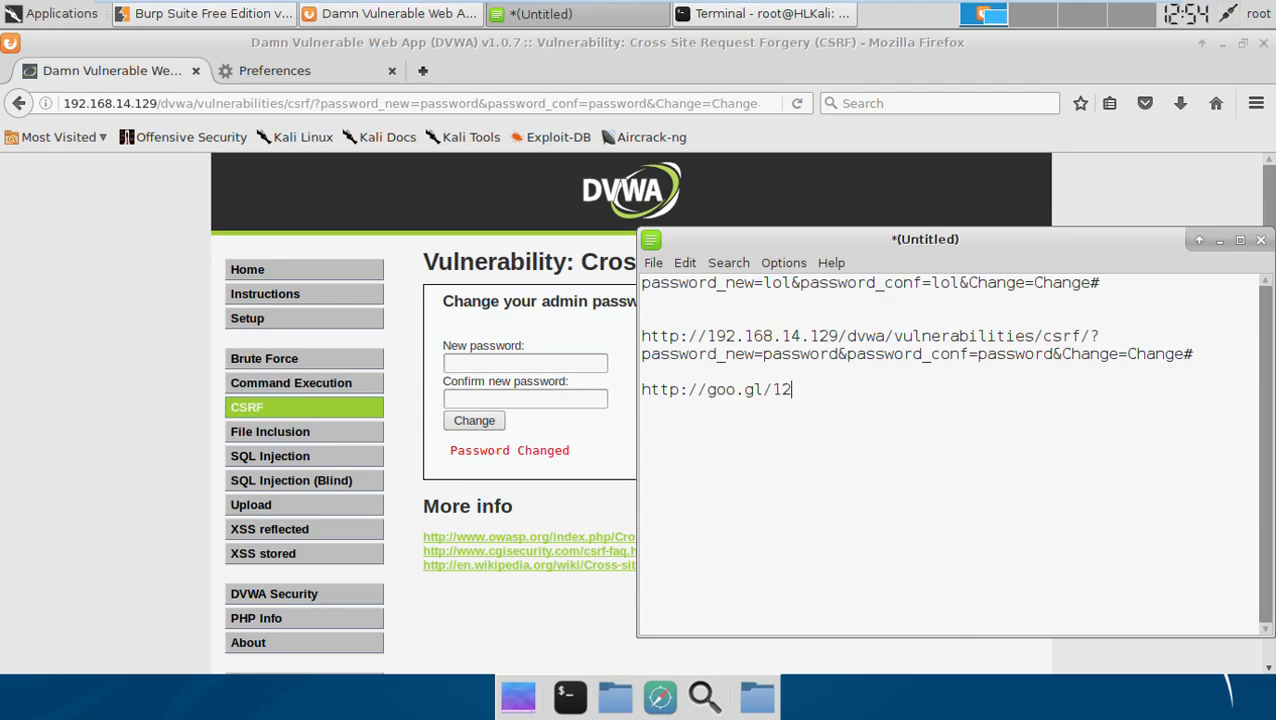
pyautogui.write('45')
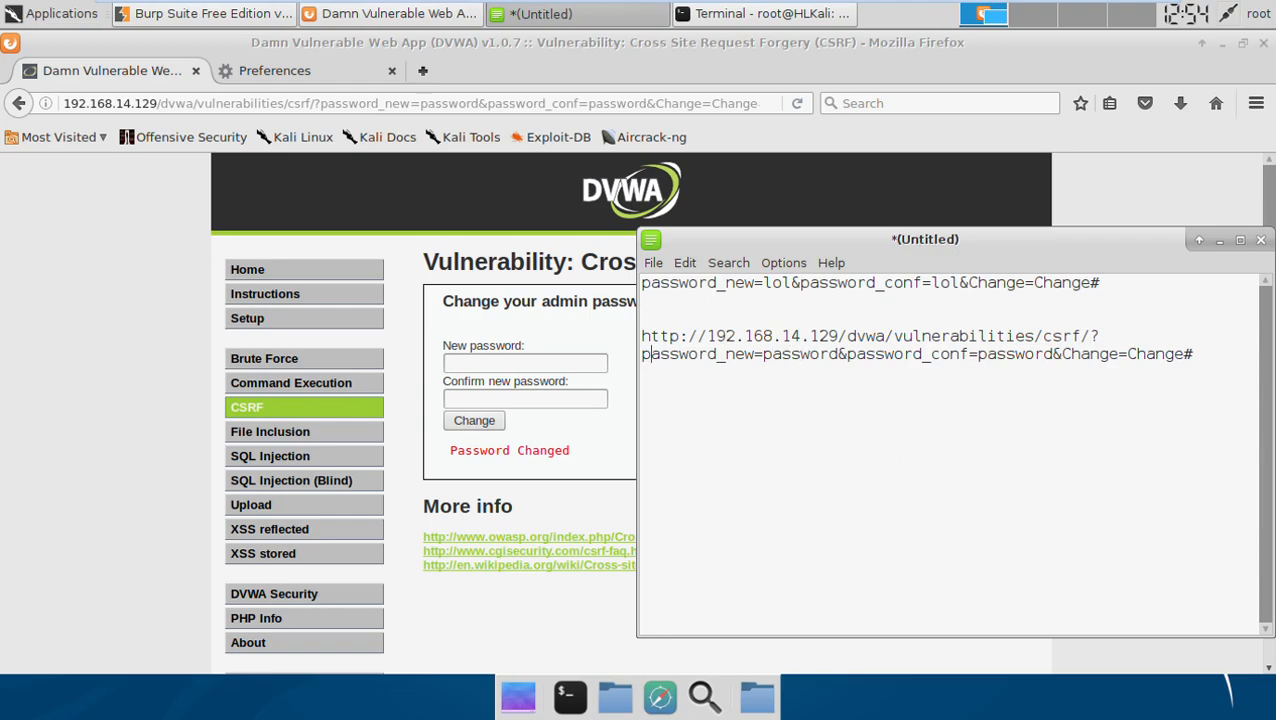
pyautogui.doubleClick(665, 353)
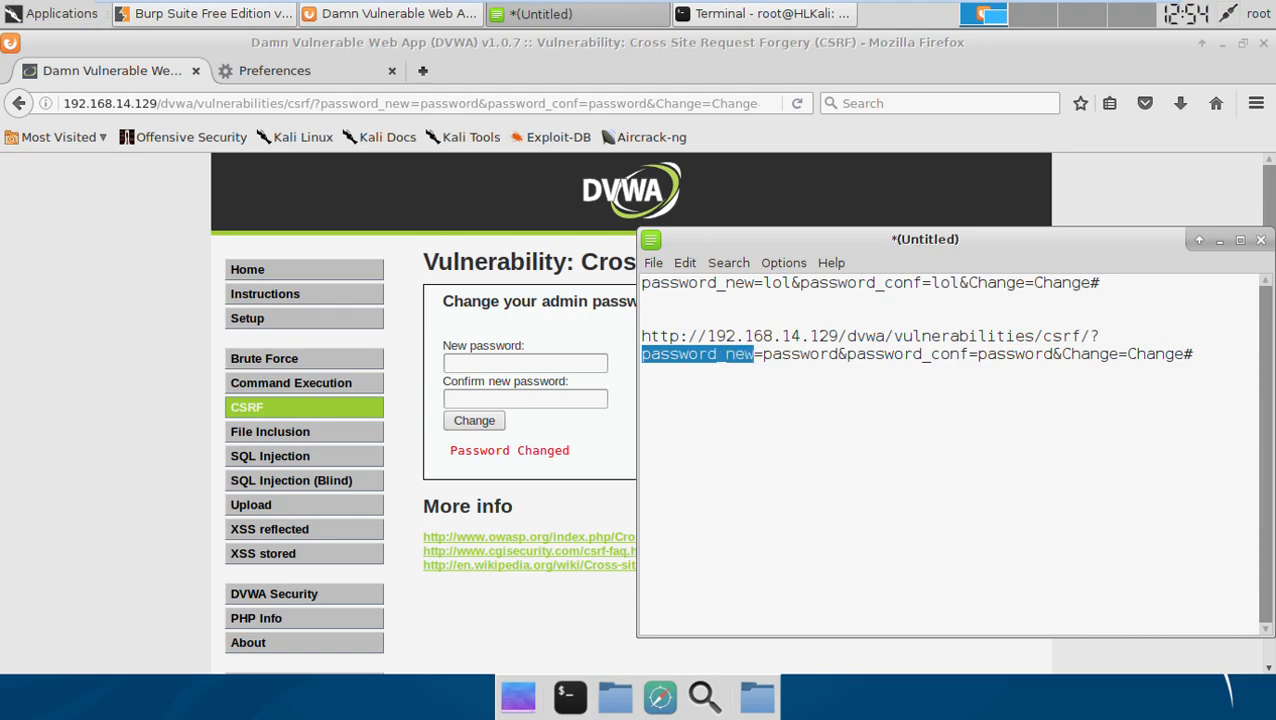
# URL-encode password_new in Burp Decoder and select its place in the notes URL.
pyautogui.click(203, 13)
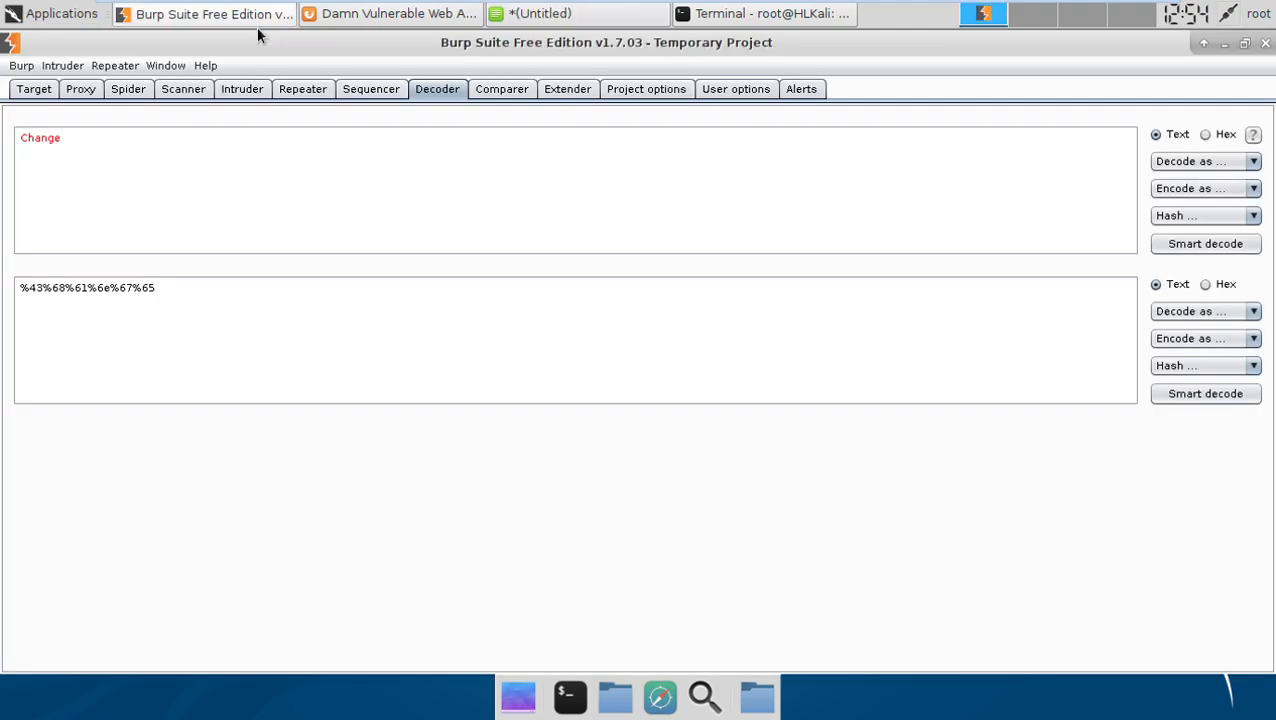
pyautogui.doubleClick(40, 137)
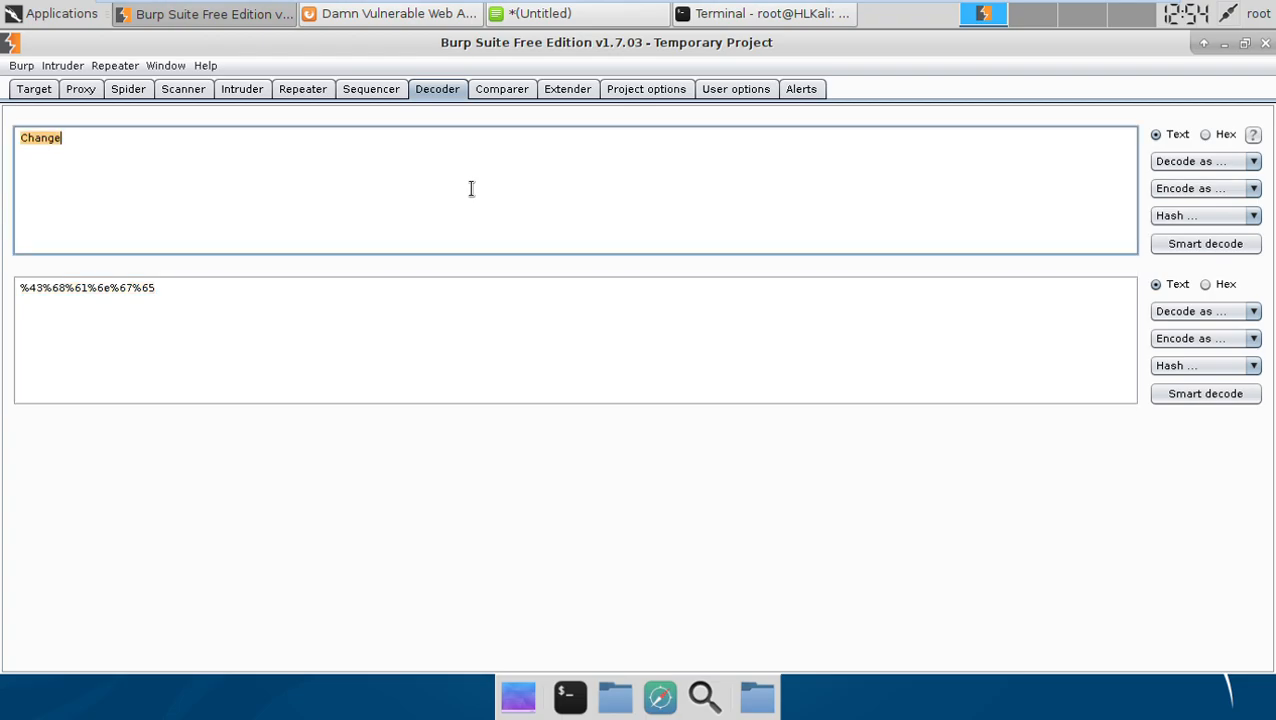
pyautogui.write('password_new')
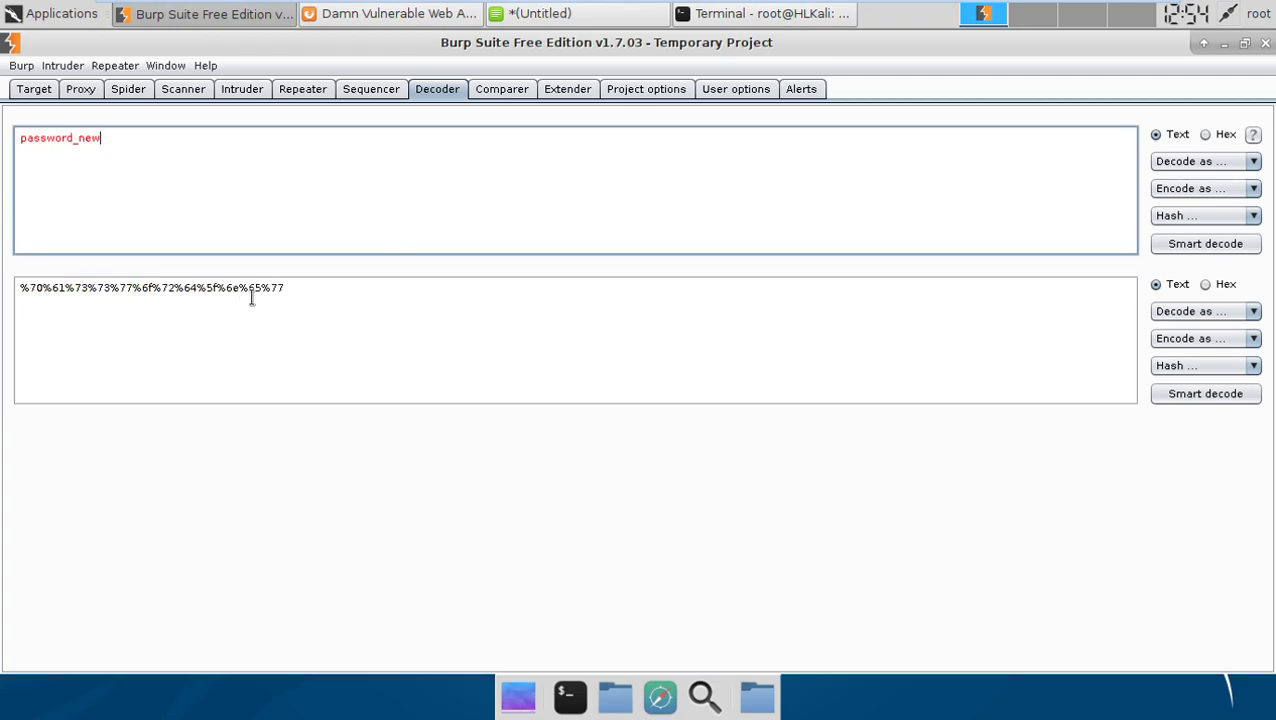
pyautogui.tripleClick(150, 288)
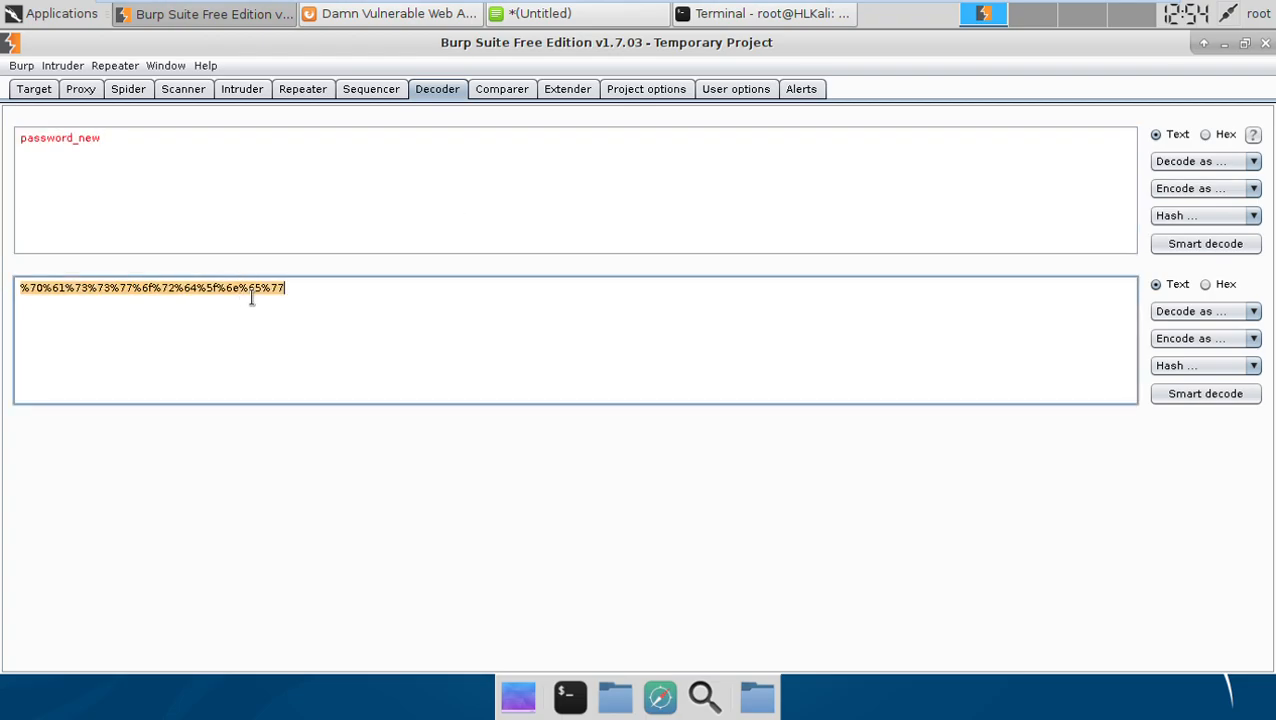
pyautogui.click(577, 13)
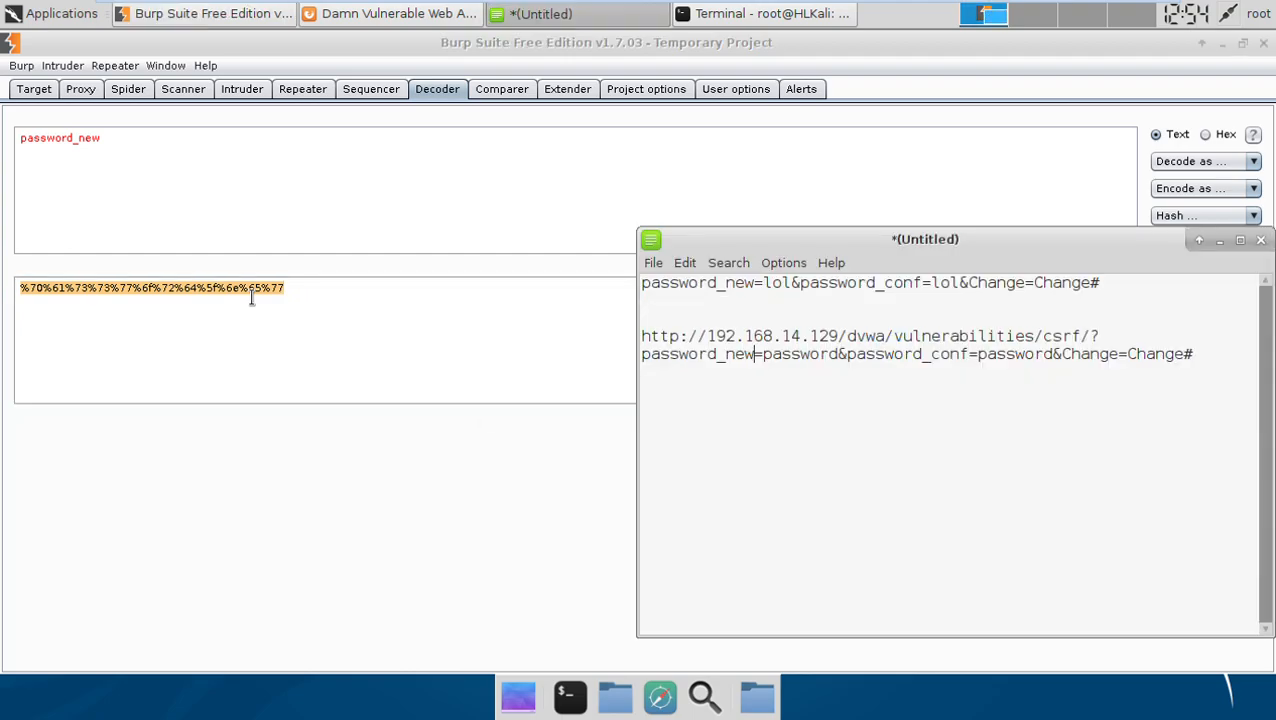
pyautogui.moveTo(587, 488)
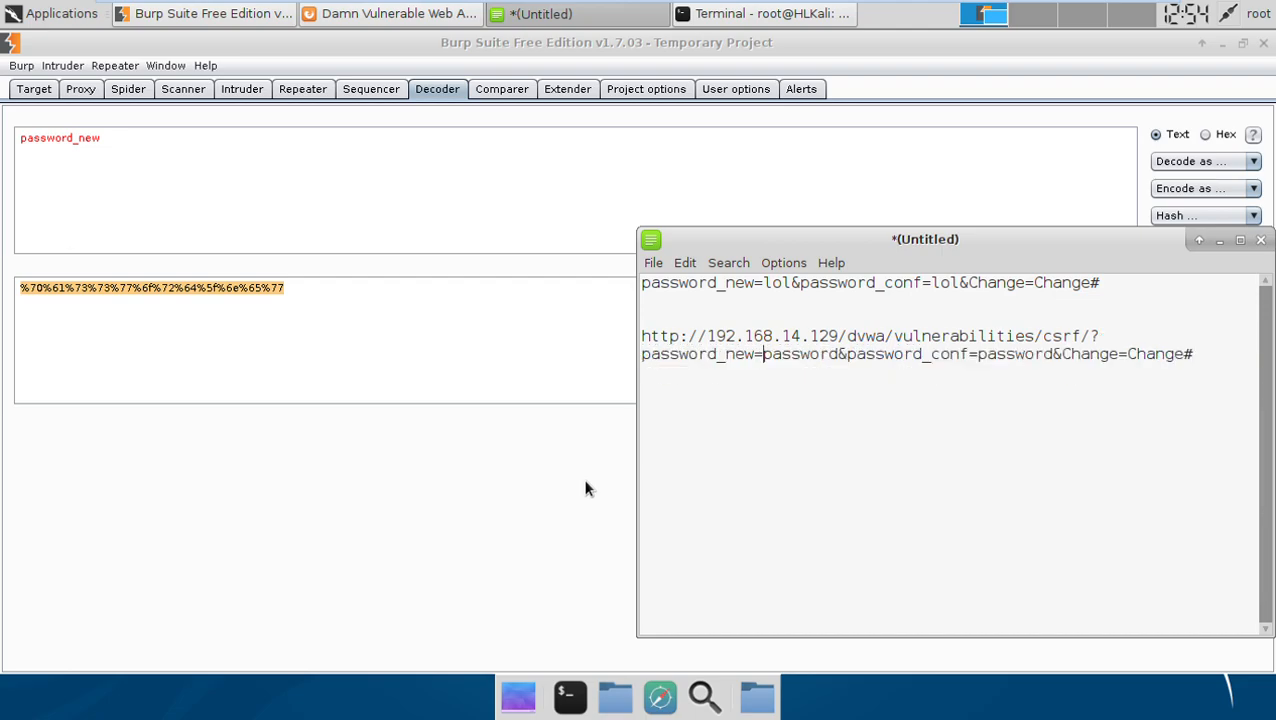
pyautogui.doubleClick(718, 354)
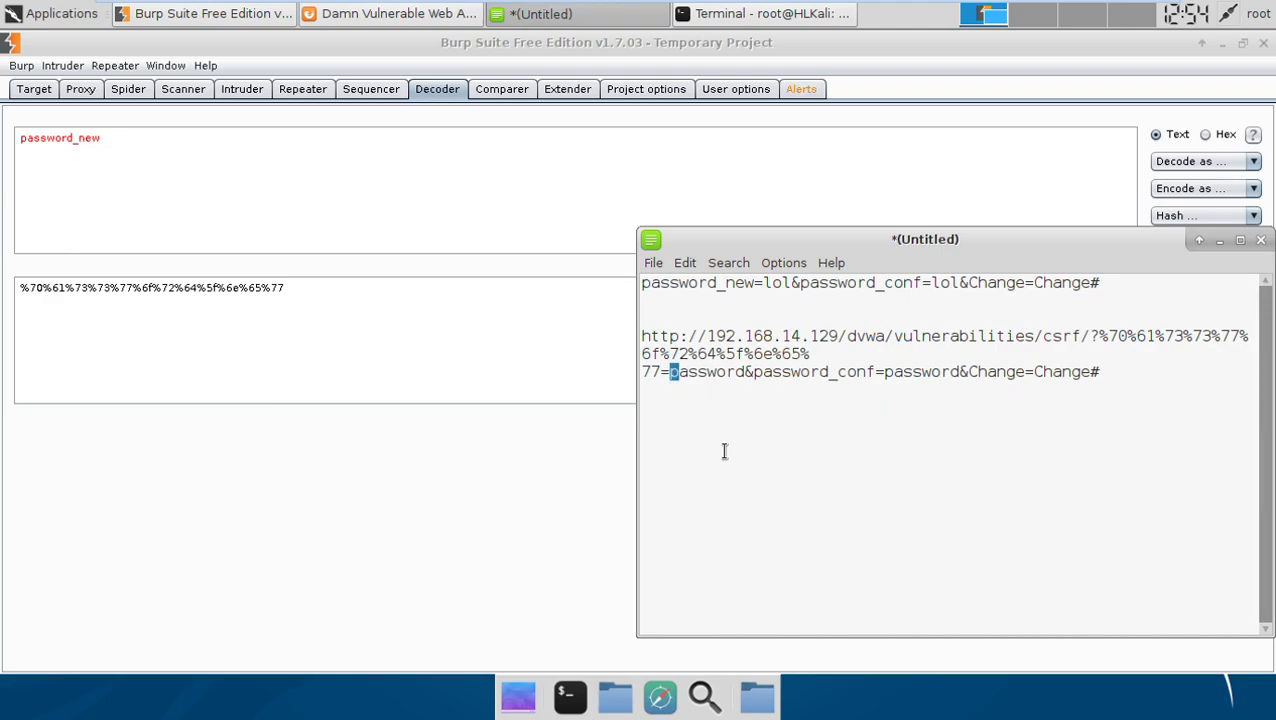
# Replace the password values and password_conf in the URL with their encoded forms.
pyautogui.doubleClick(706, 371)
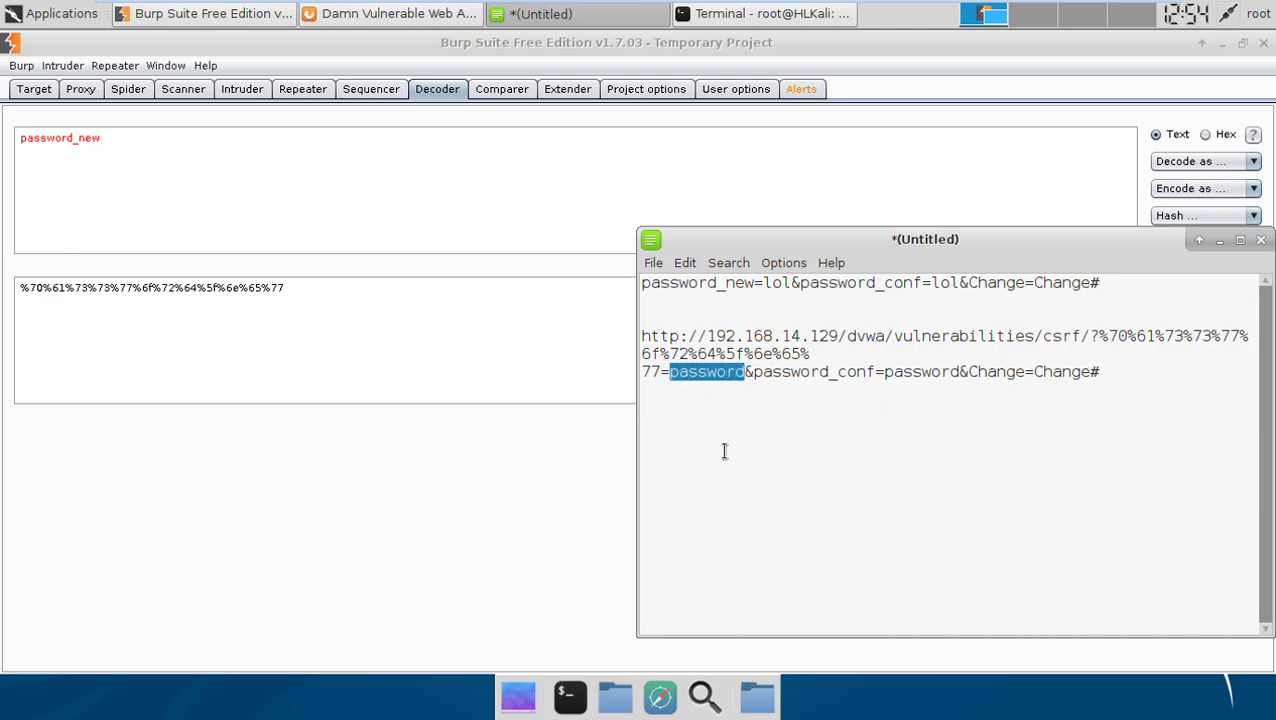
pyautogui.press('Delete')
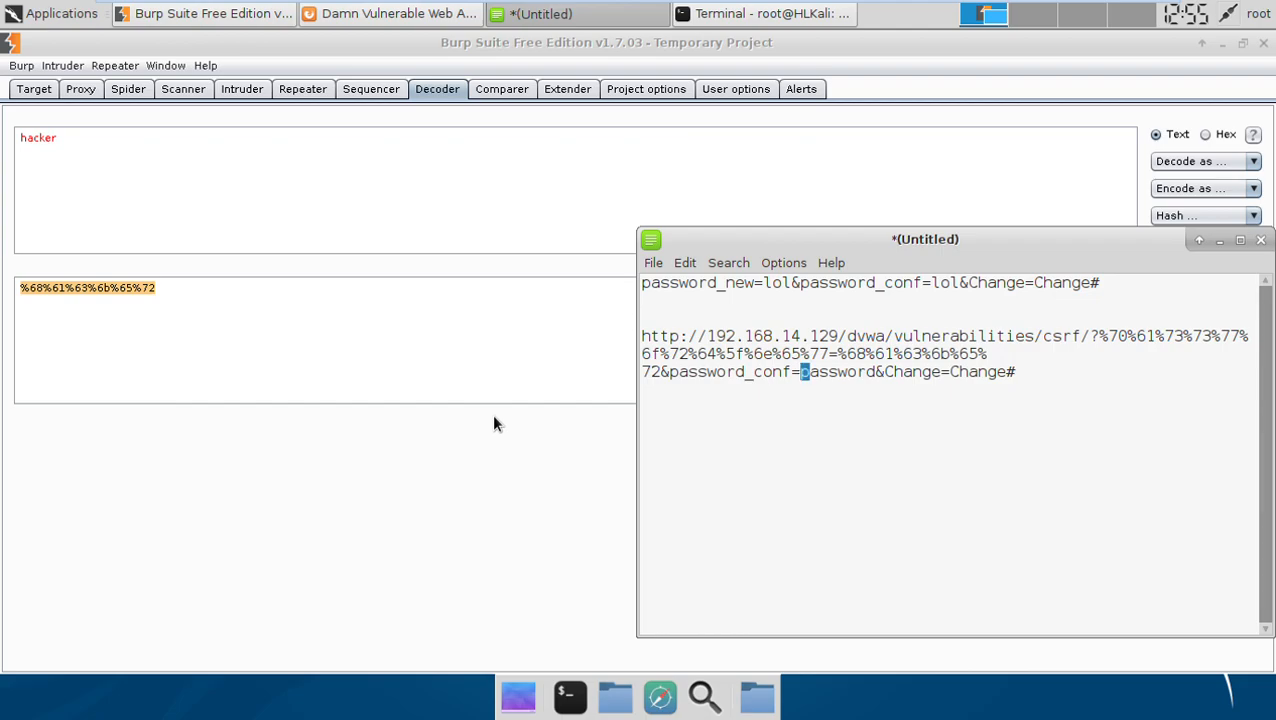
pyautogui.doubleClick(837, 371)
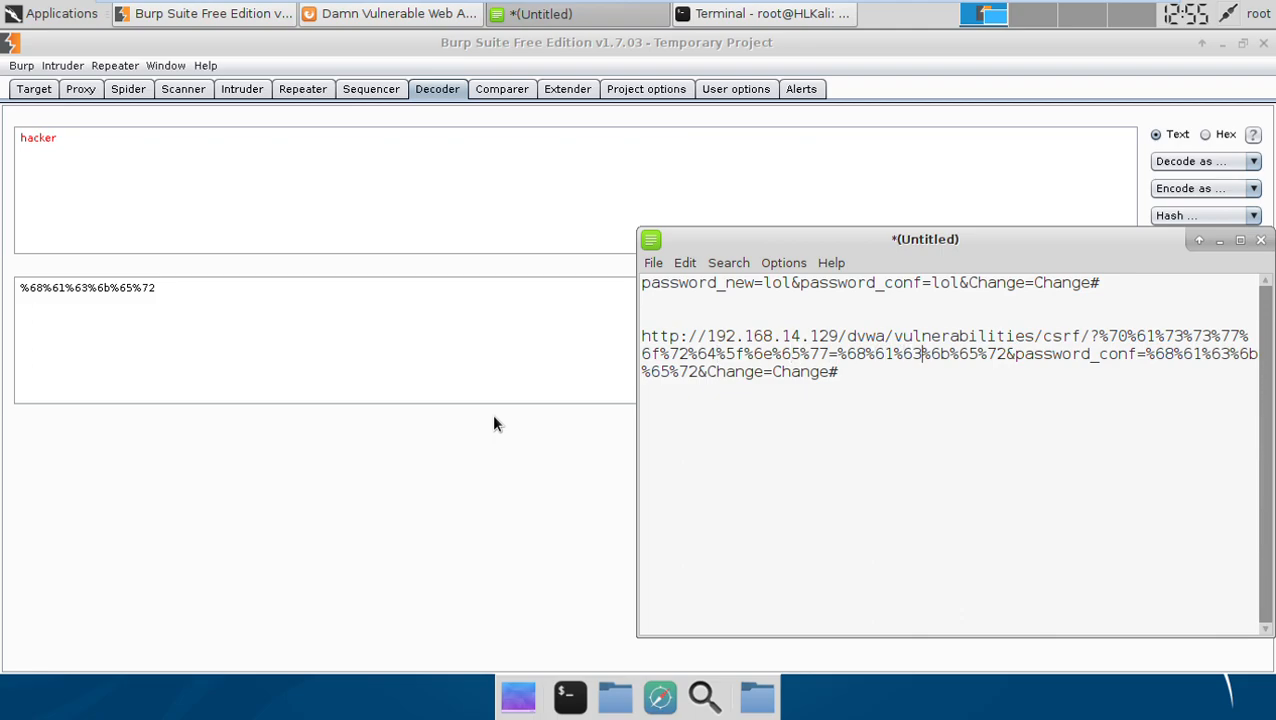
pyautogui.doubleClick(1053, 354)
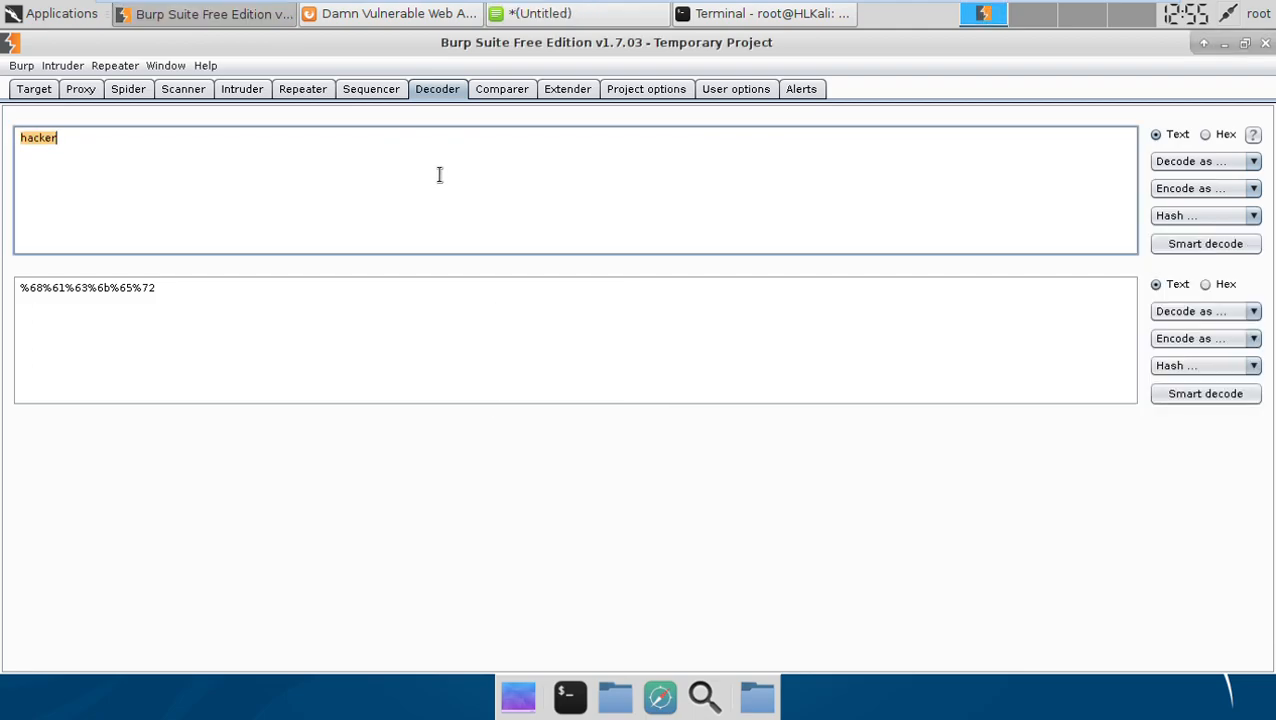
pyautogui.write('password_conf')
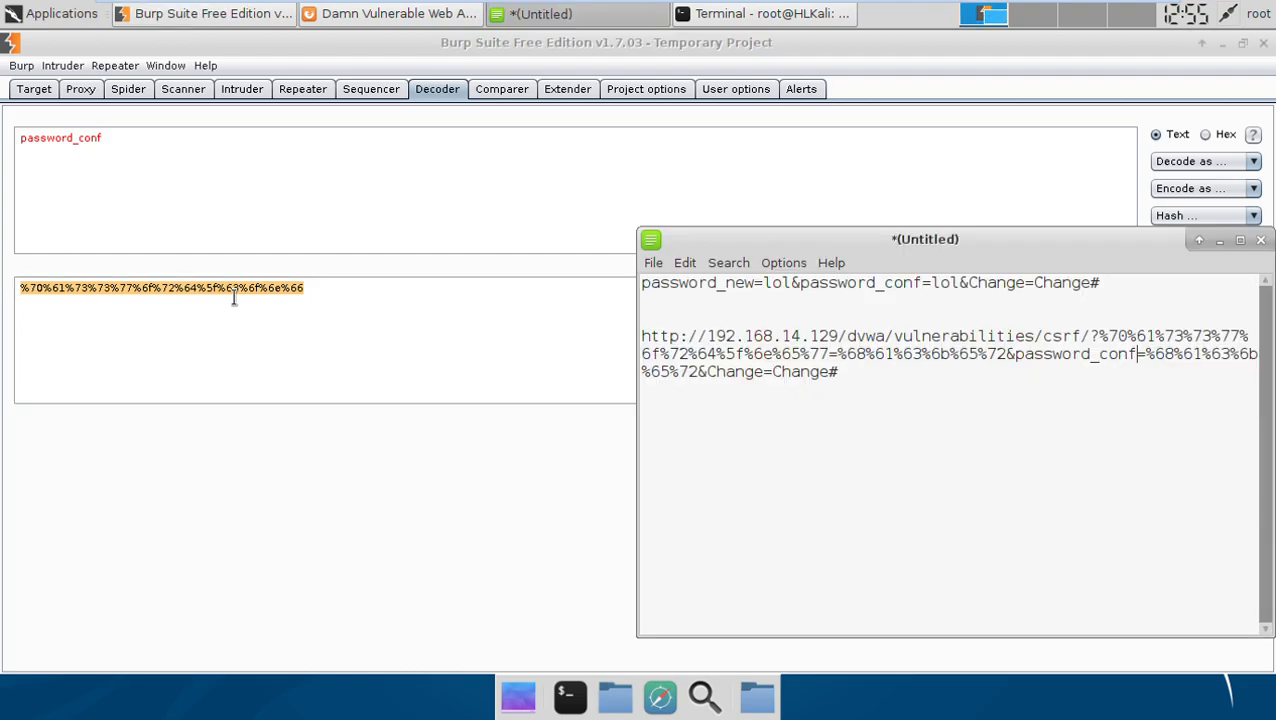
pyautogui.doubleClick(1120, 354)
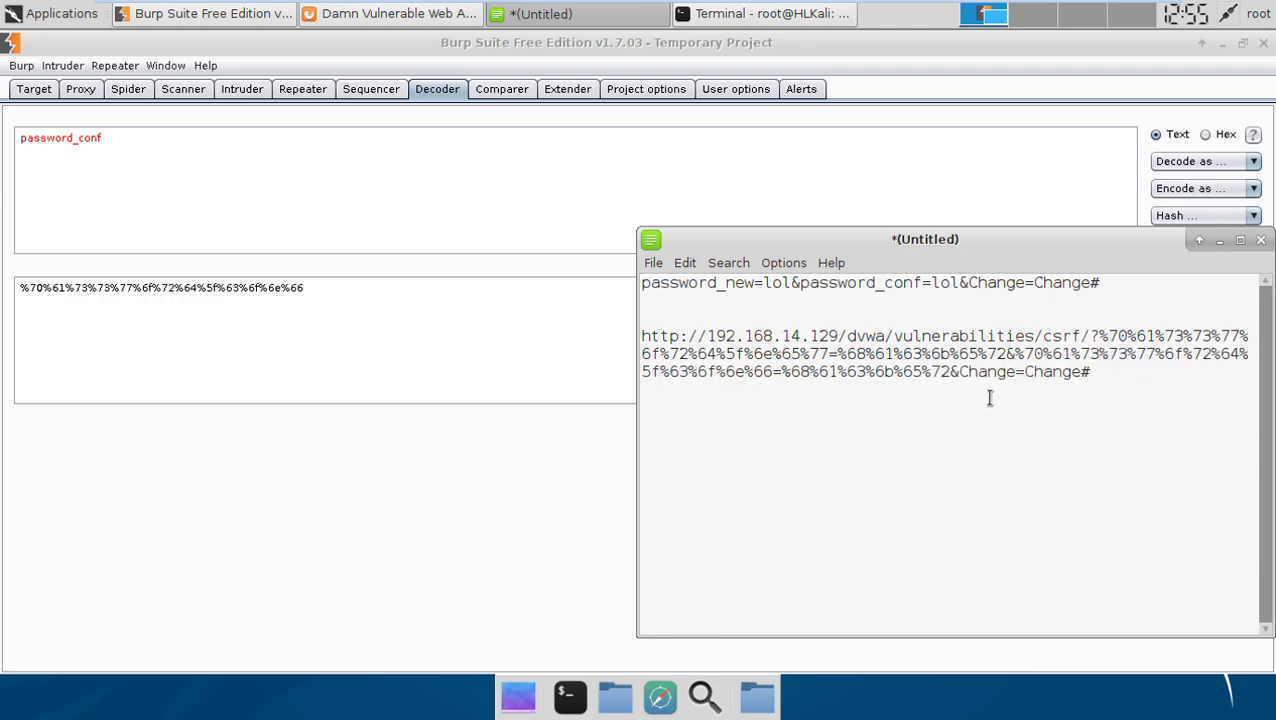
pyautogui.doubleClick(987, 371)
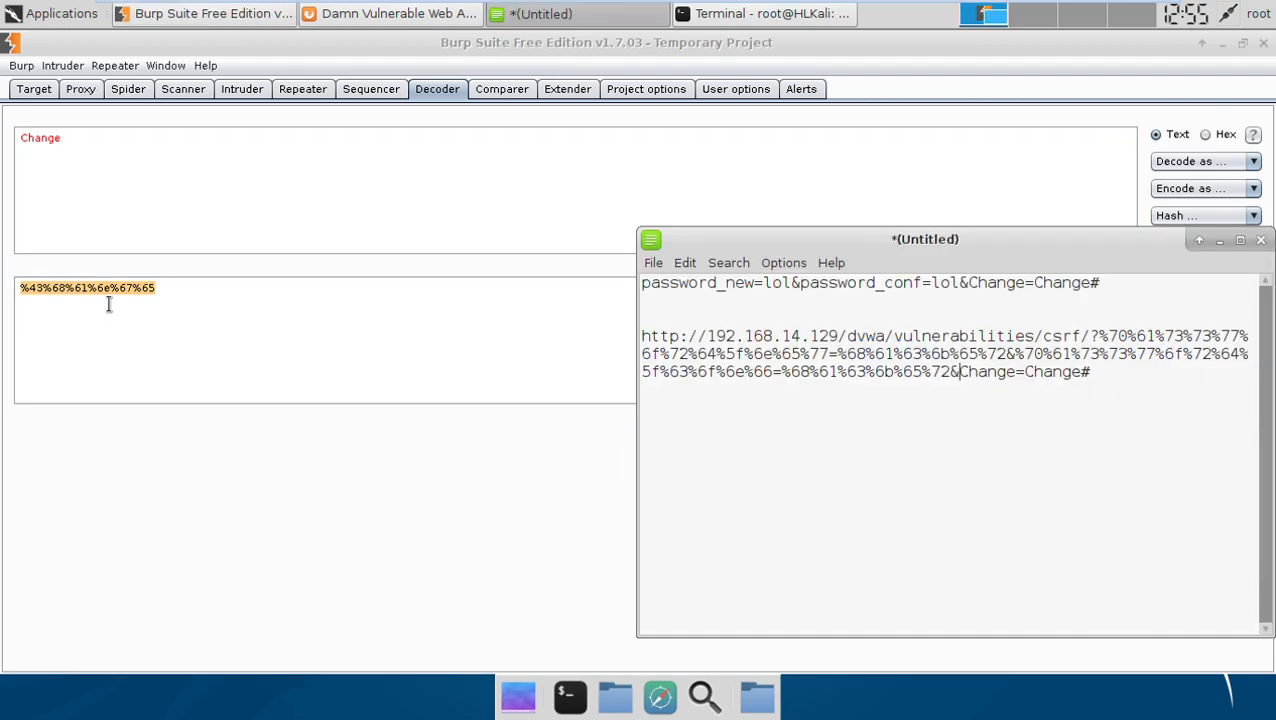
pyautogui.moveTo(995, 371)
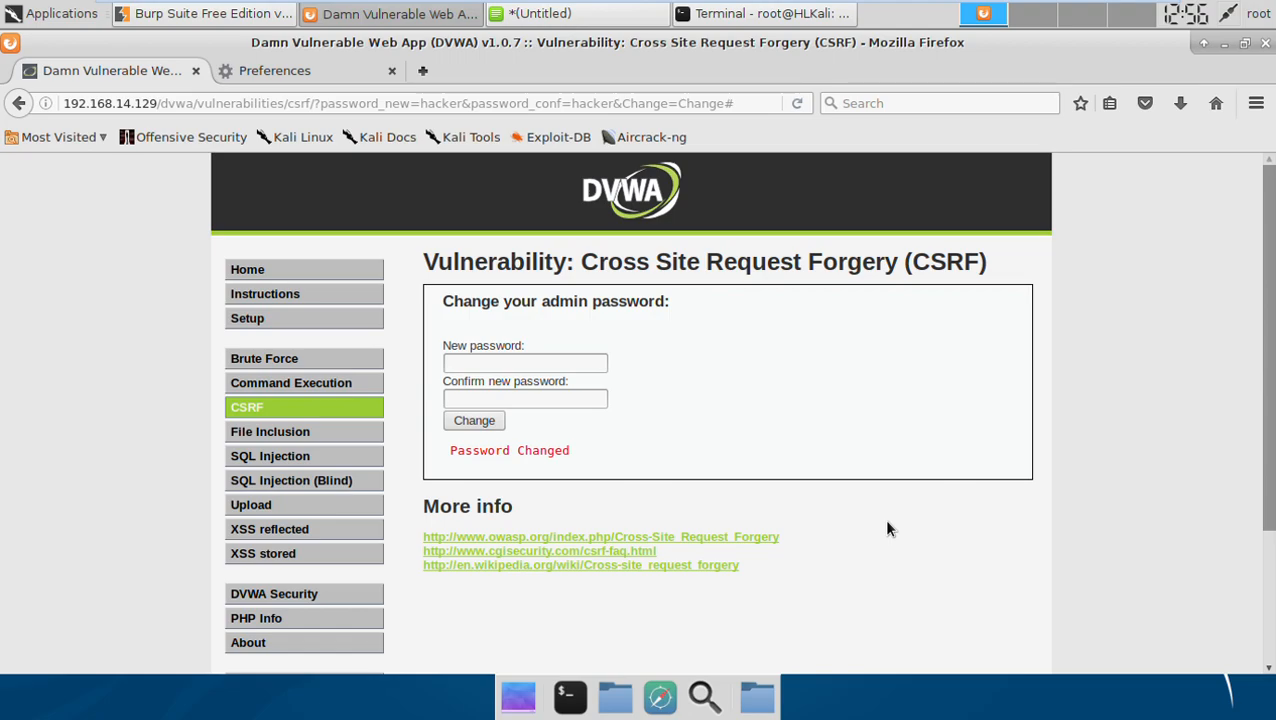
# Log out of DVWA and fill in username admin from autocomplete on the login form.
pyautogui.scroll(-3)
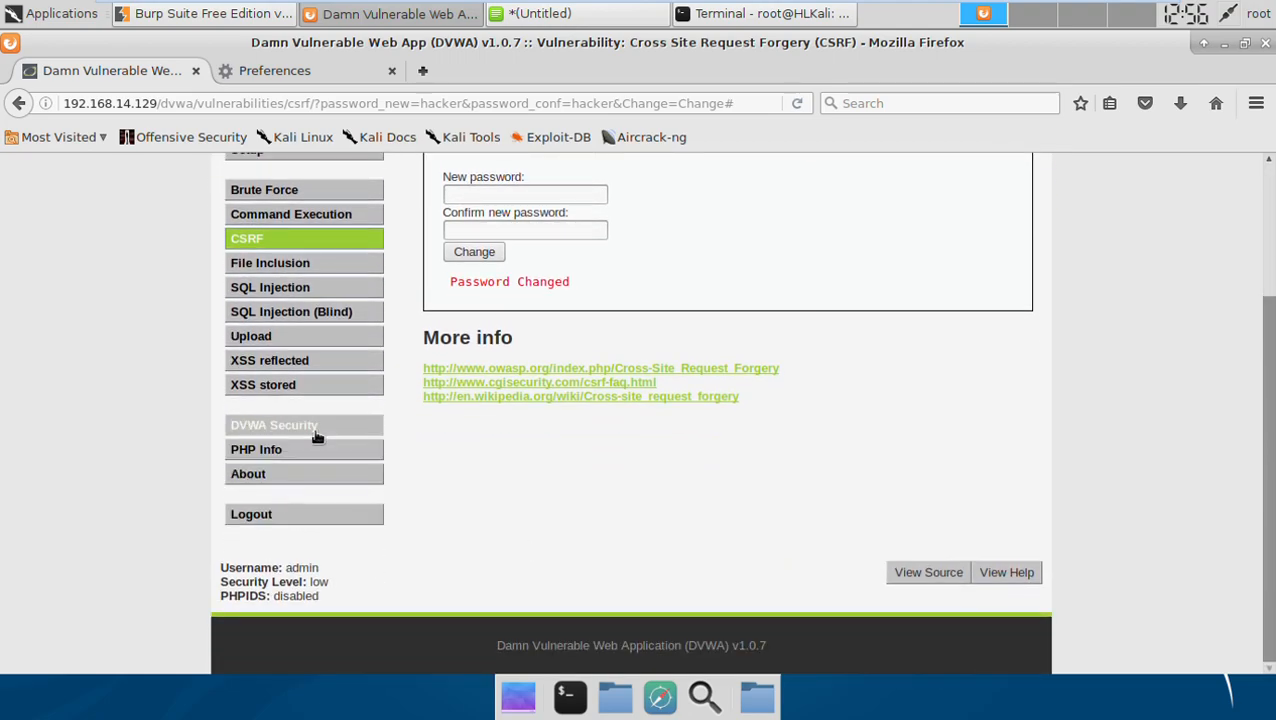
pyautogui.moveTo(251, 514)
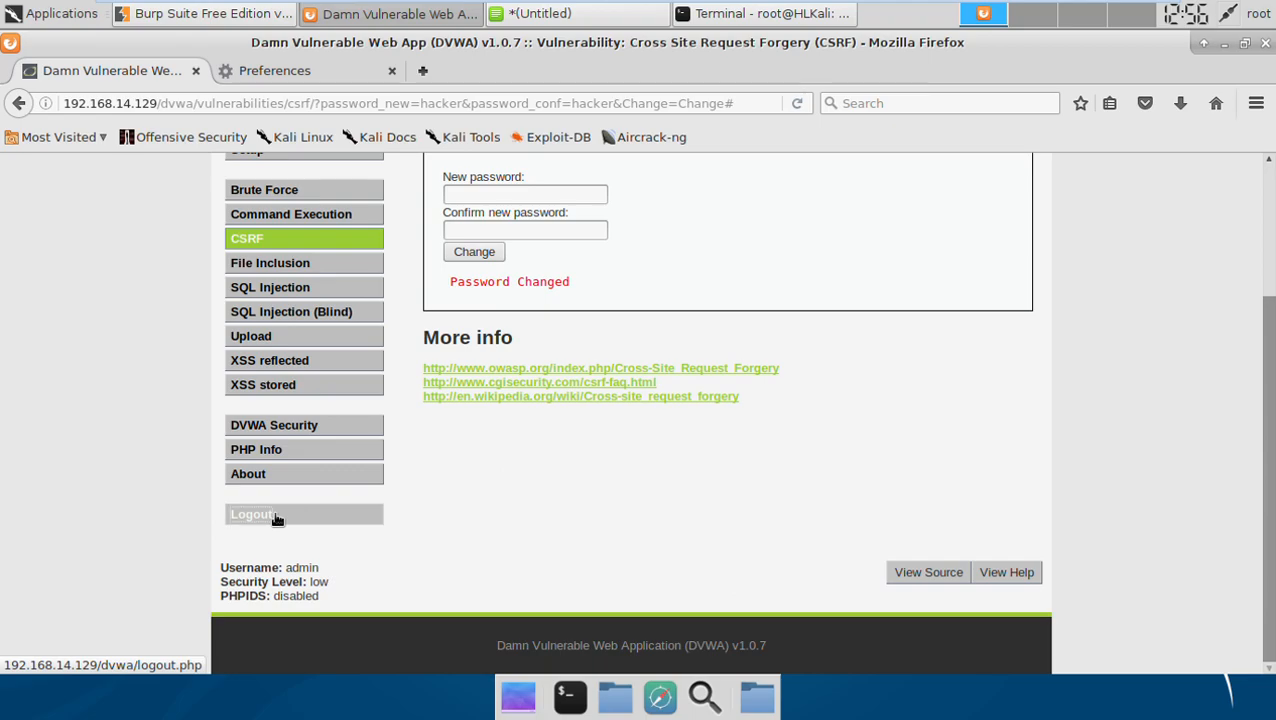
pyautogui.click(253, 514)
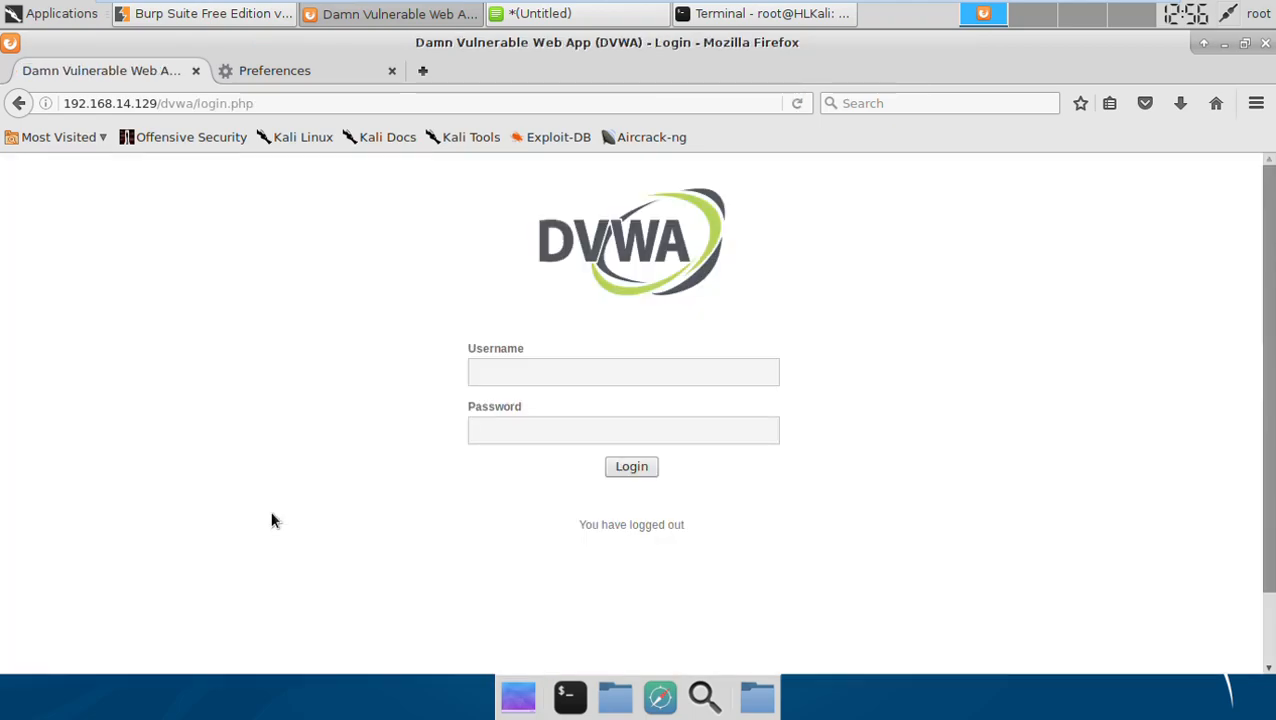
pyautogui.write('a')
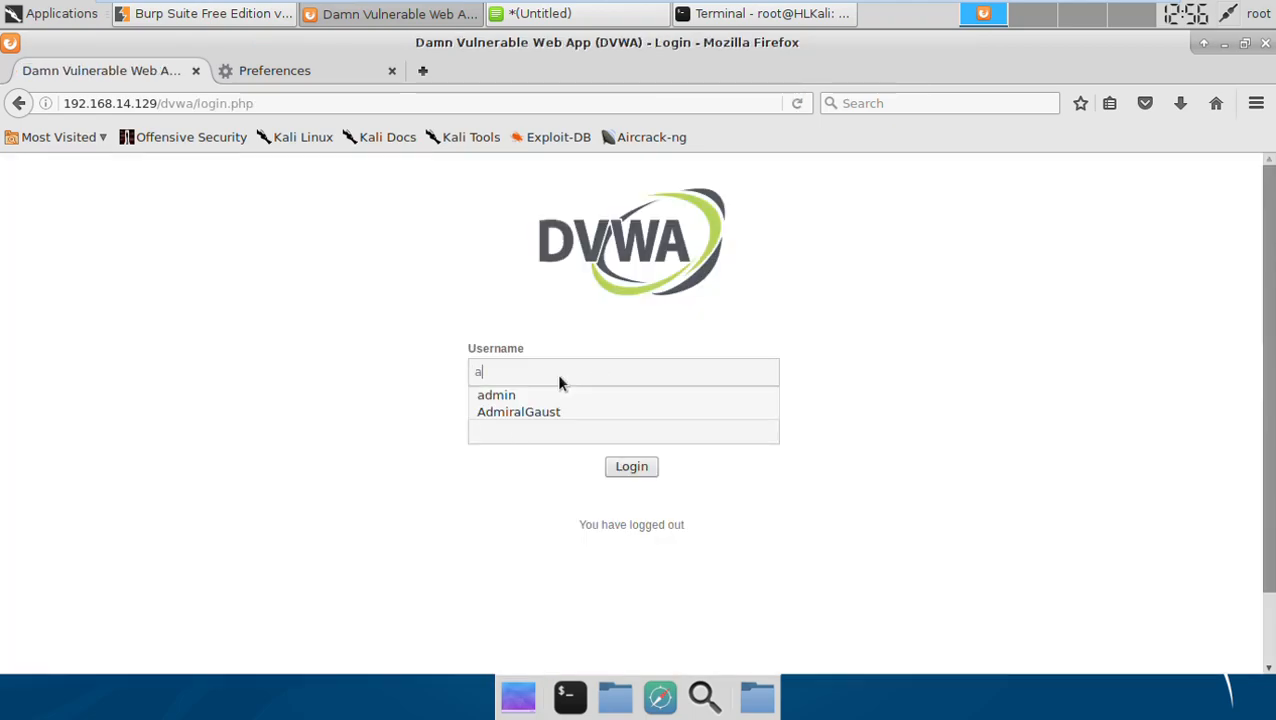
pyautogui.click(496, 394)
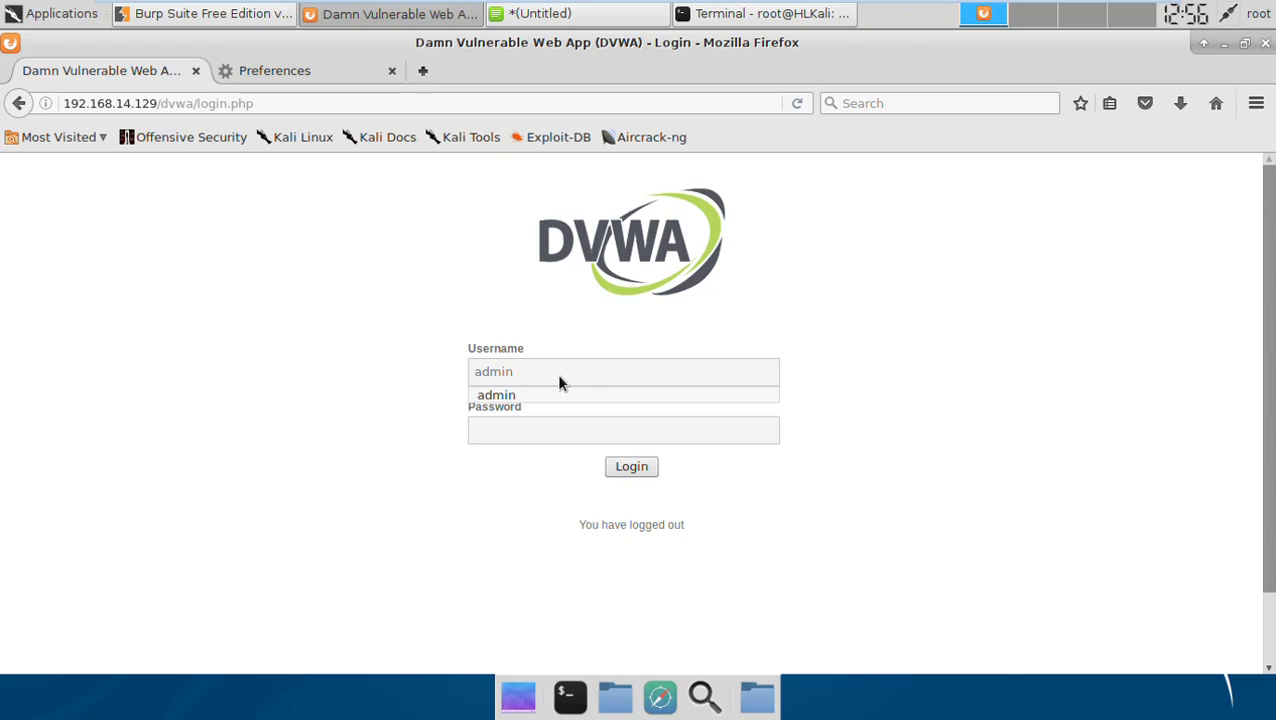
pyautogui.click(623, 429)
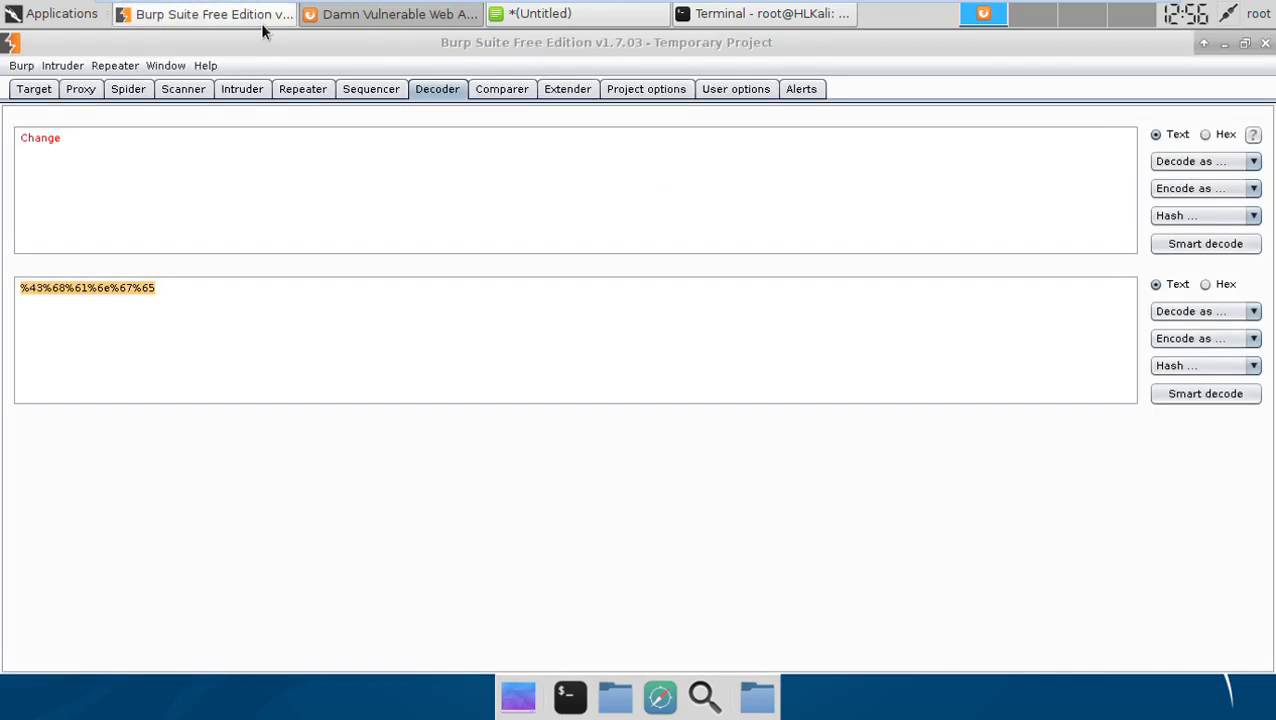
pyautogui.click(80, 89)
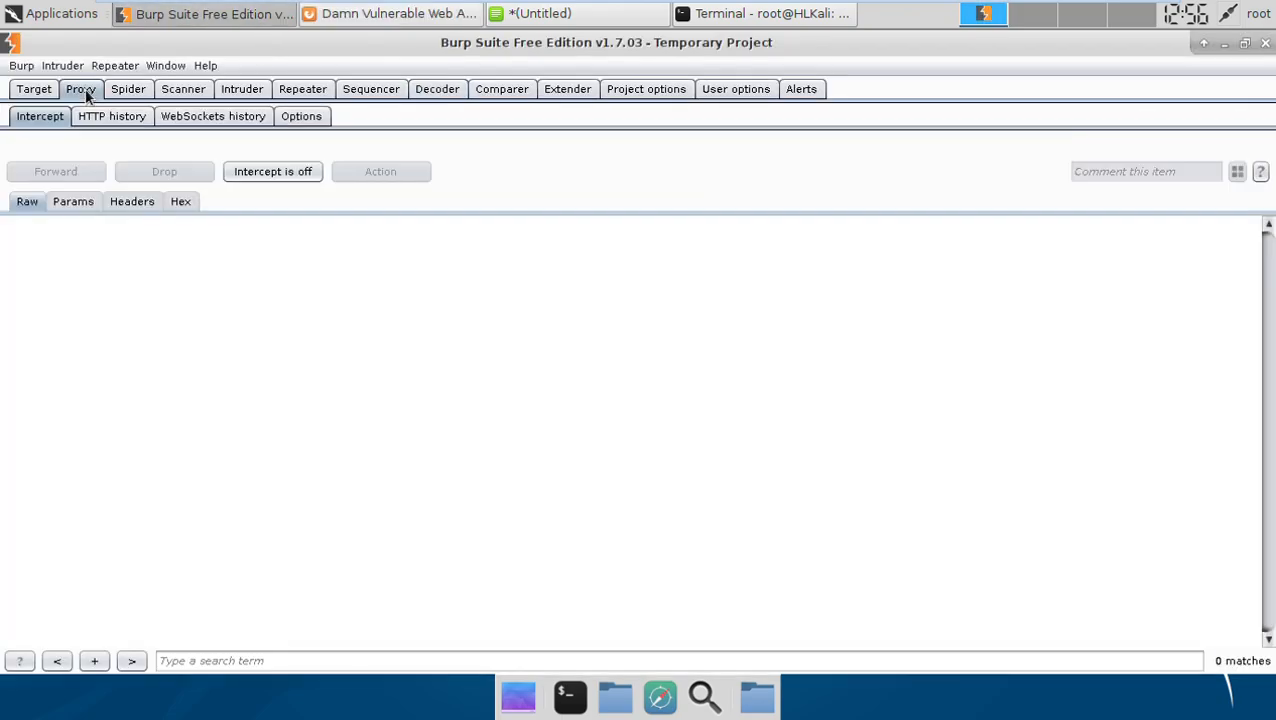
pyautogui.click(272, 171)
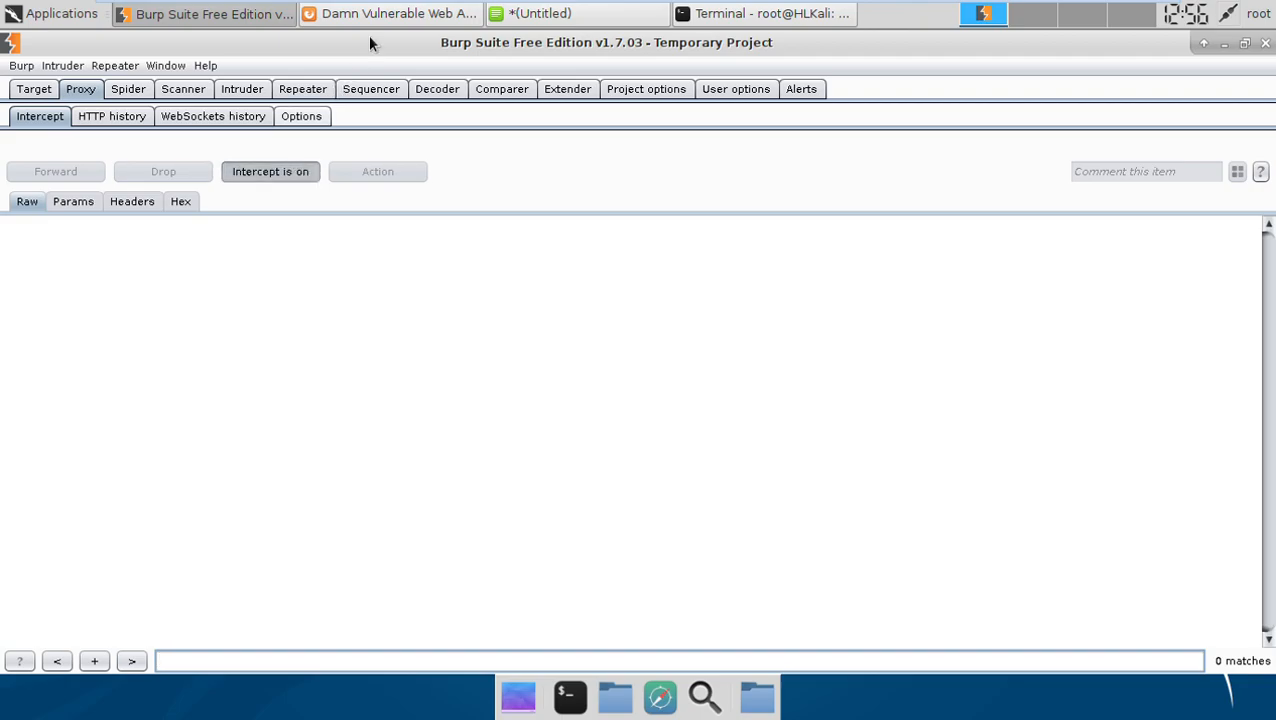
pyautogui.click(390, 13)
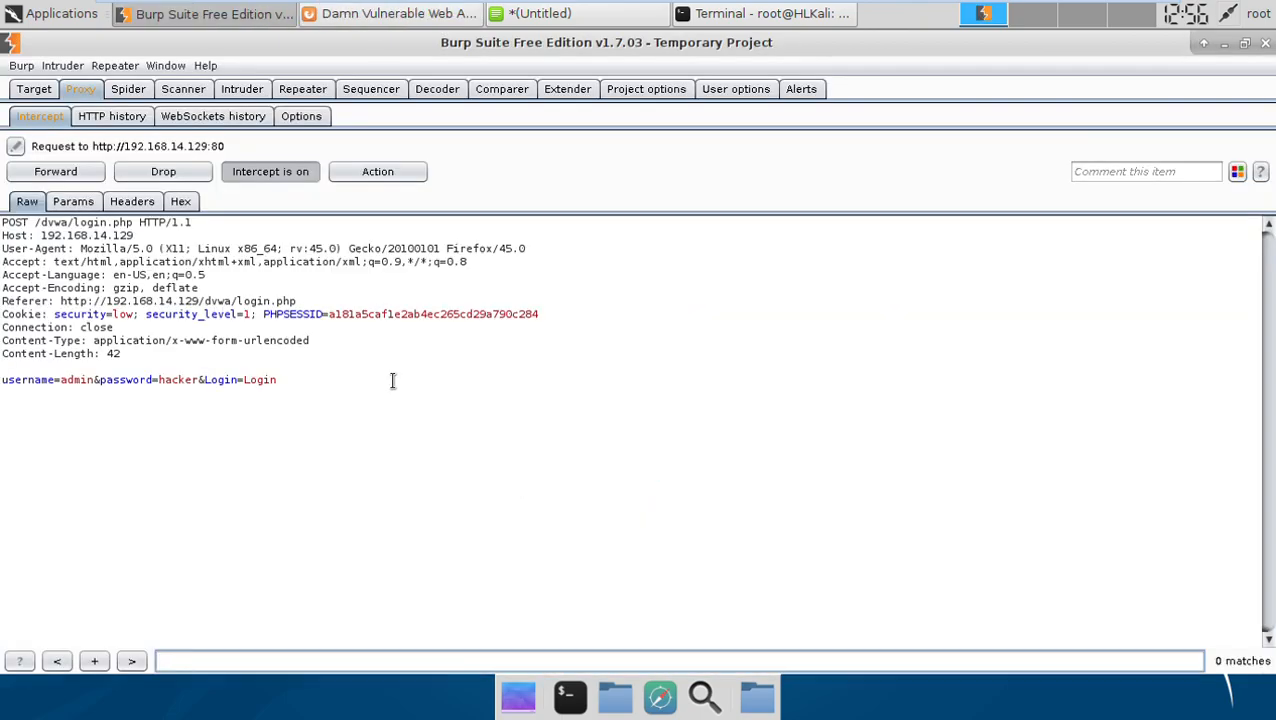
pyautogui.doubleClick(77, 380)
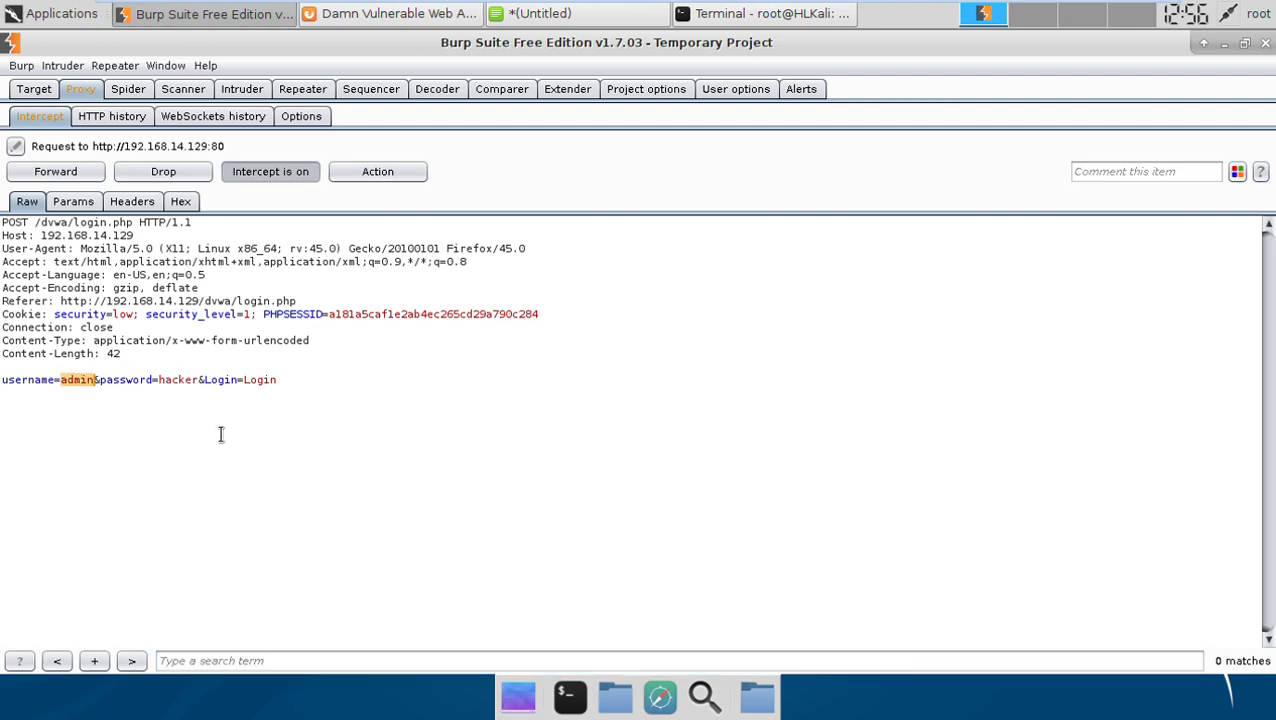
pyautogui.doubleClick(178, 379)
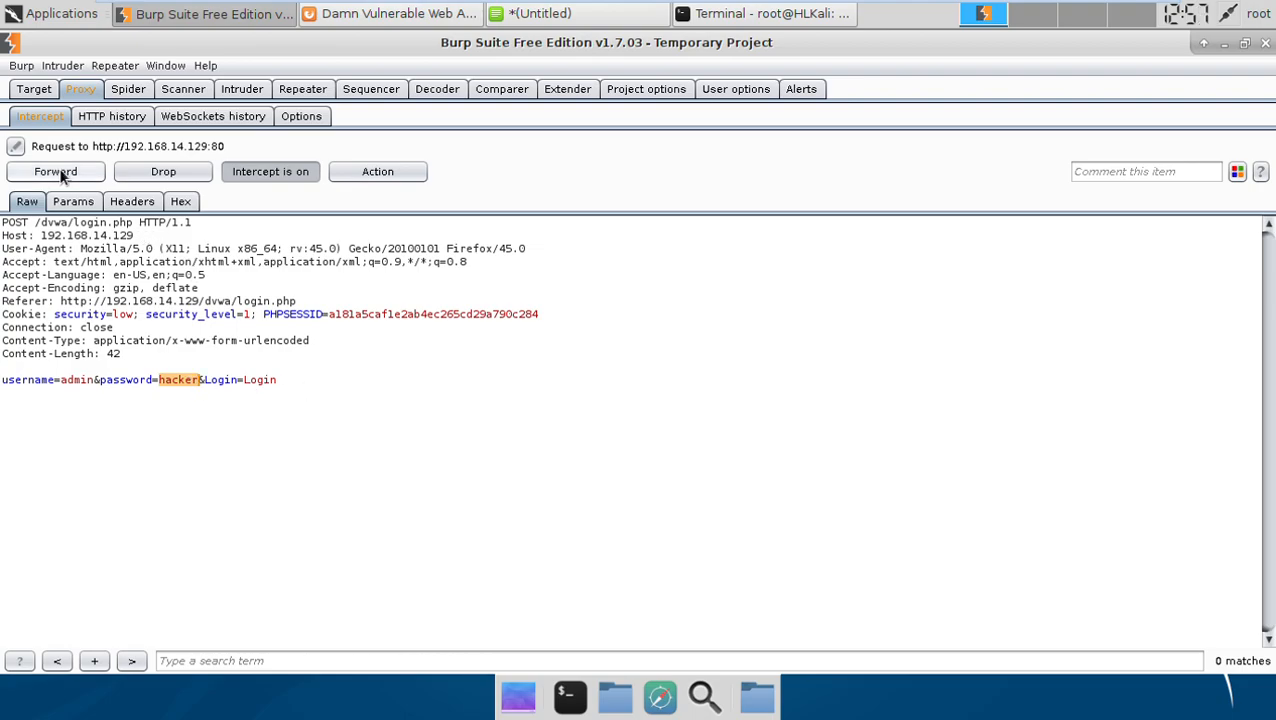
pyautogui.moveTo(80, 171)
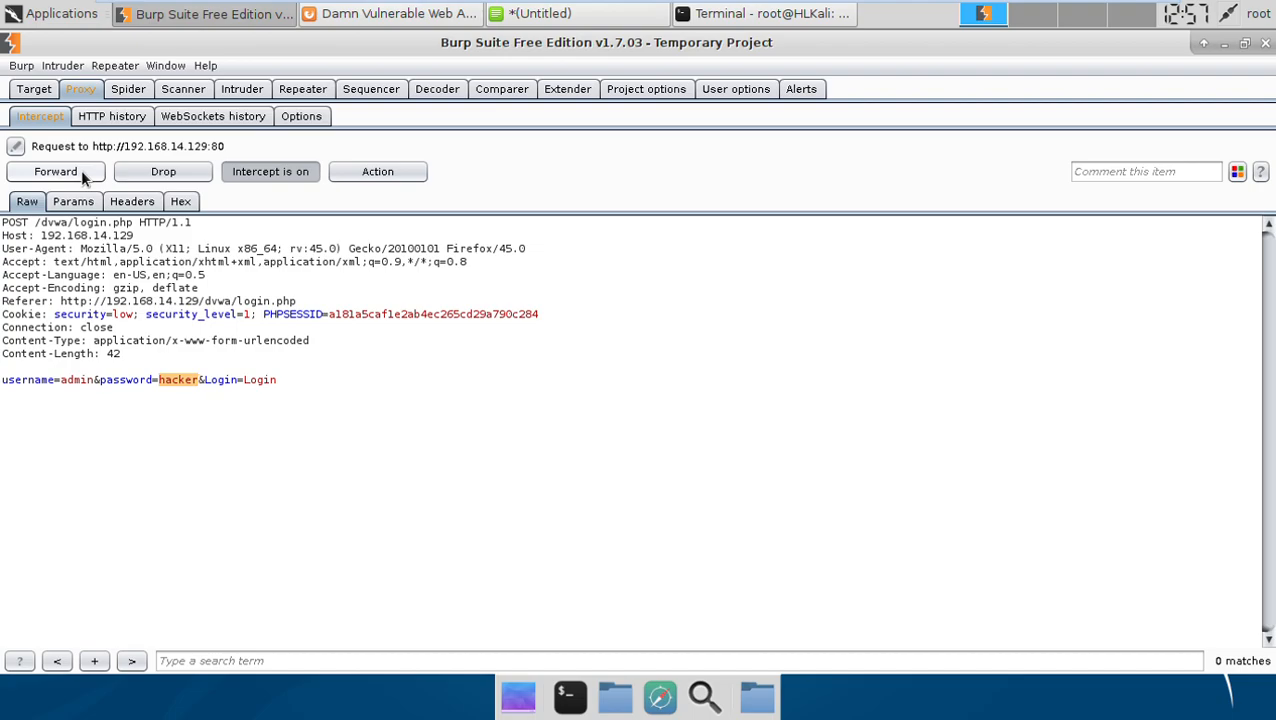
pyautogui.click(55, 171)
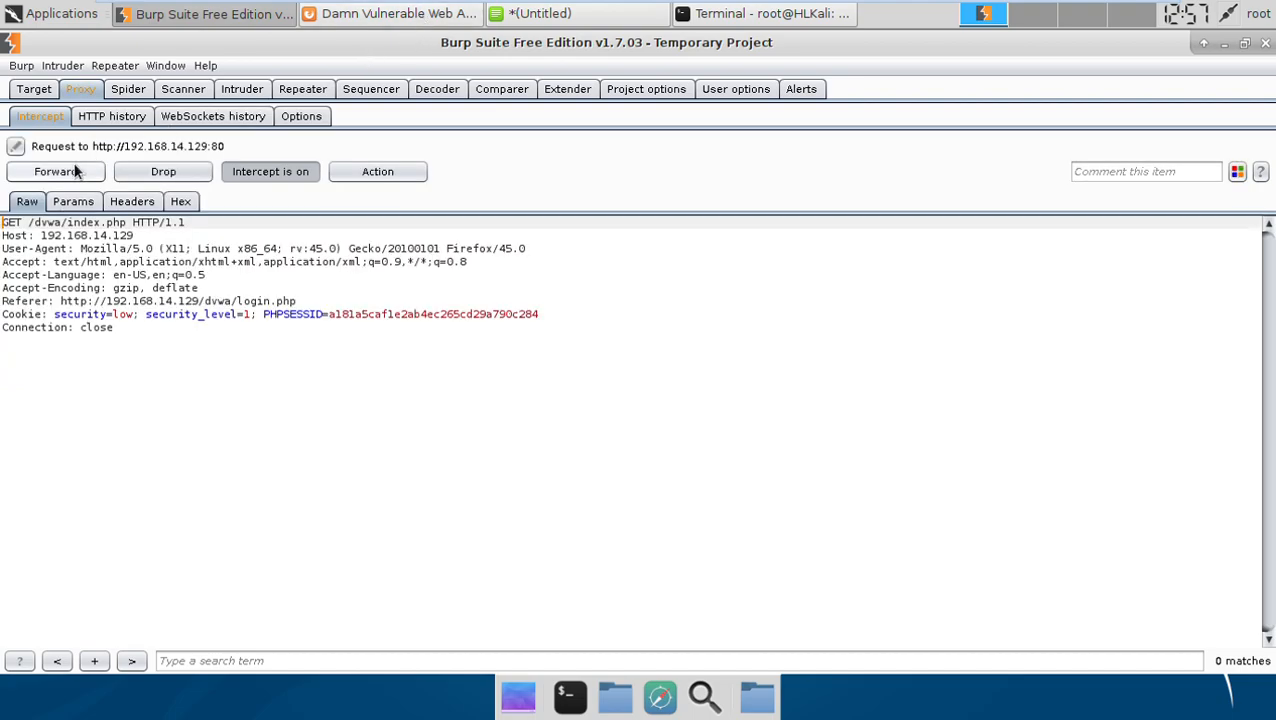
pyautogui.click(55, 171)
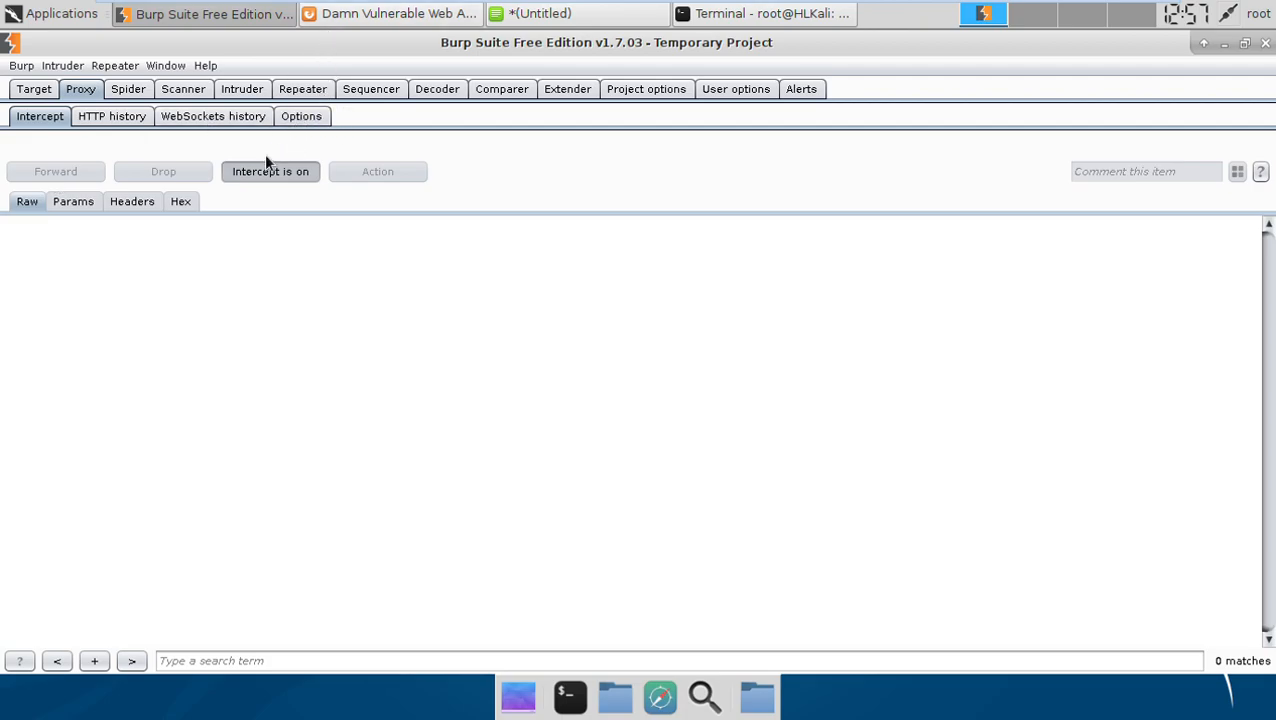
# Check the DVWA welcome page shows admin logged in and switch Burp interception off.
pyautogui.click(390, 13)
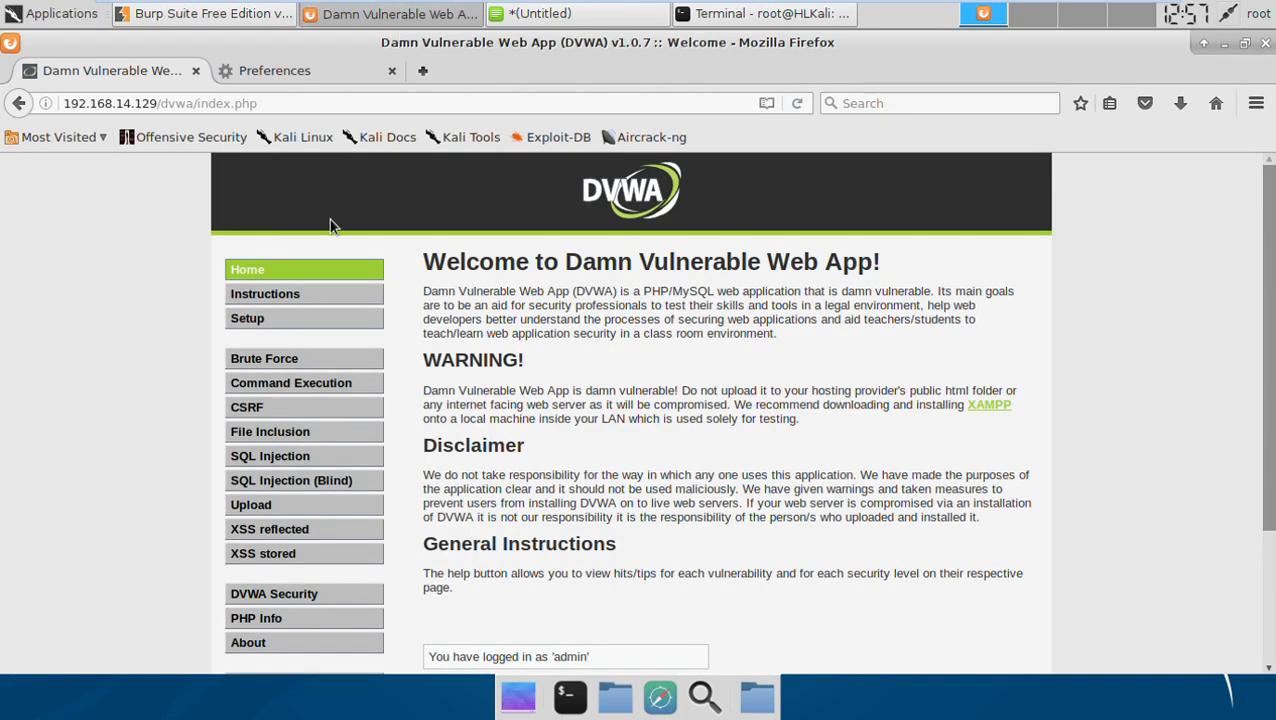
pyautogui.scroll(-3)
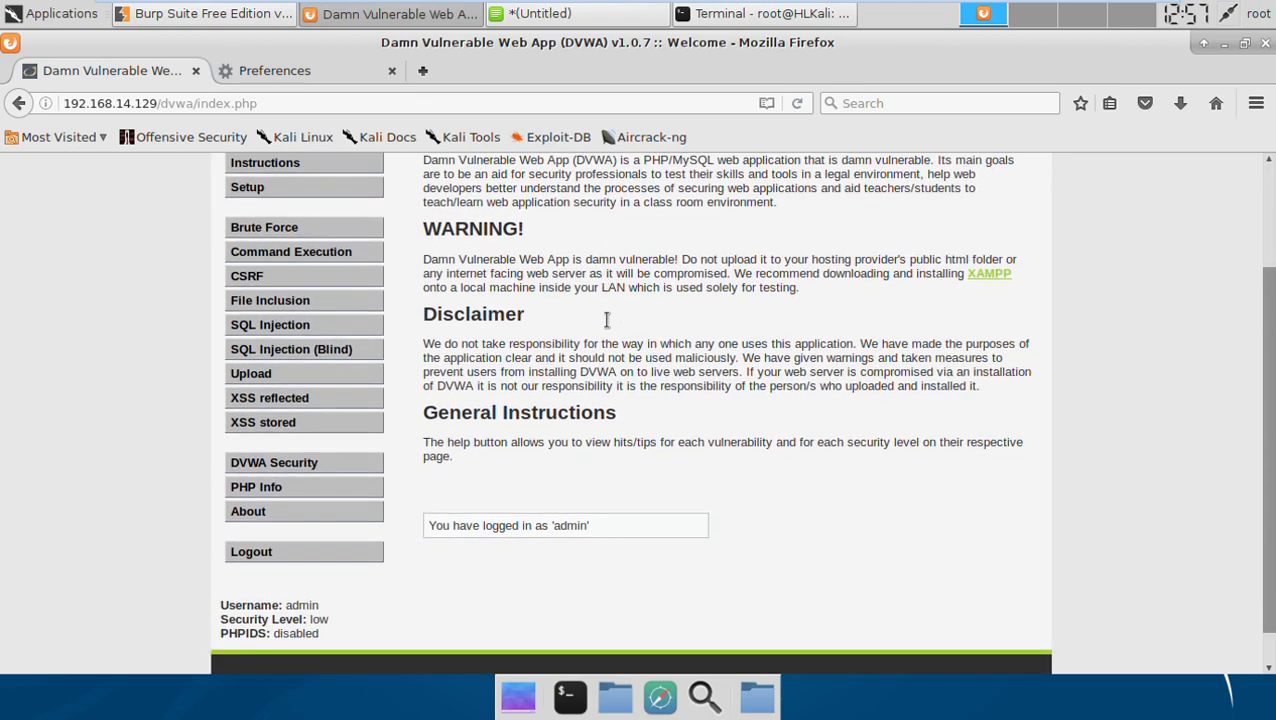
pyautogui.scroll(3)
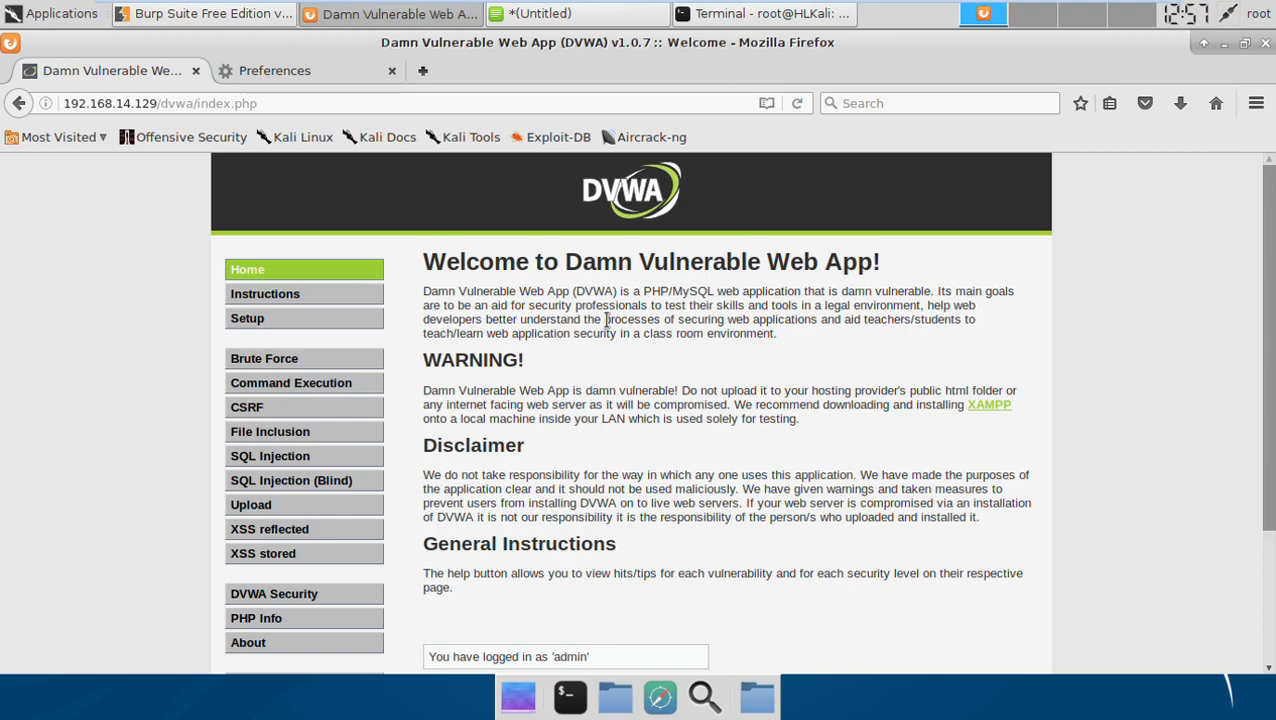
pyautogui.moveTo(530, 197)
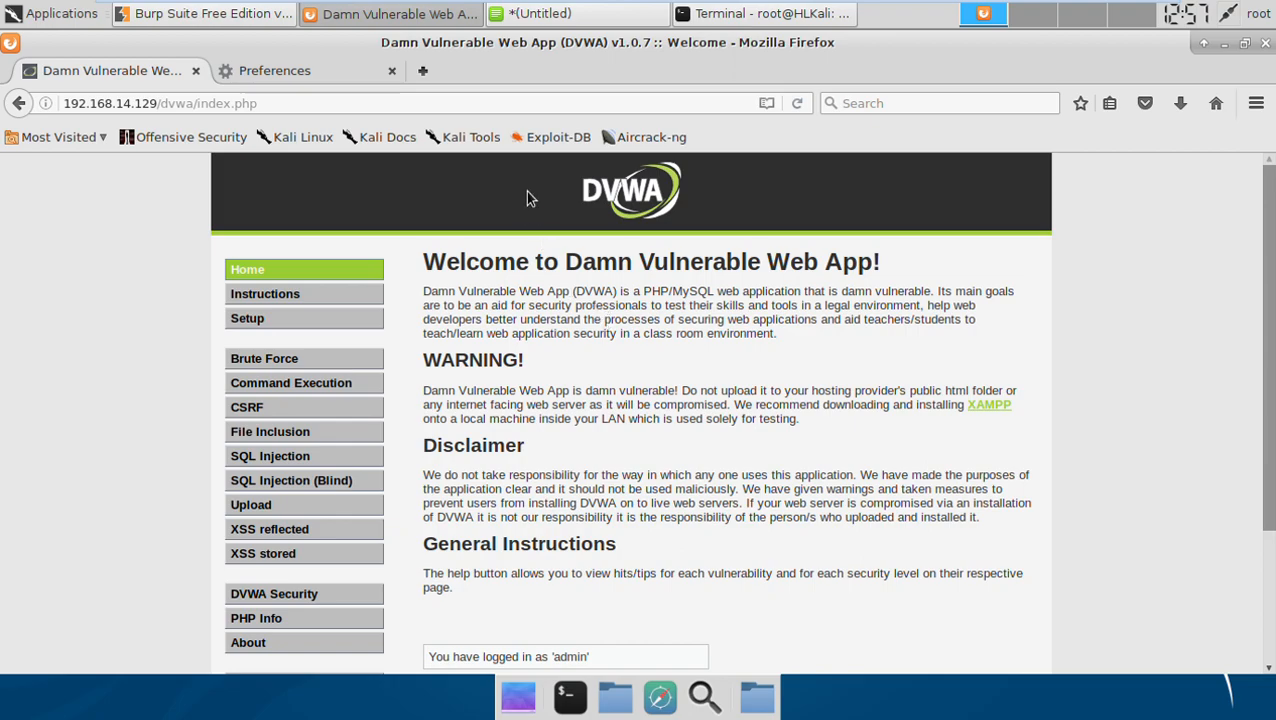
pyautogui.click(203, 13)
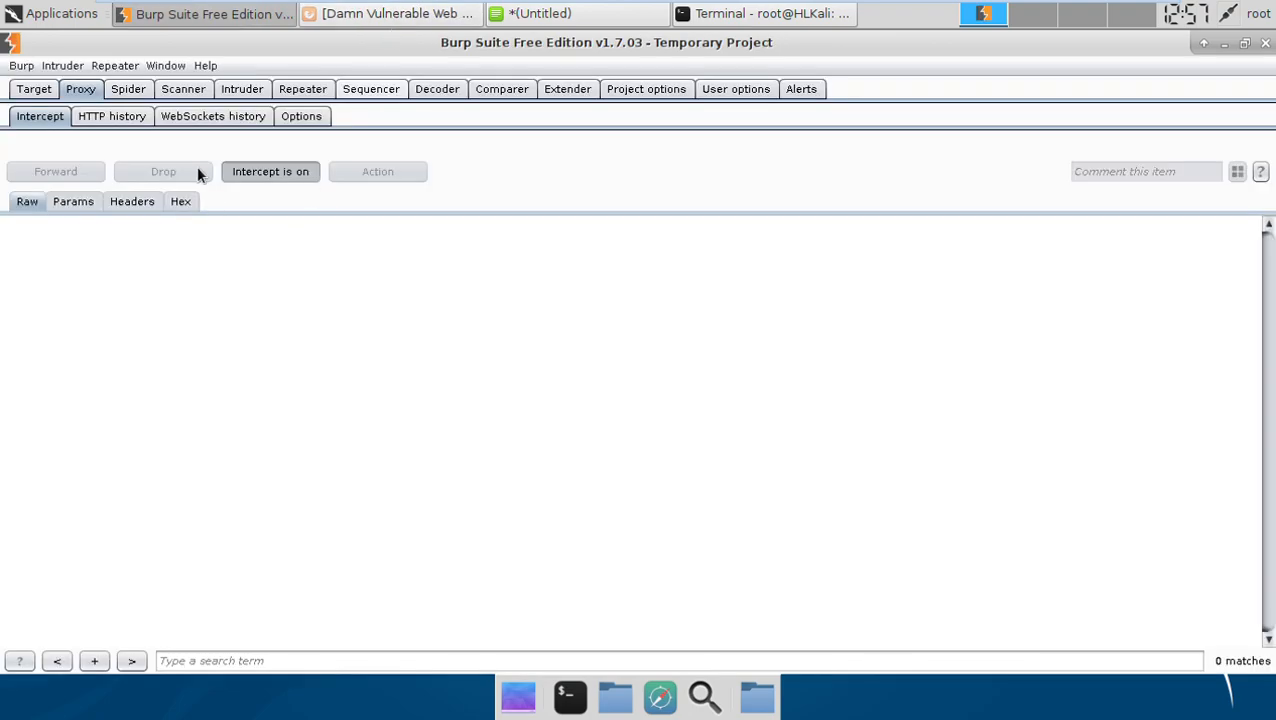
pyautogui.click(271, 171)
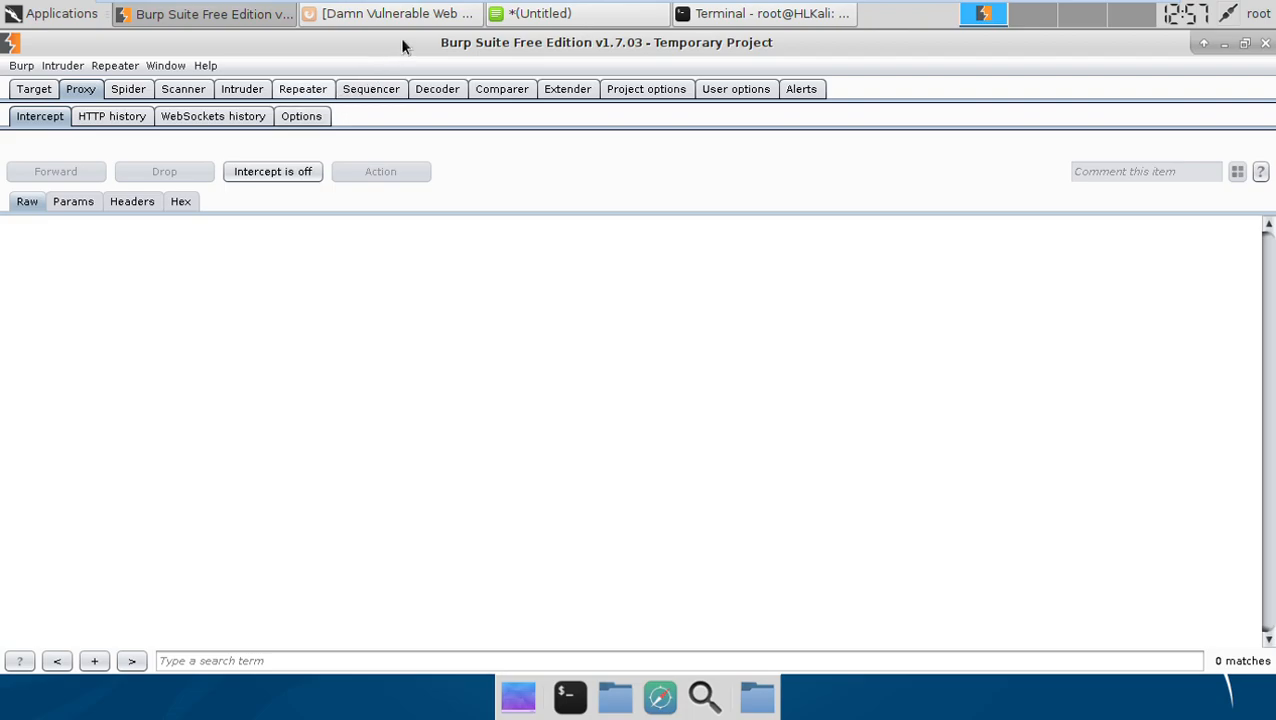
pyautogui.click(390, 13)
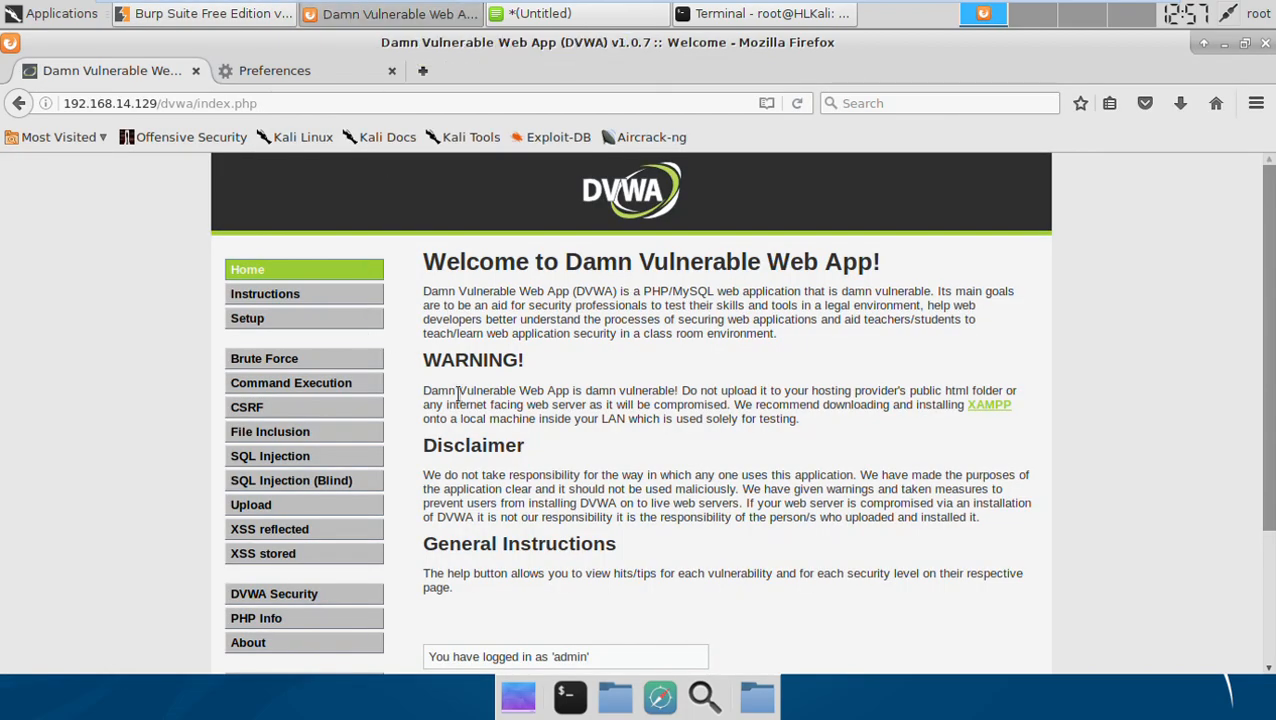
# Set DVWA Security to medium and go to the CSRF page.
pyautogui.scroll(-3)
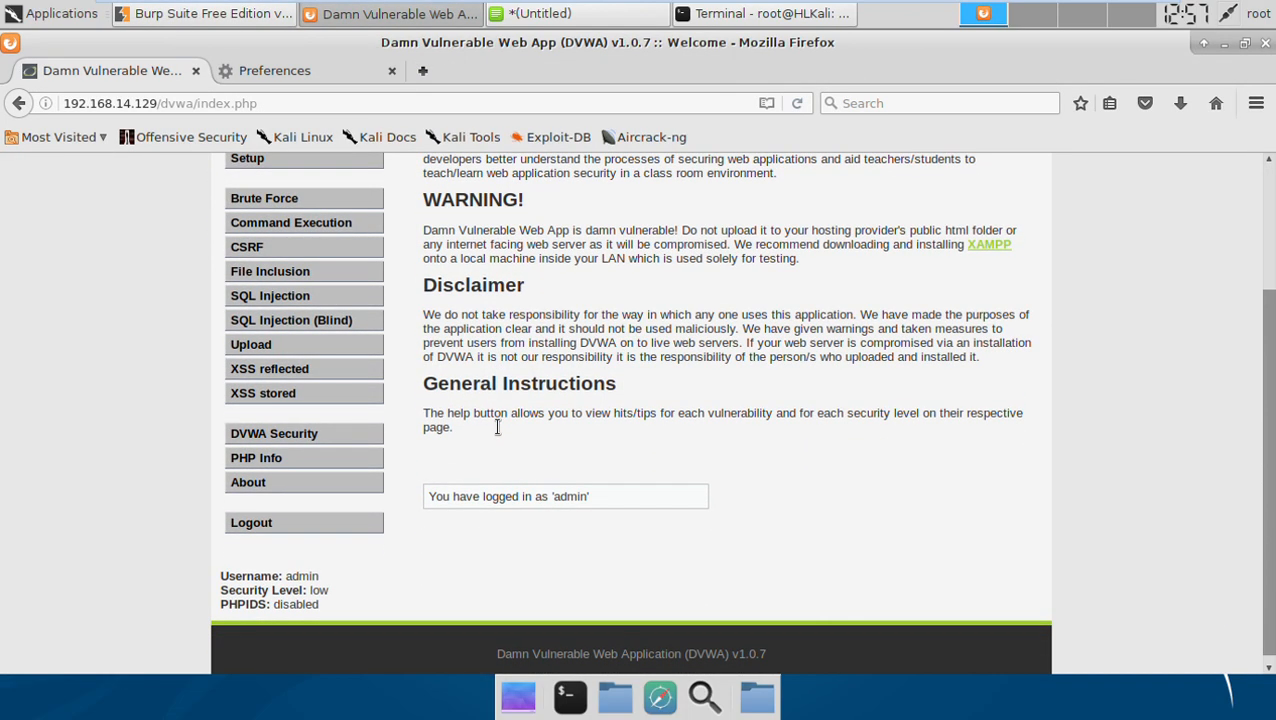
pyautogui.scroll(3)
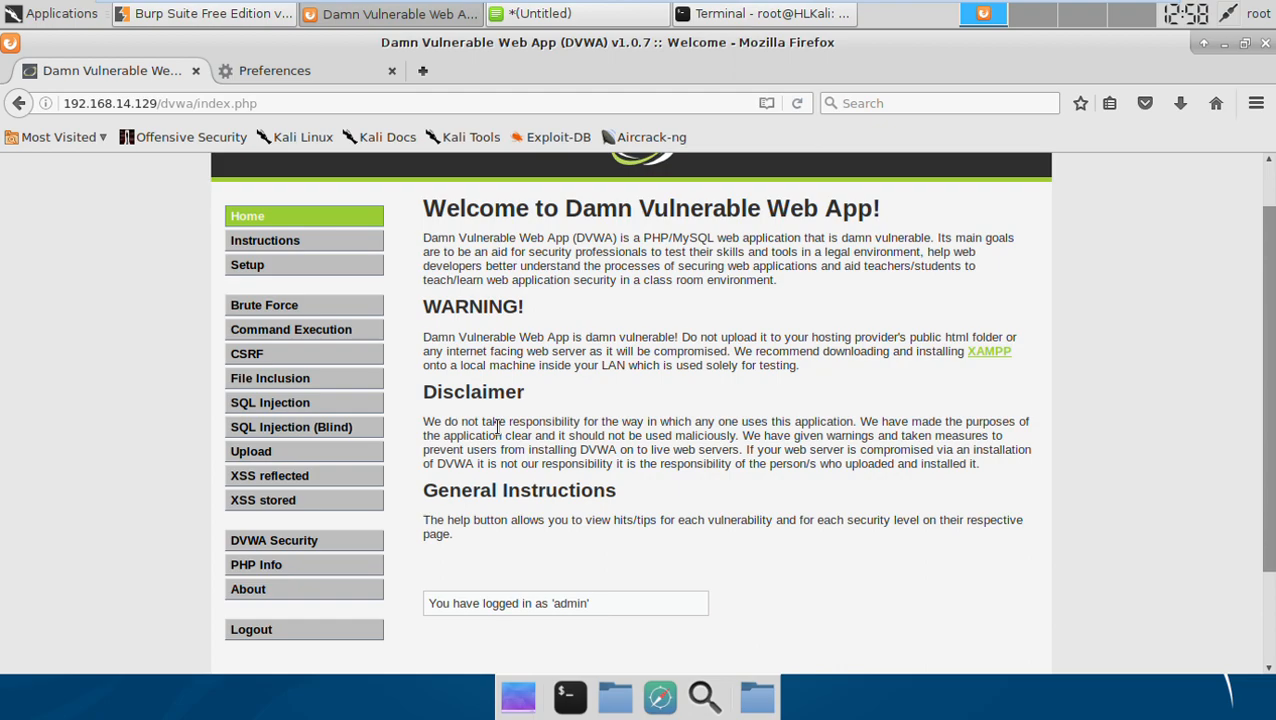
pyautogui.scroll(-3)
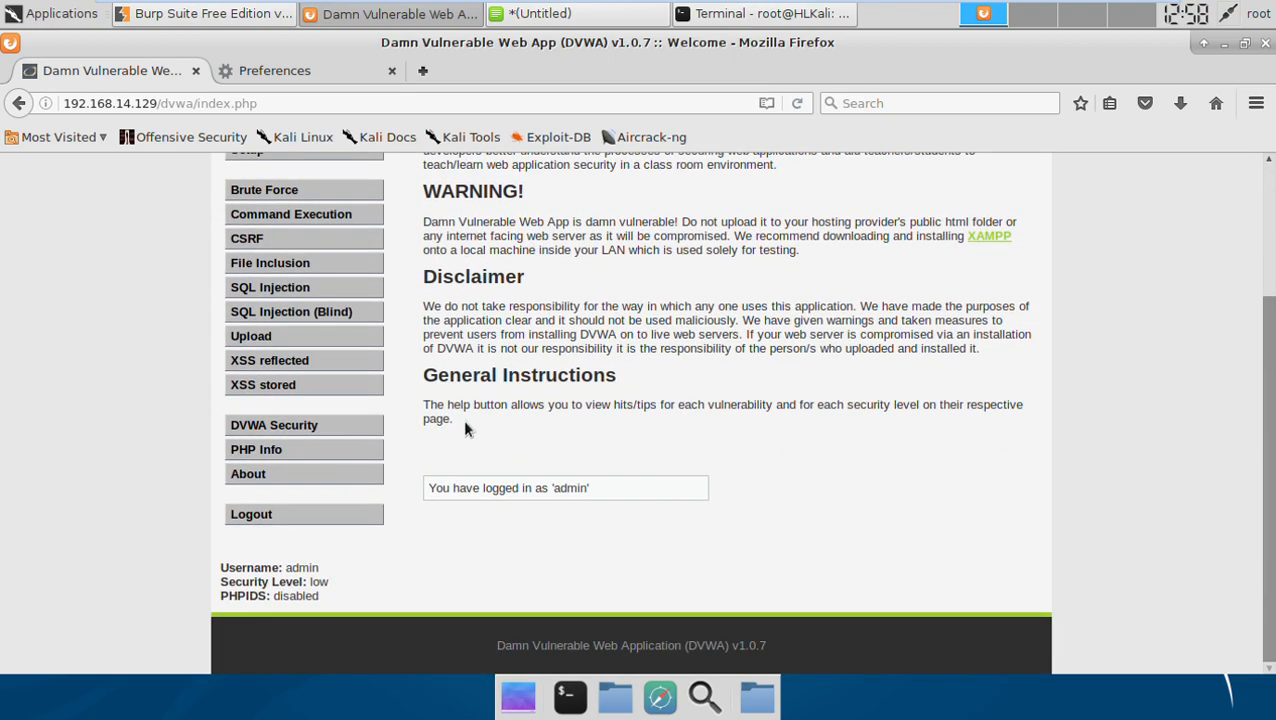
pyautogui.click(274, 425)
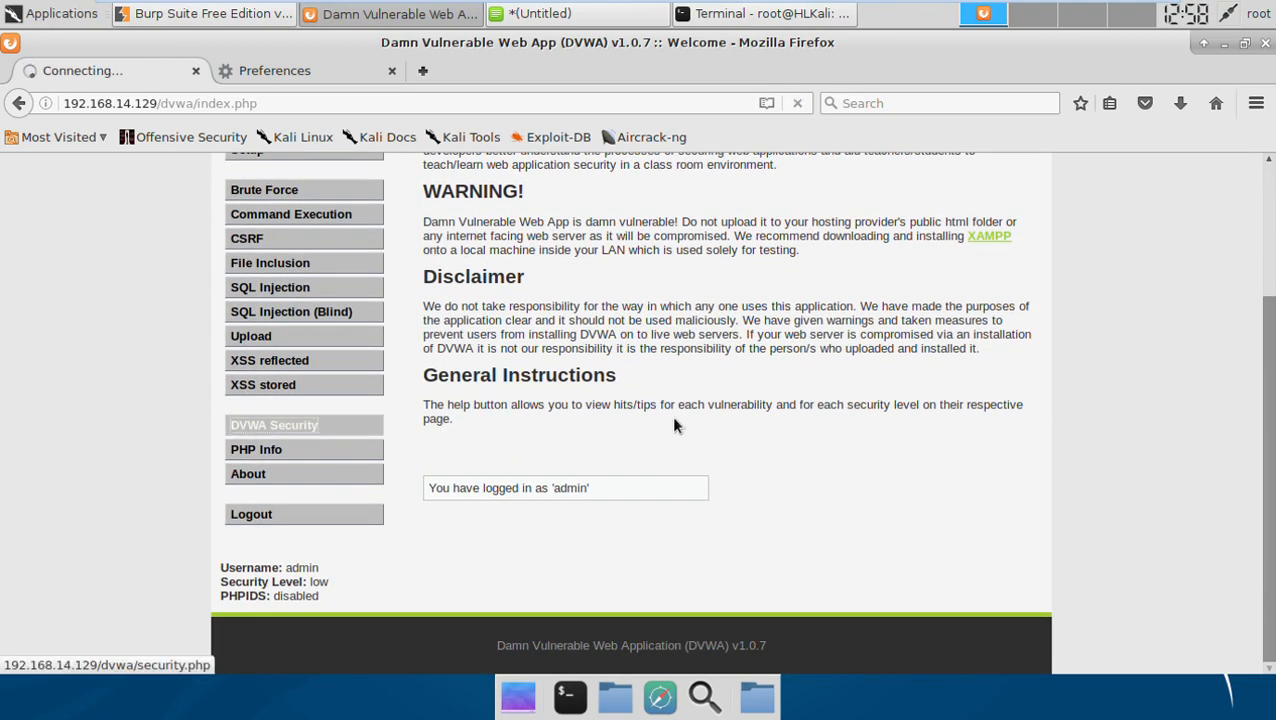
pyautogui.click(273, 425)
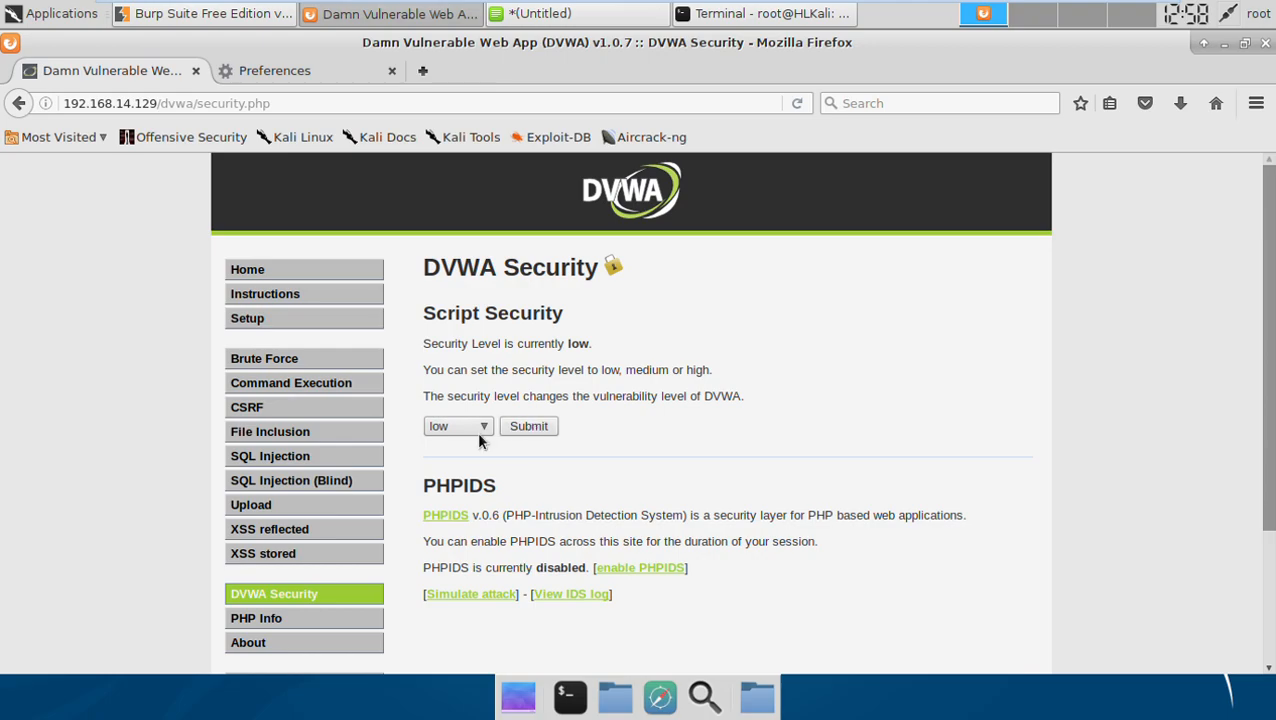
pyautogui.click(458, 426)
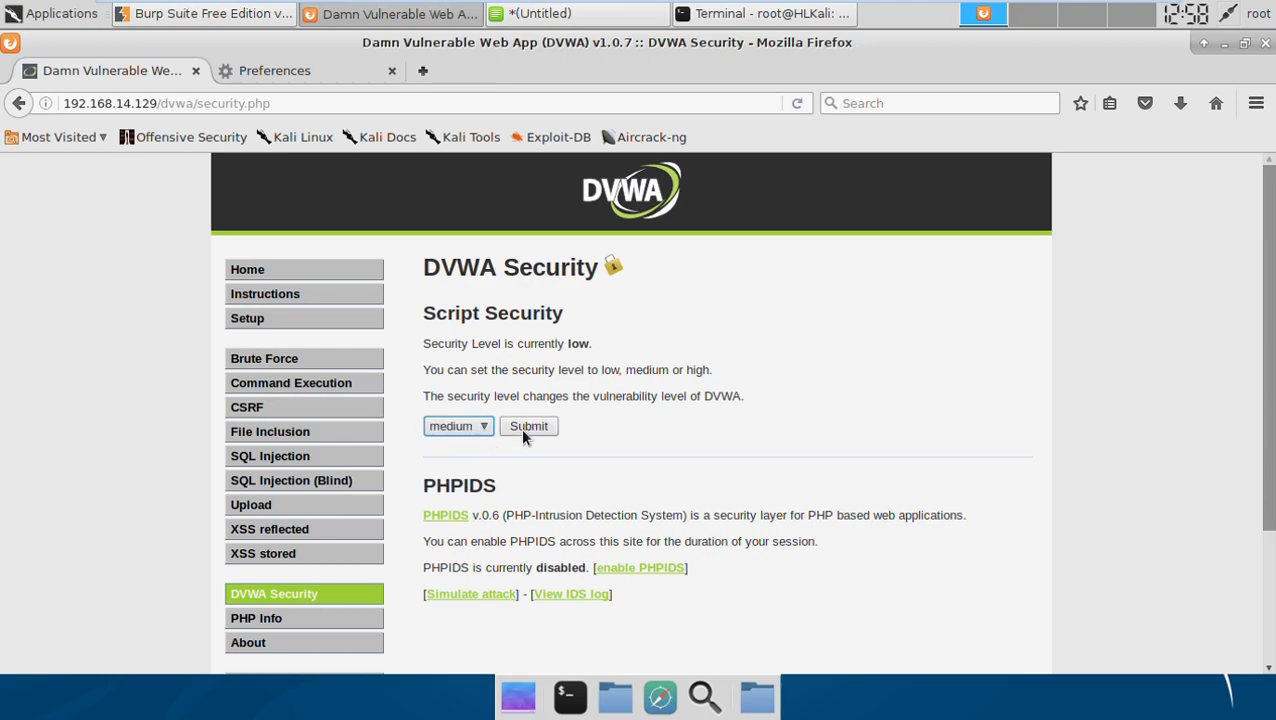
pyautogui.click(528, 426)
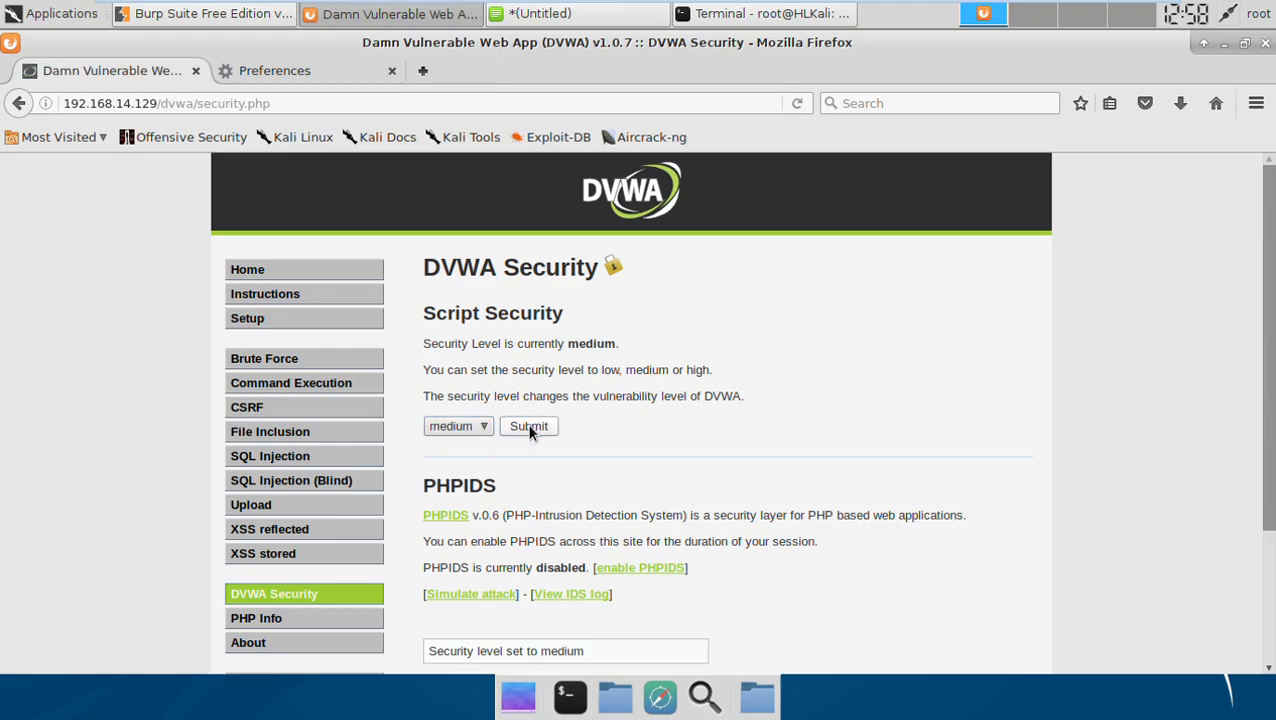
pyautogui.click(247, 407)
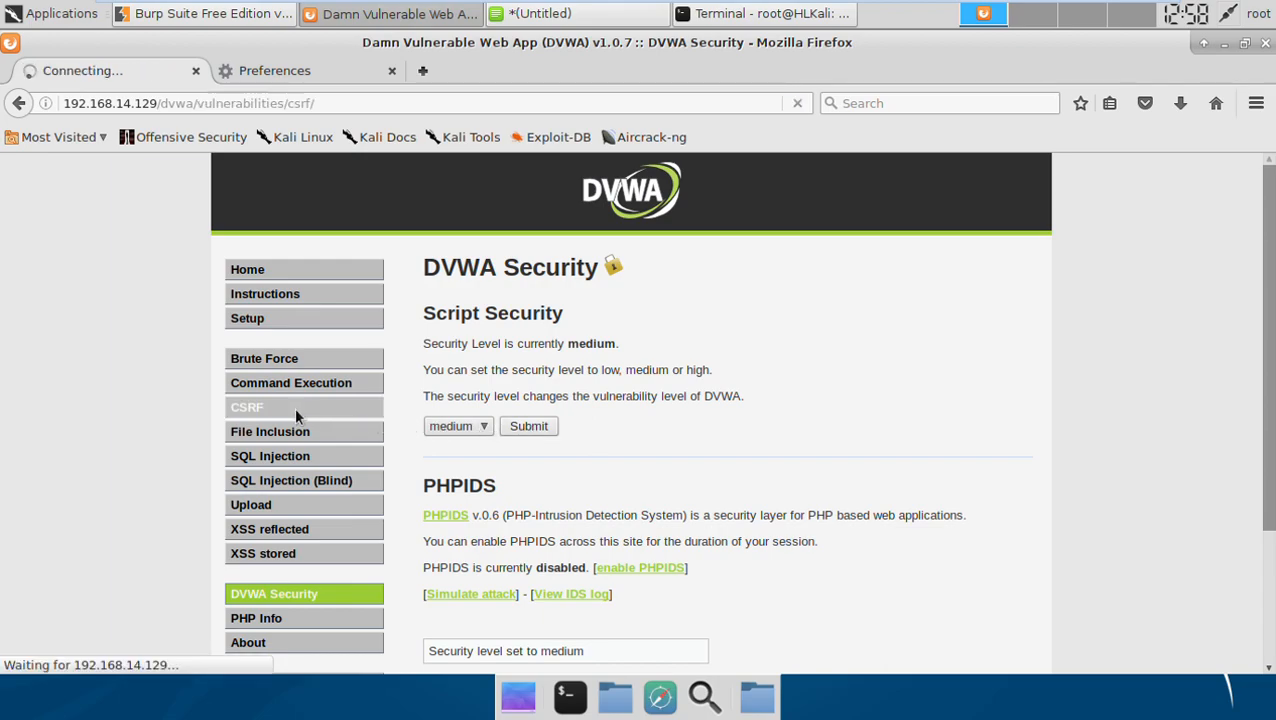
# Type a new admin password in both CSRF fields, submit it, and bring Burp forward.
pyautogui.click(247, 407)
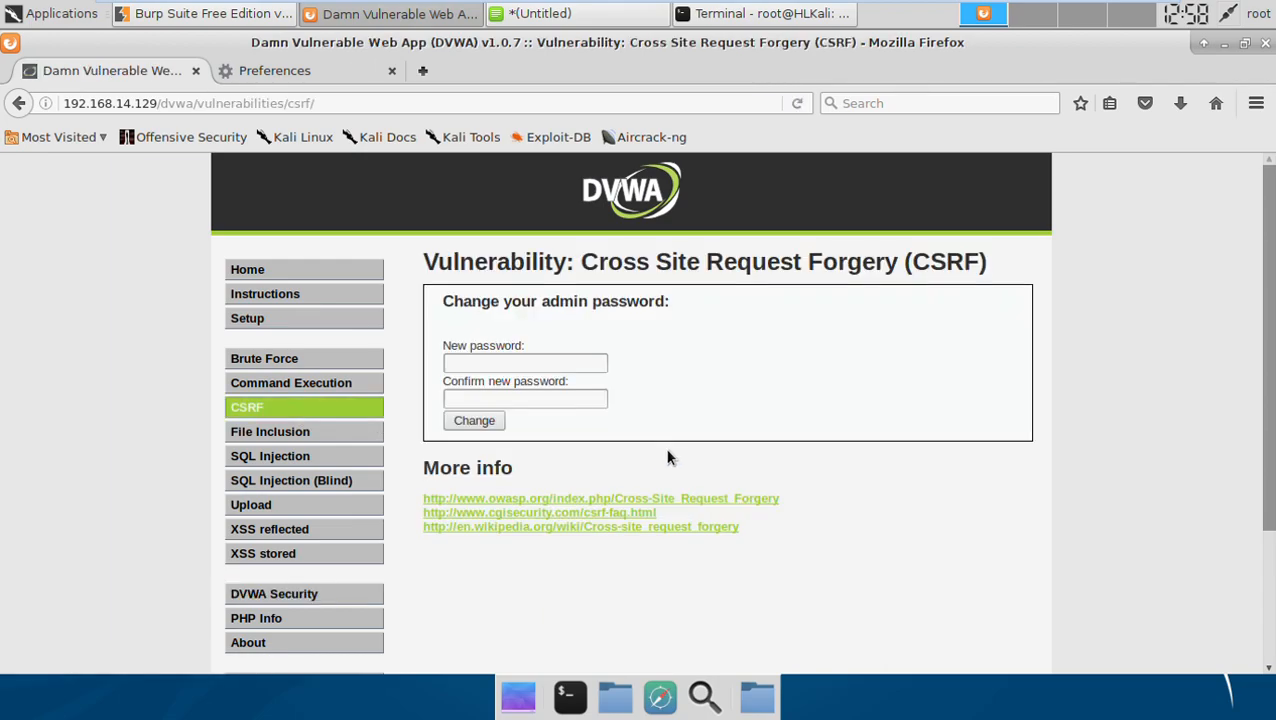
pyautogui.moveTo(697, 400)
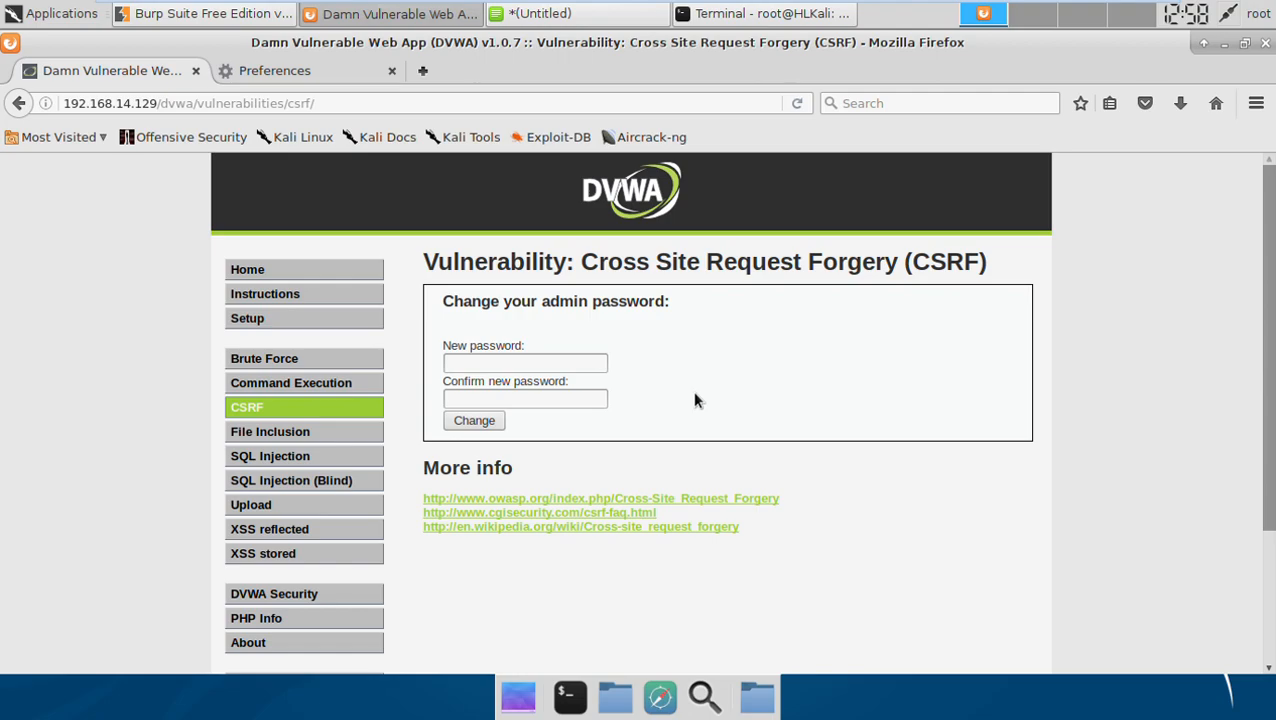
pyautogui.click(525, 362)
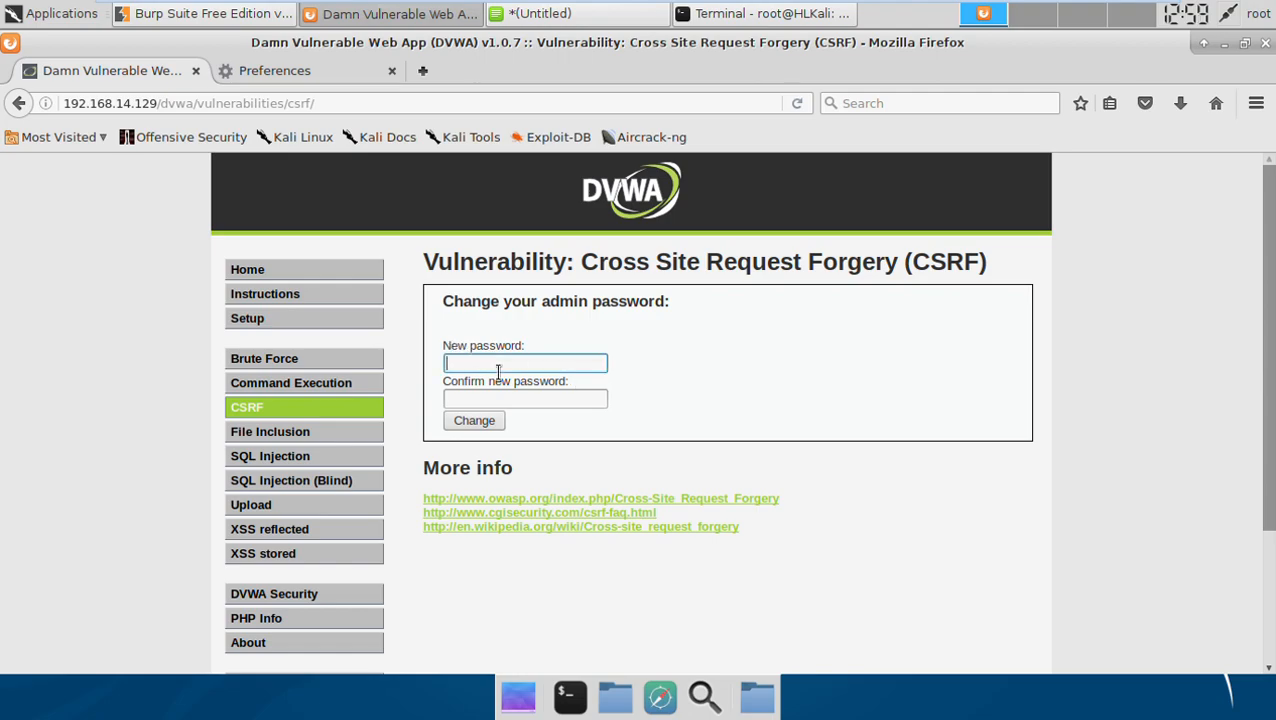
pyautogui.write('••')
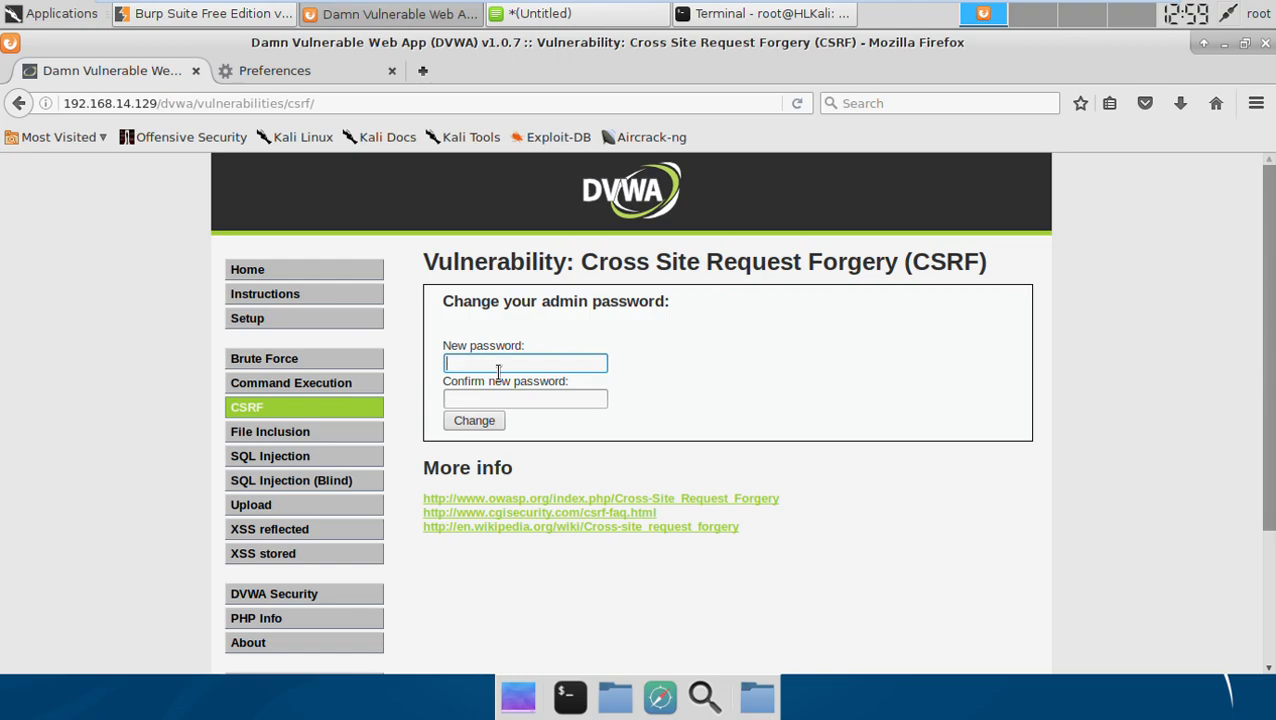
pyautogui.write('password')
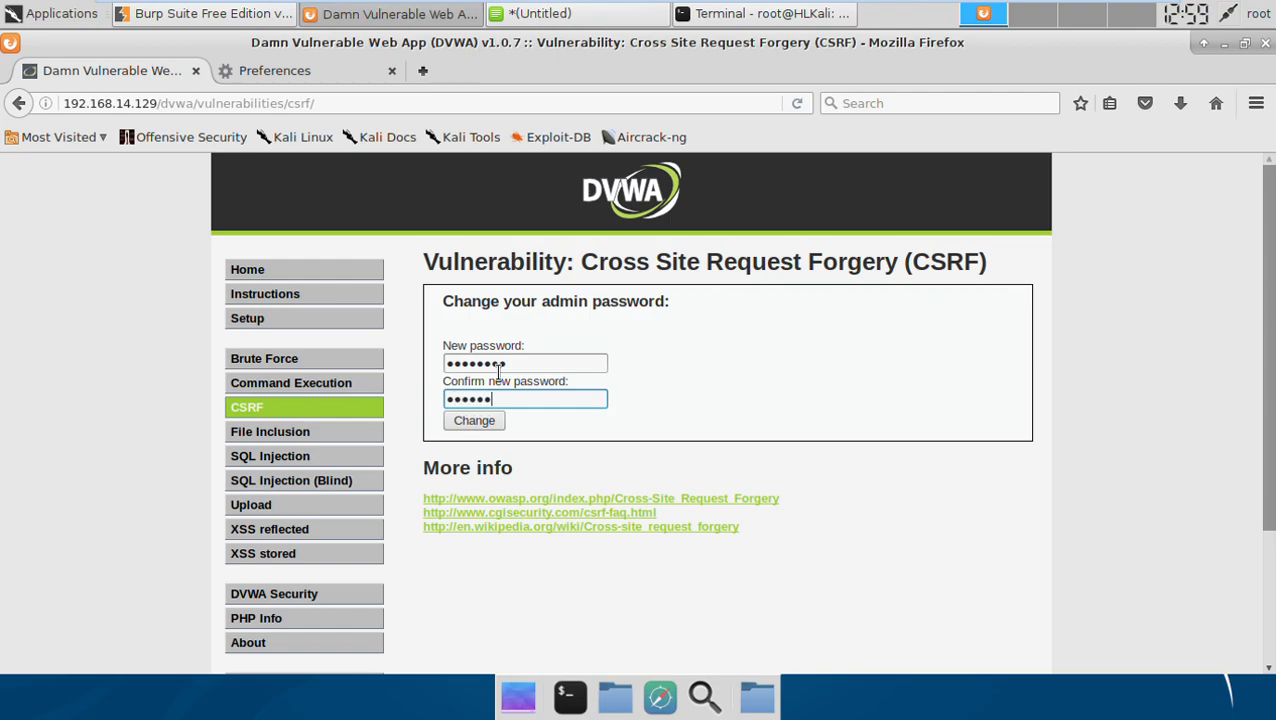
pyautogui.click(474, 420)
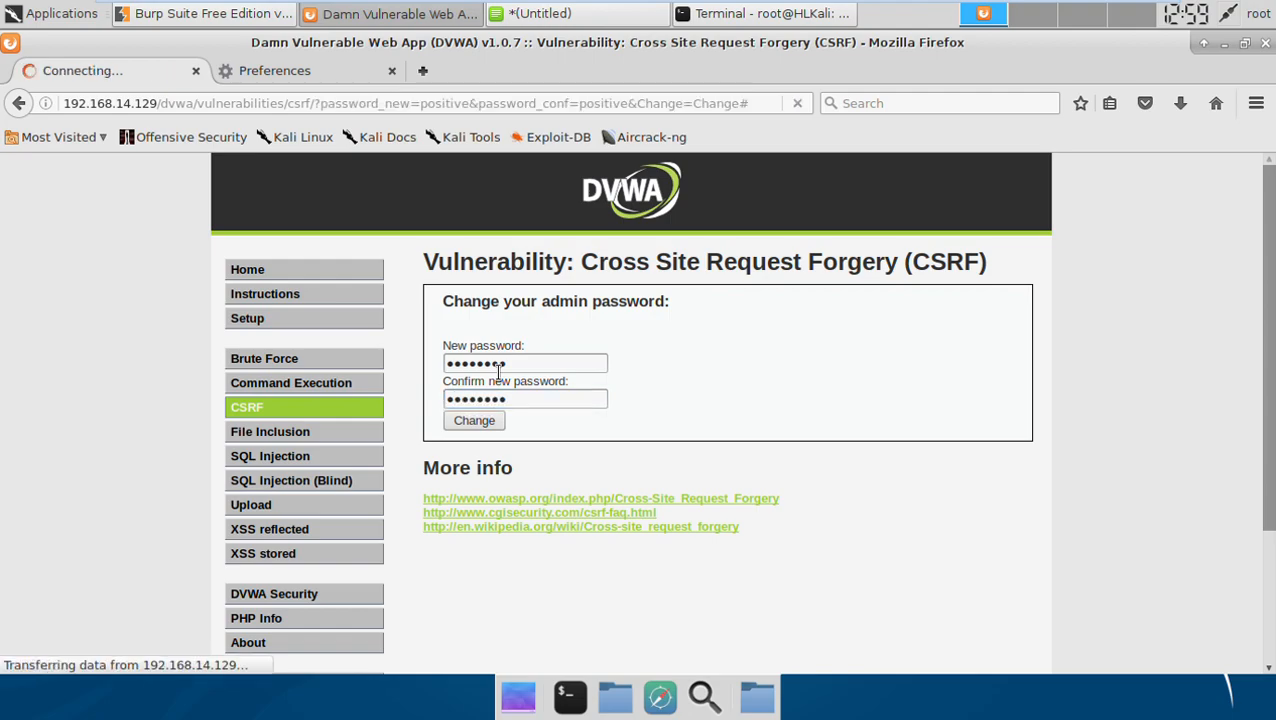
pyautogui.click(474, 420)
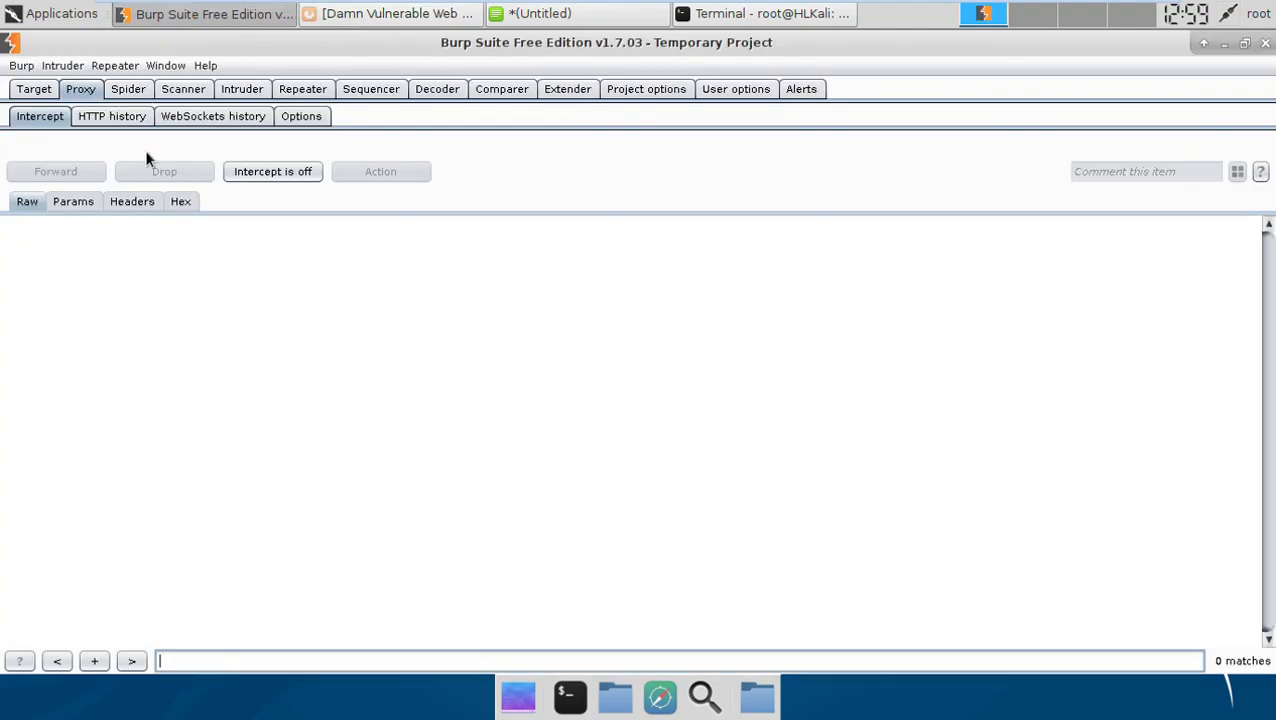
pyautogui.click(272, 171)
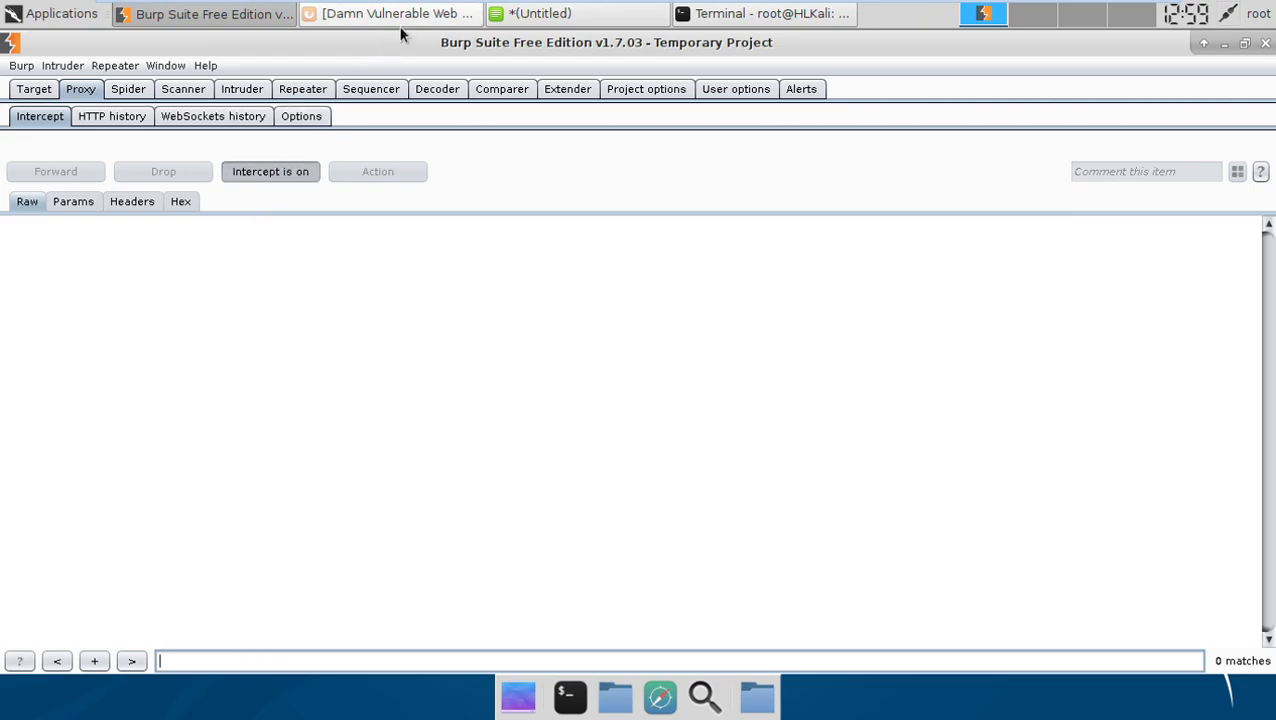
pyautogui.click(390, 13)
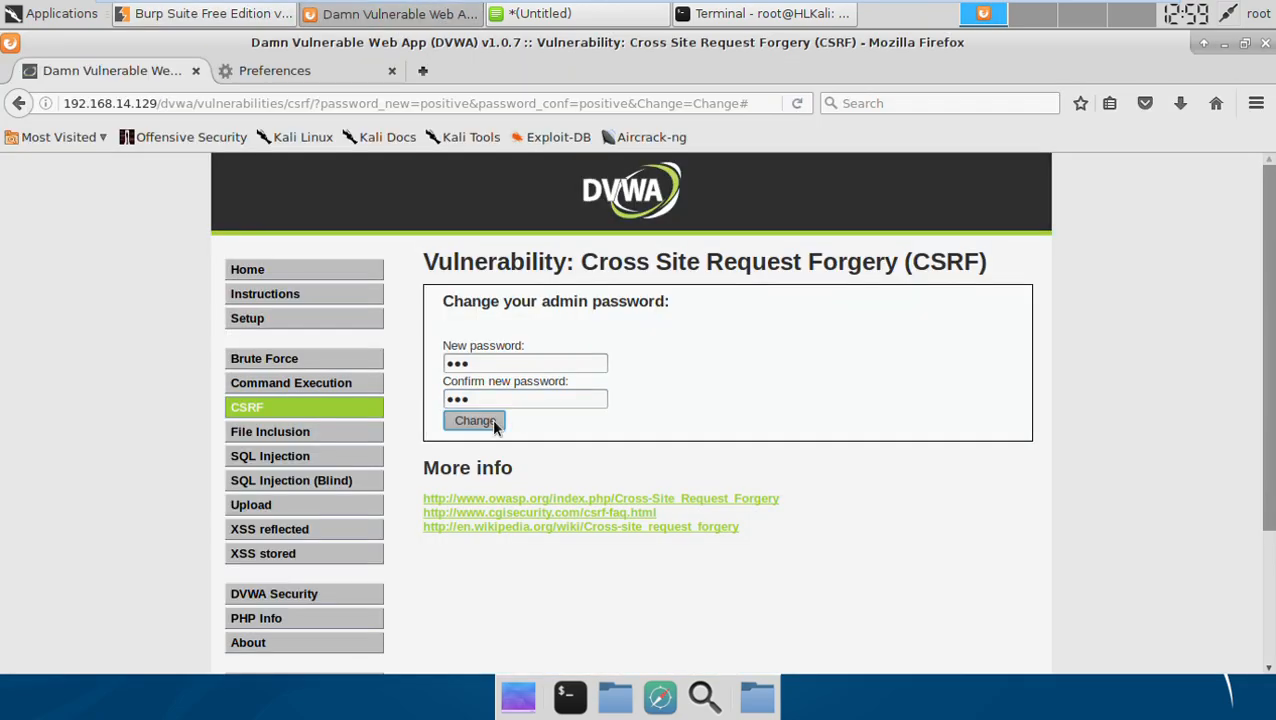
pyautogui.click(204, 13)
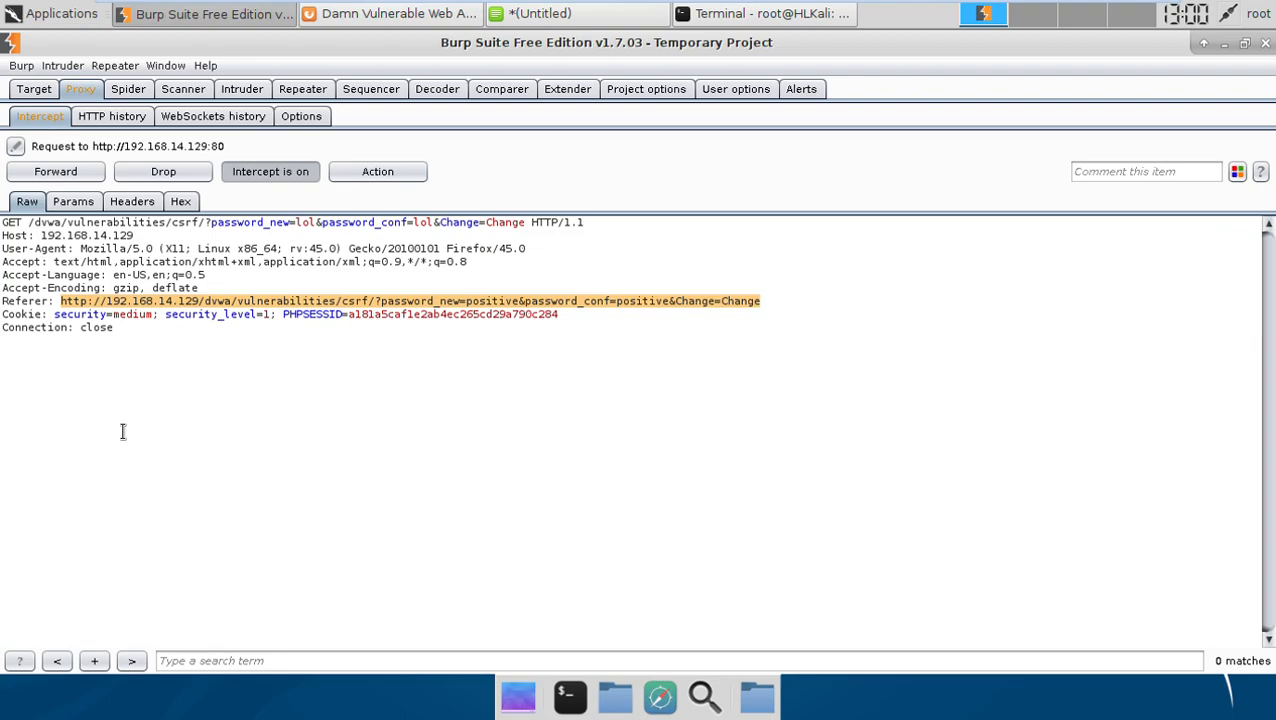
# Change the held request's Referer to 127.0.0.1, forward it, and view the result.
pyautogui.write('127.0.0.1')
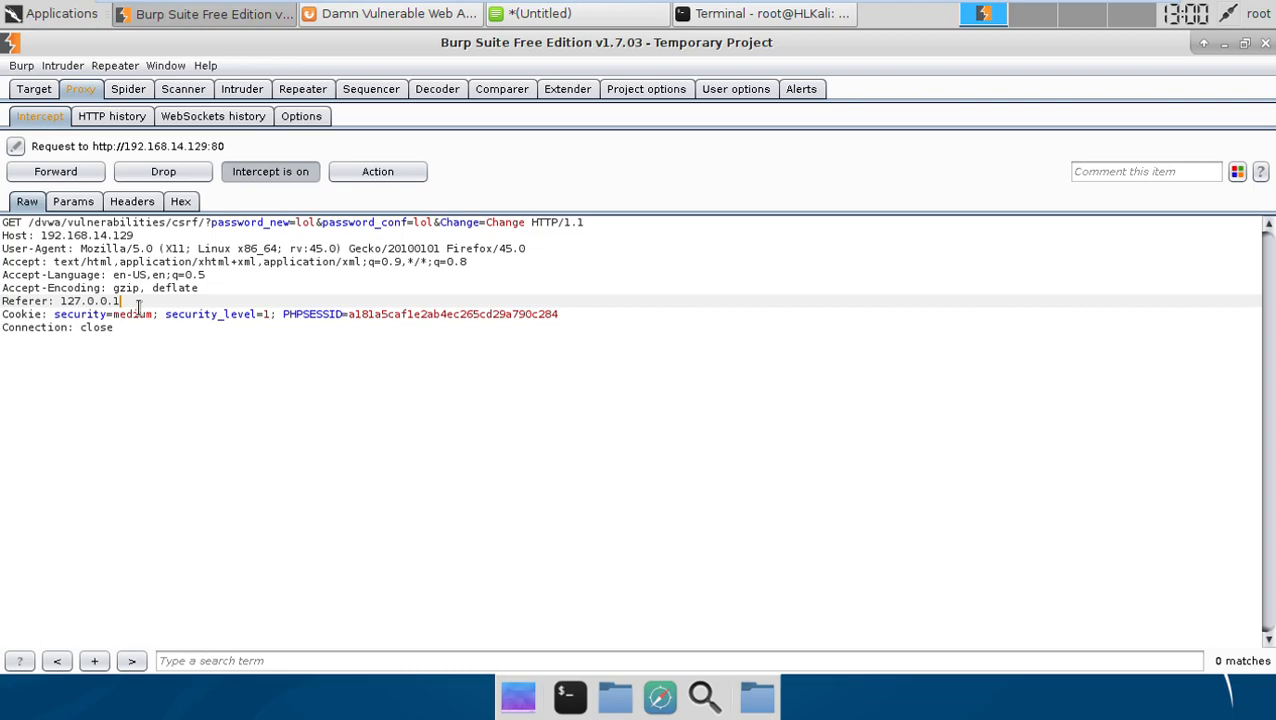
pyautogui.click(55, 171)
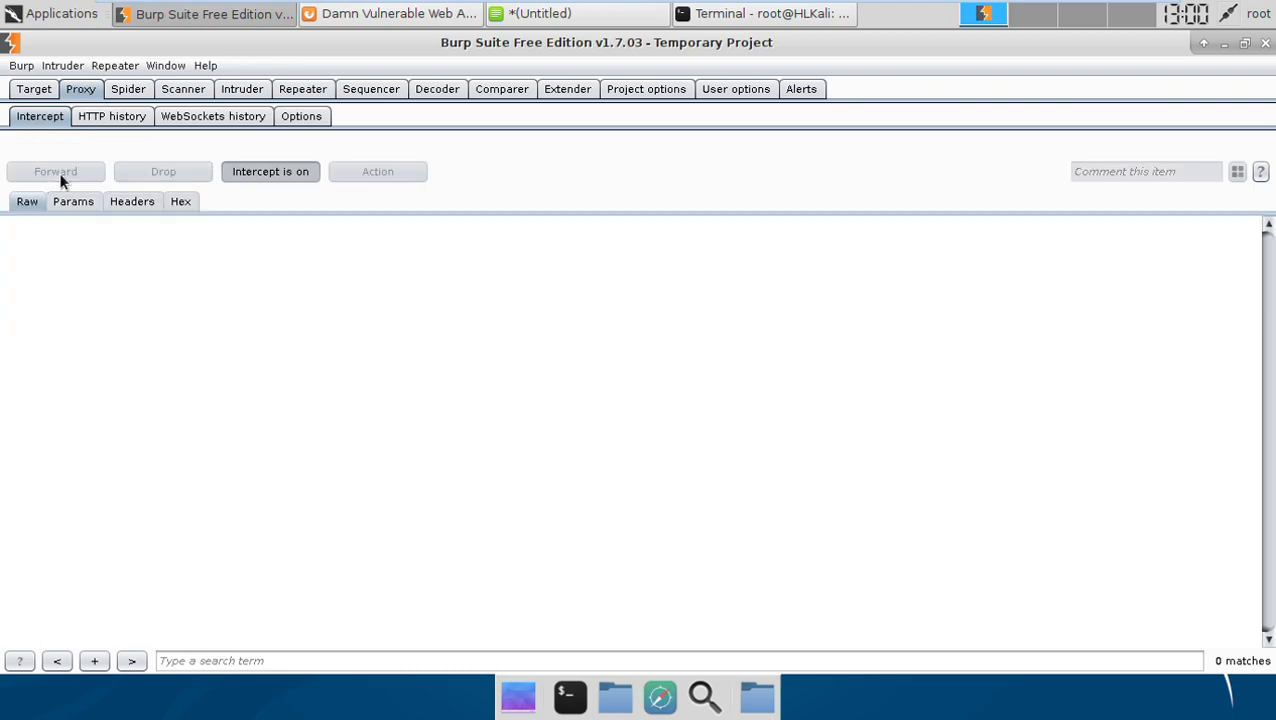
pyautogui.click(390, 13)
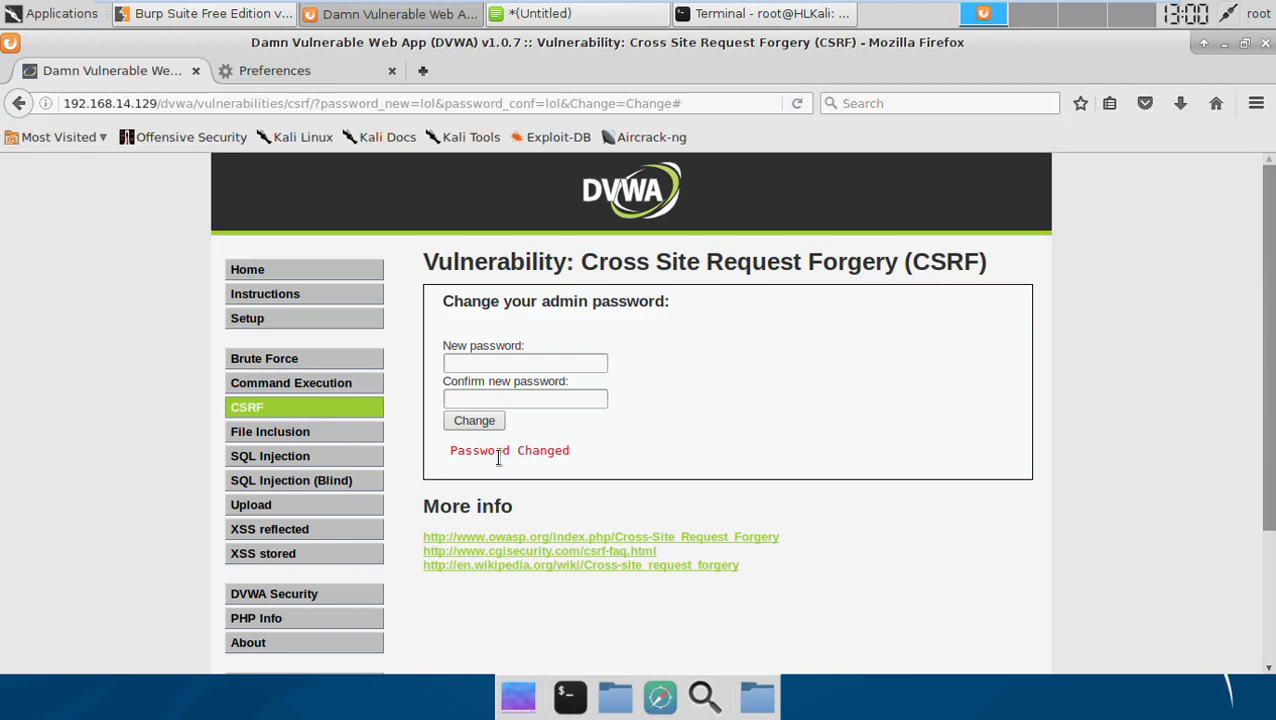
# Highlight the Password Changed message, open DVWA Security, and turn Burp interception off.
pyautogui.doubleClick(509, 450)
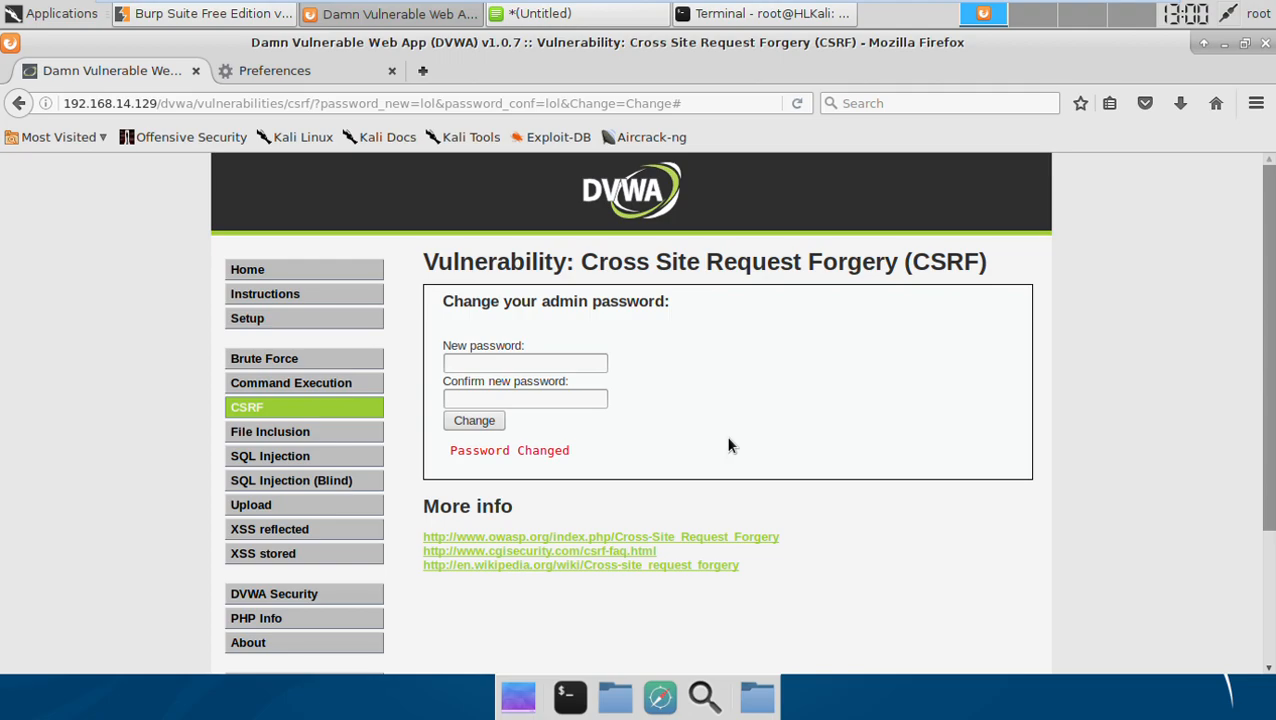
pyautogui.moveTo(601, 537)
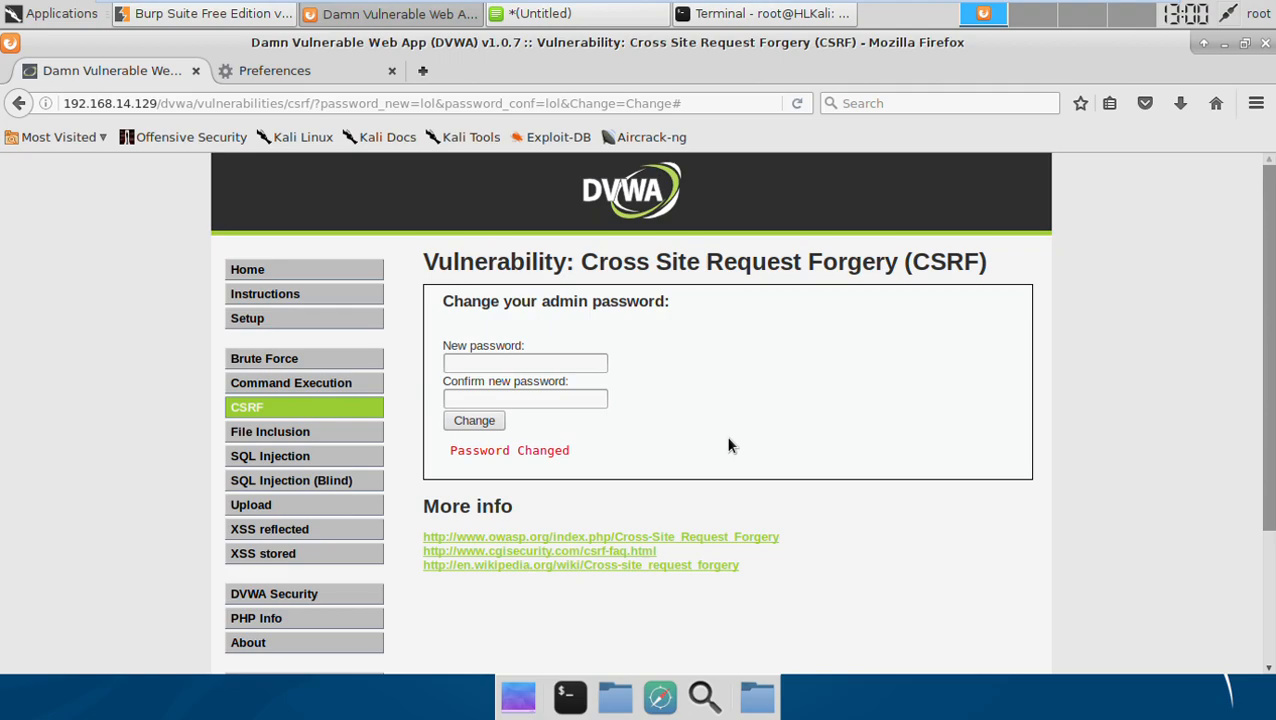
pyautogui.scroll(-3)
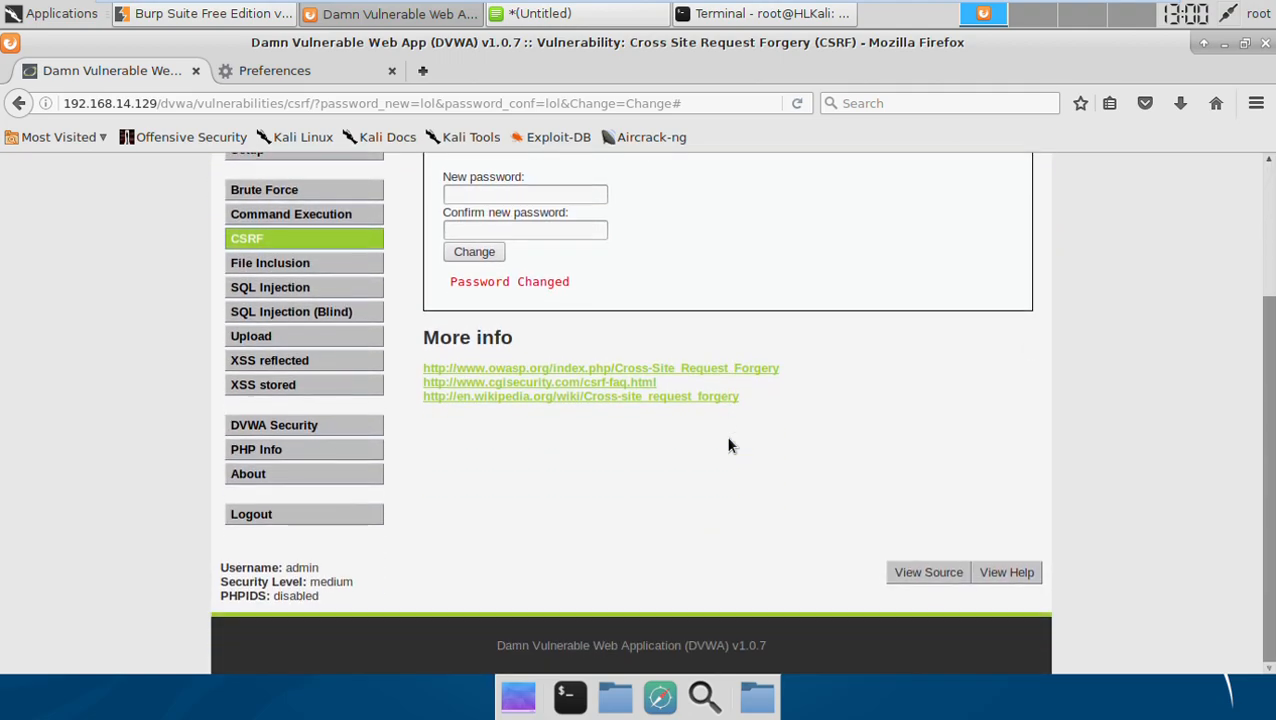
pyautogui.moveTo(314, 443)
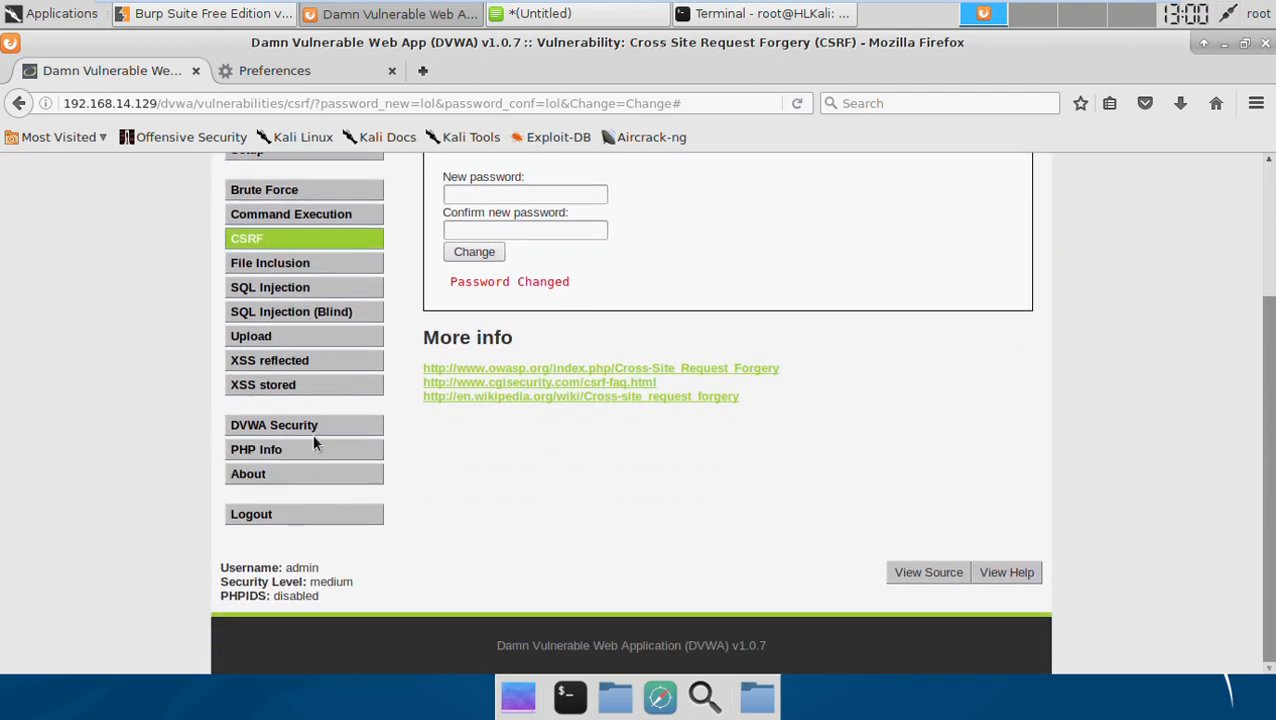
pyautogui.click(203, 13)
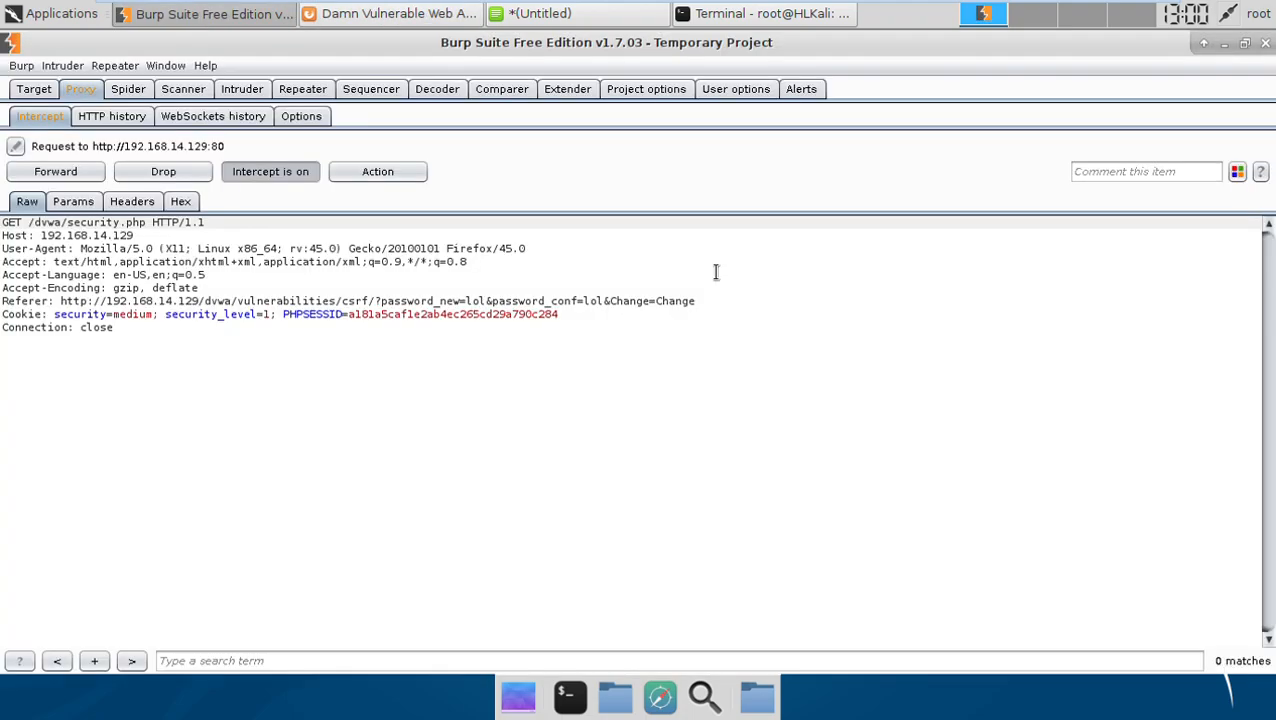
pyautogui.click(270, 171)
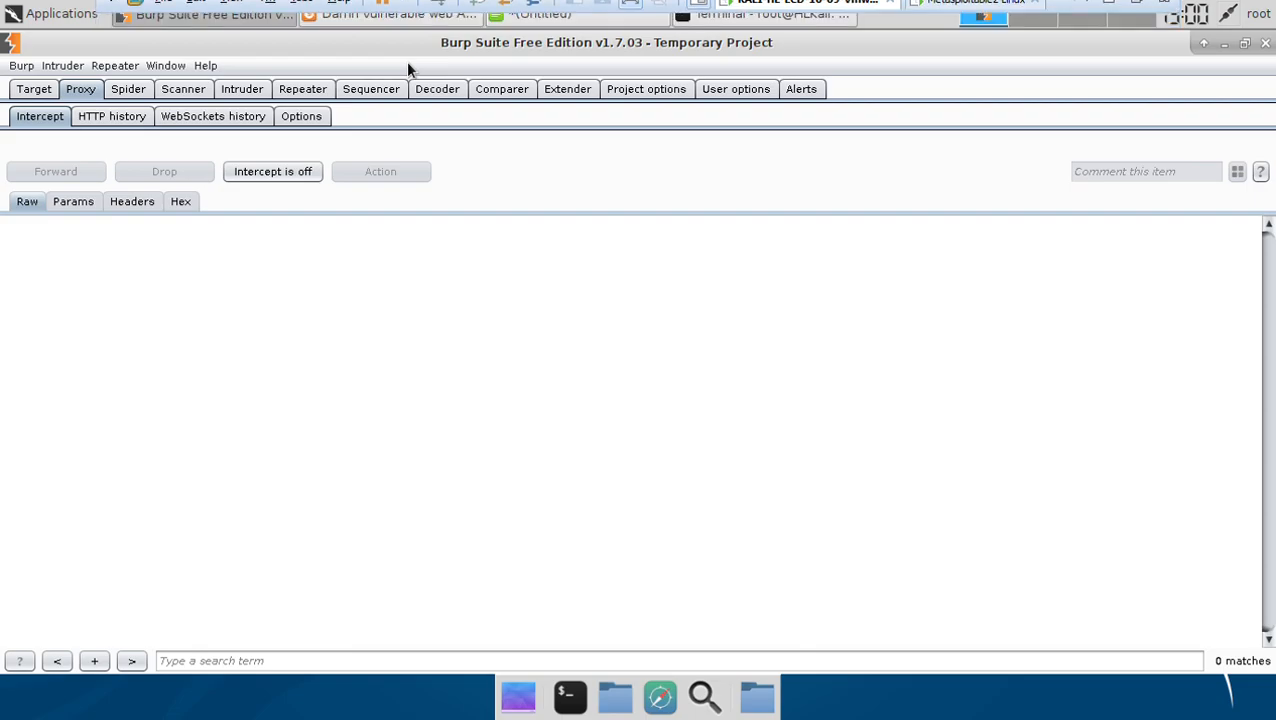
# Set the DVWA security level to high and submit.
pyautogui.click(390, 13)
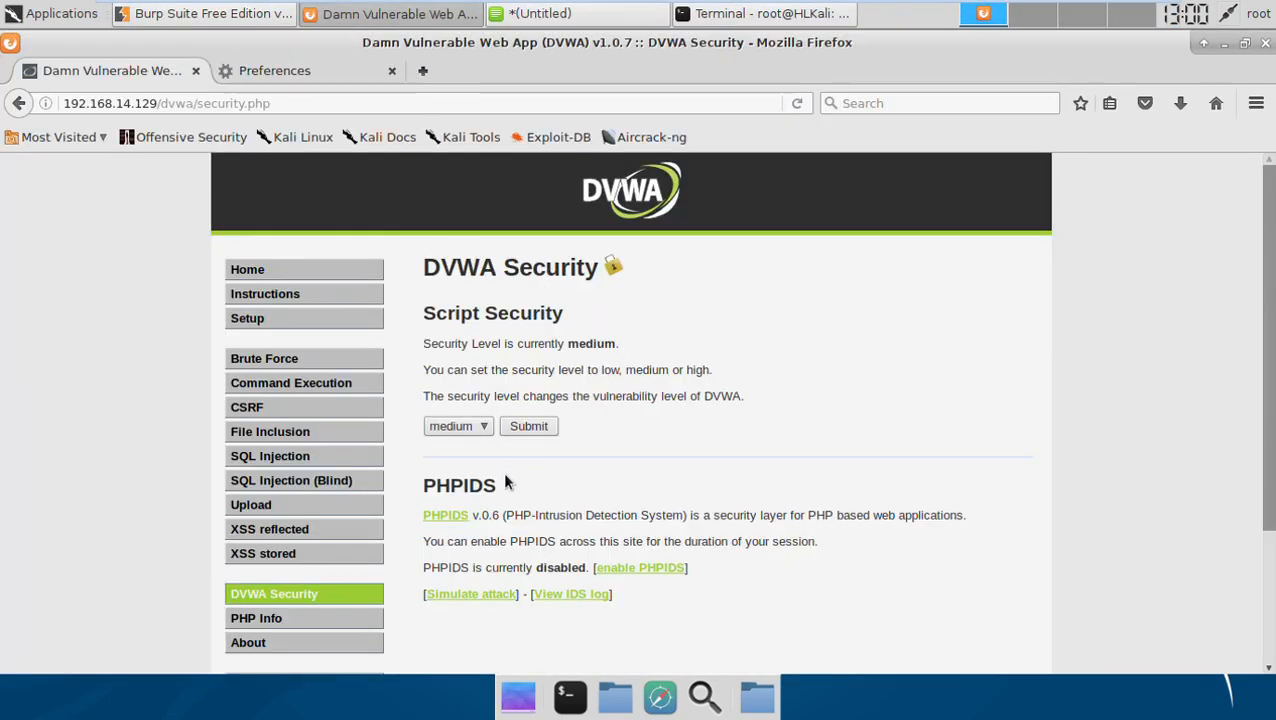
pyautogui.click(457, 426)
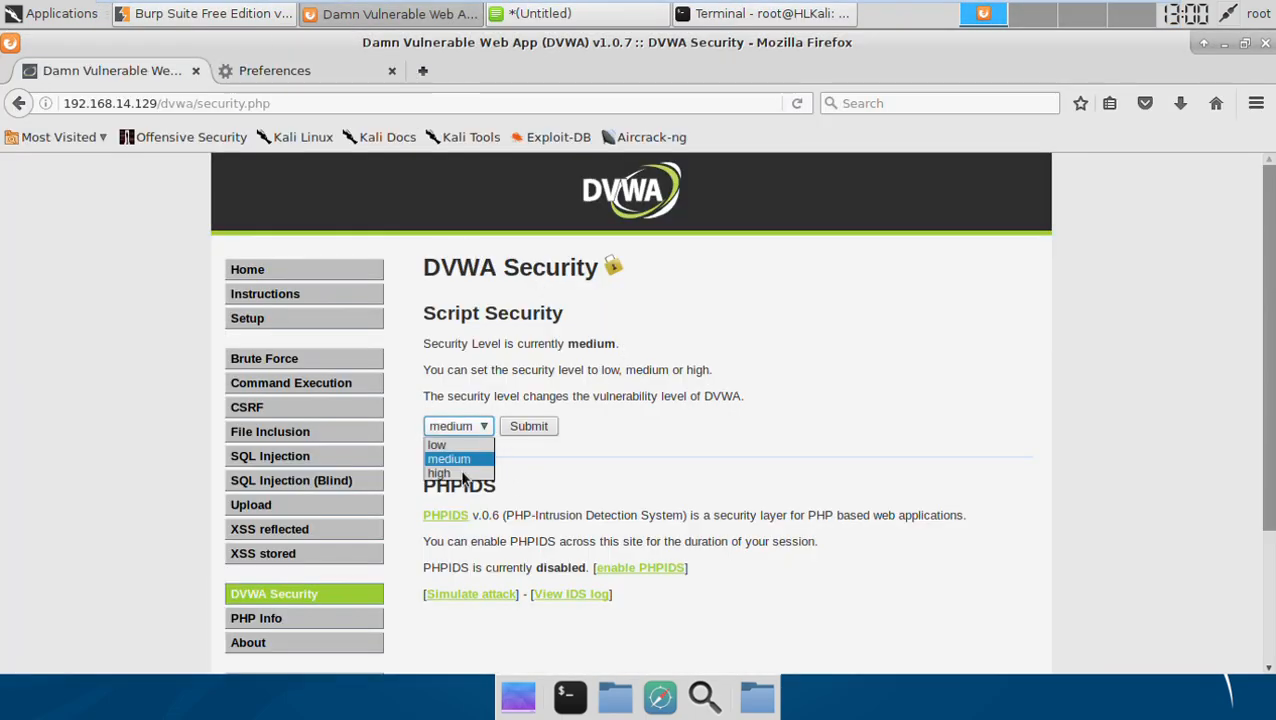
pyautogui.click(438, 472)
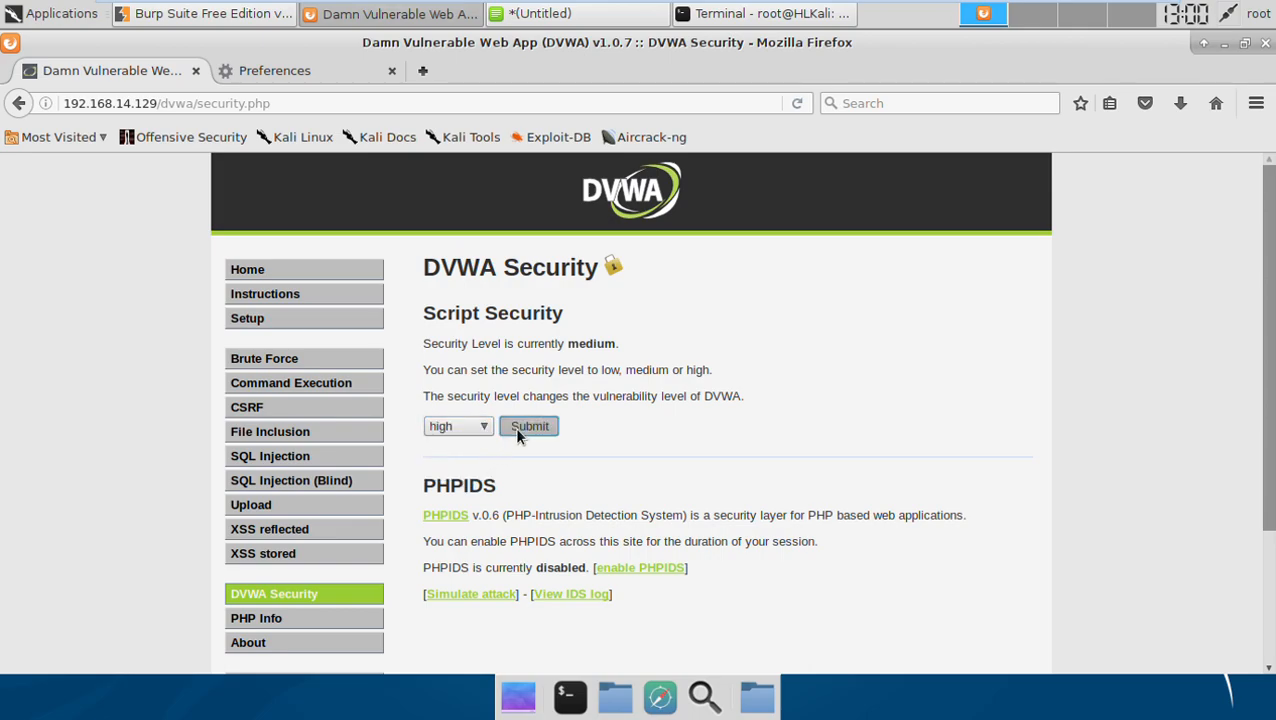
pyautogui.click(528, 425)
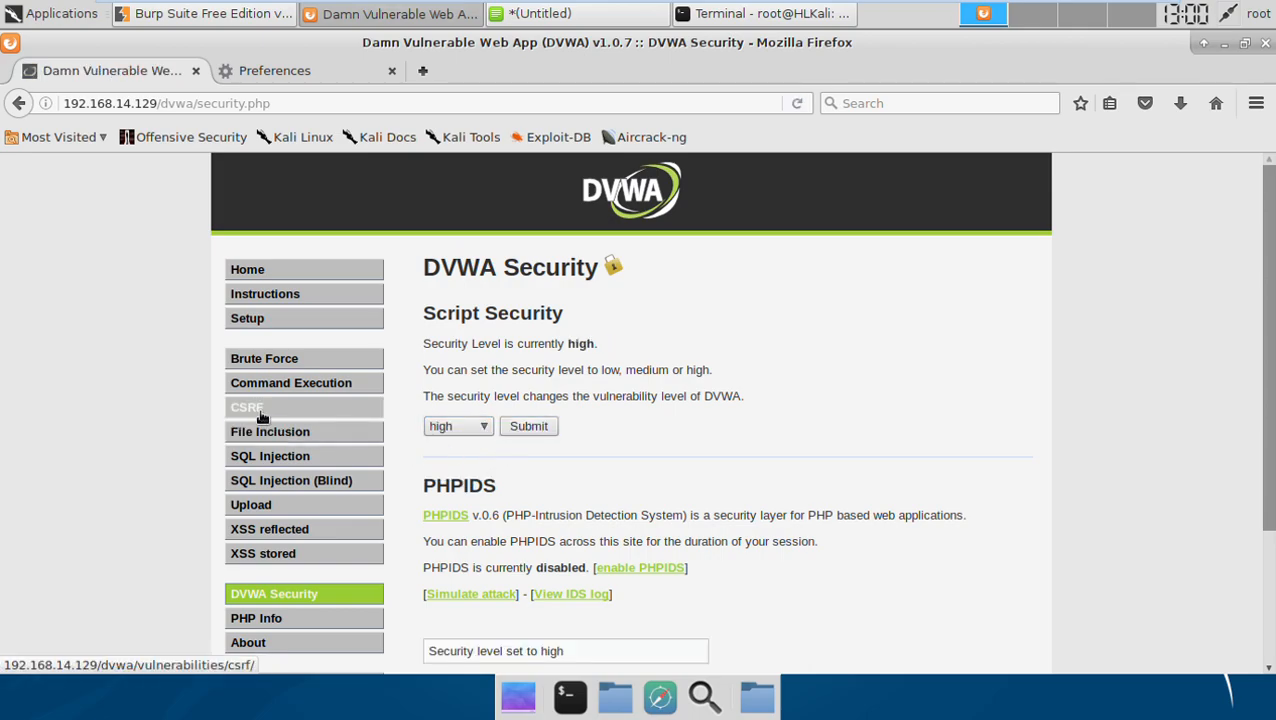
# Open the CSRF page and highlight its new Current password requirement.
pyautogui.click(246, 407)
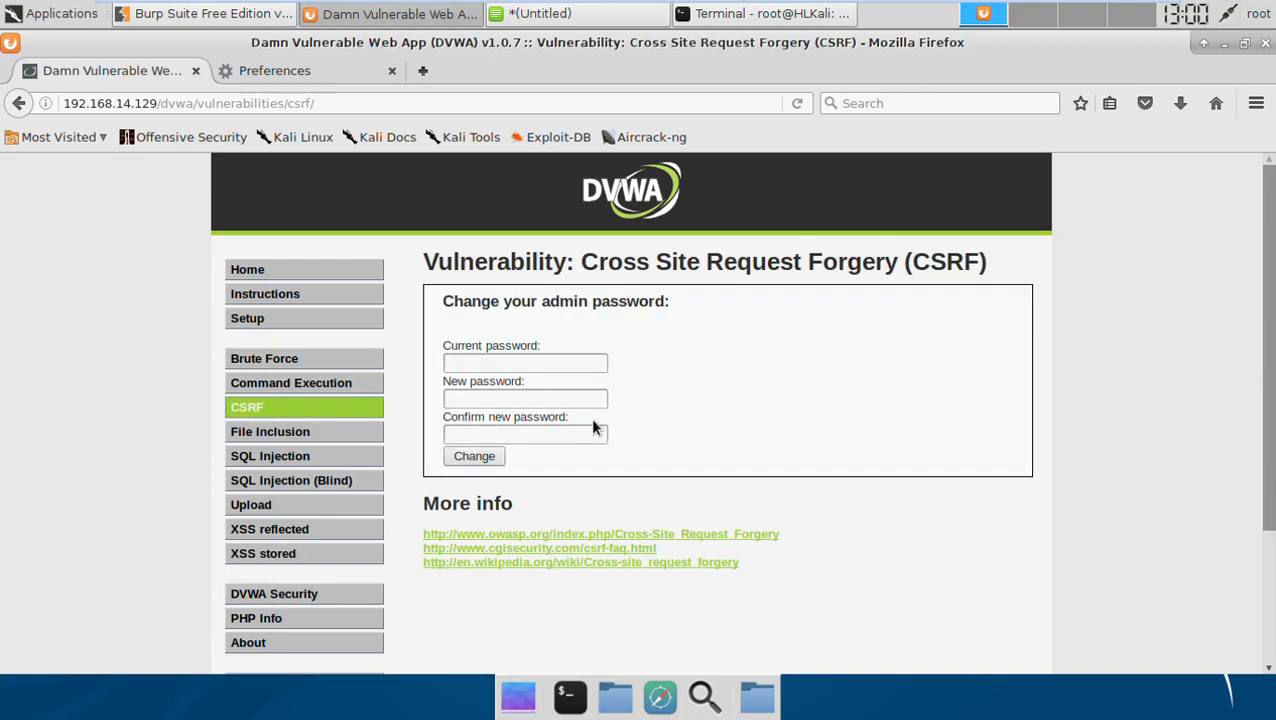
pyautogui.moveTo(620, 301)
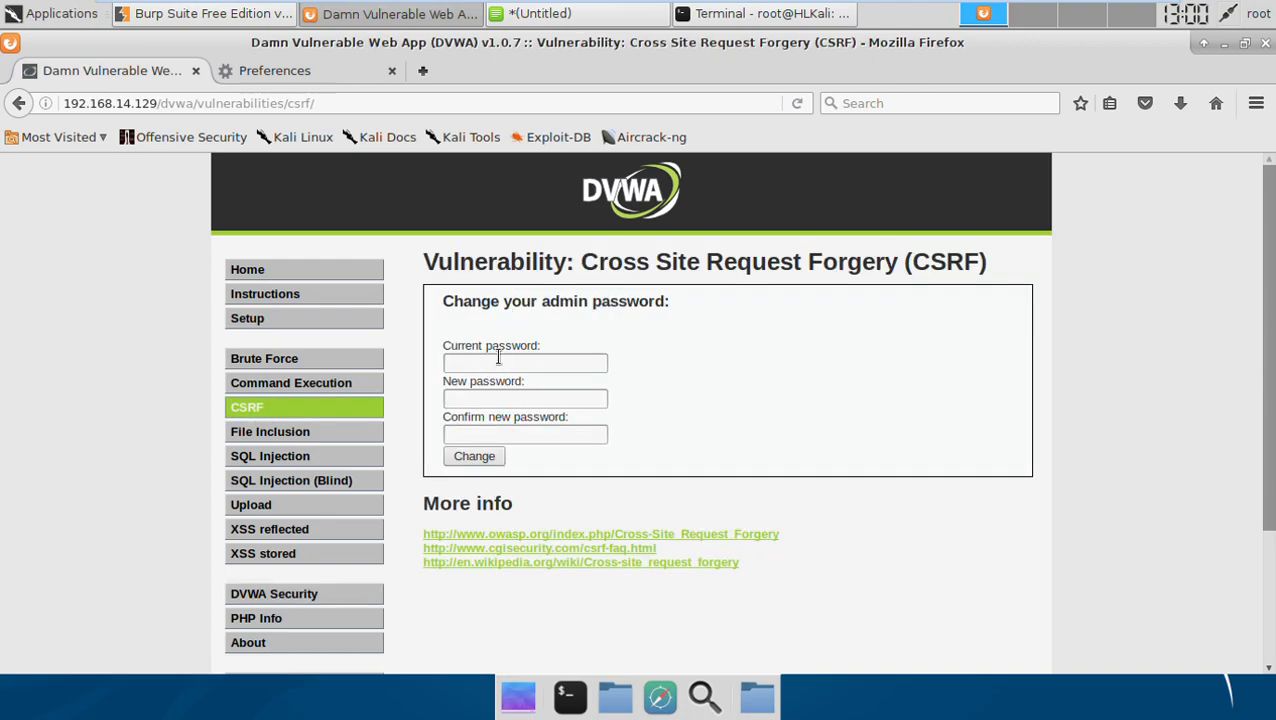
pyautogui.doubleClick(491, 345)
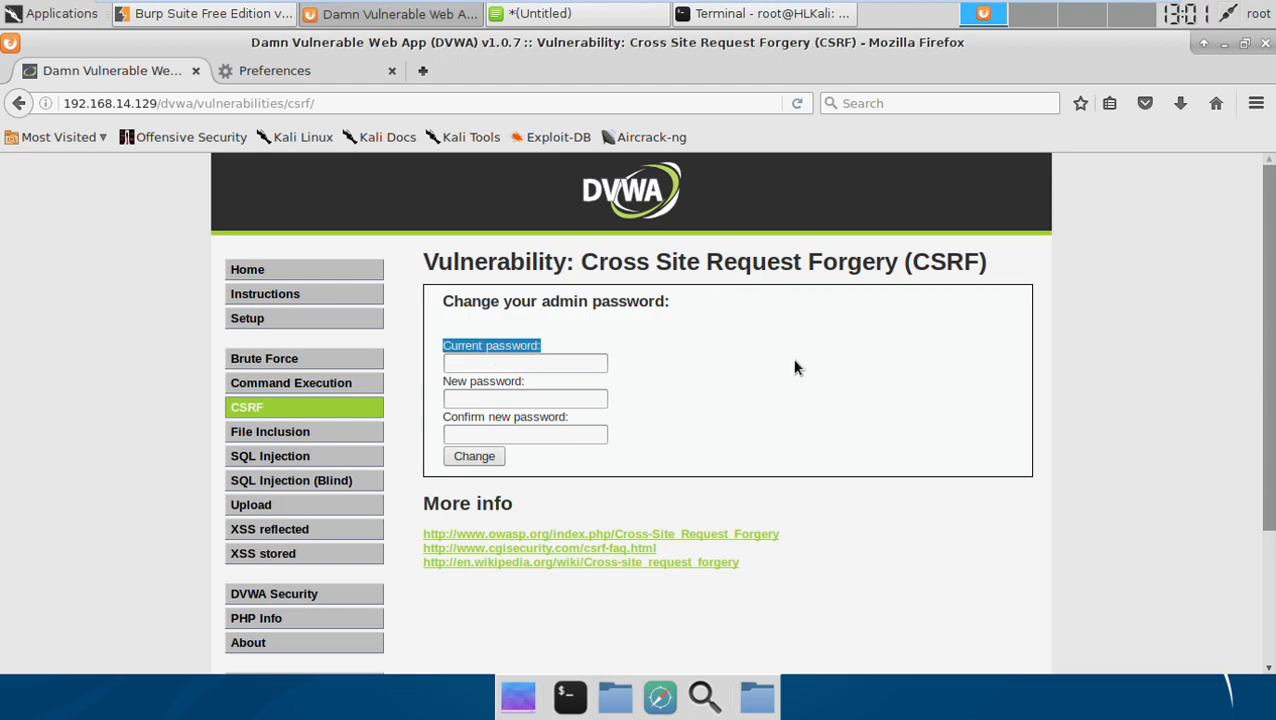